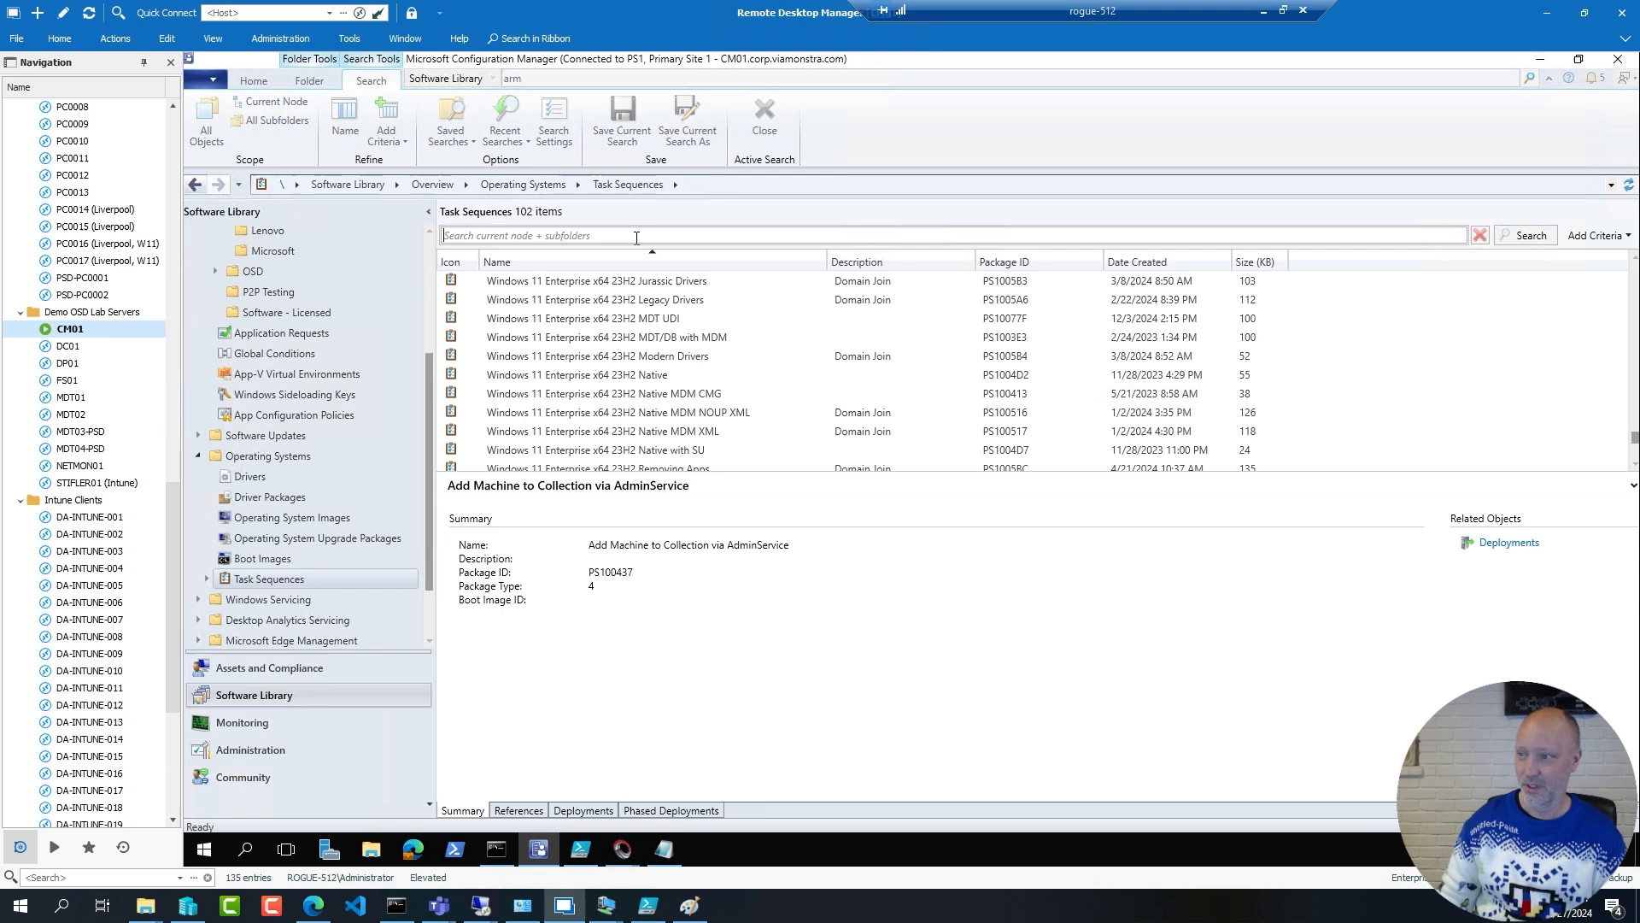
Search task sequences for 'juras' and select Windows 11 Enterprise x64 23H2 Jurassic Drivers
{"action": "type", "text": "jurassic"}
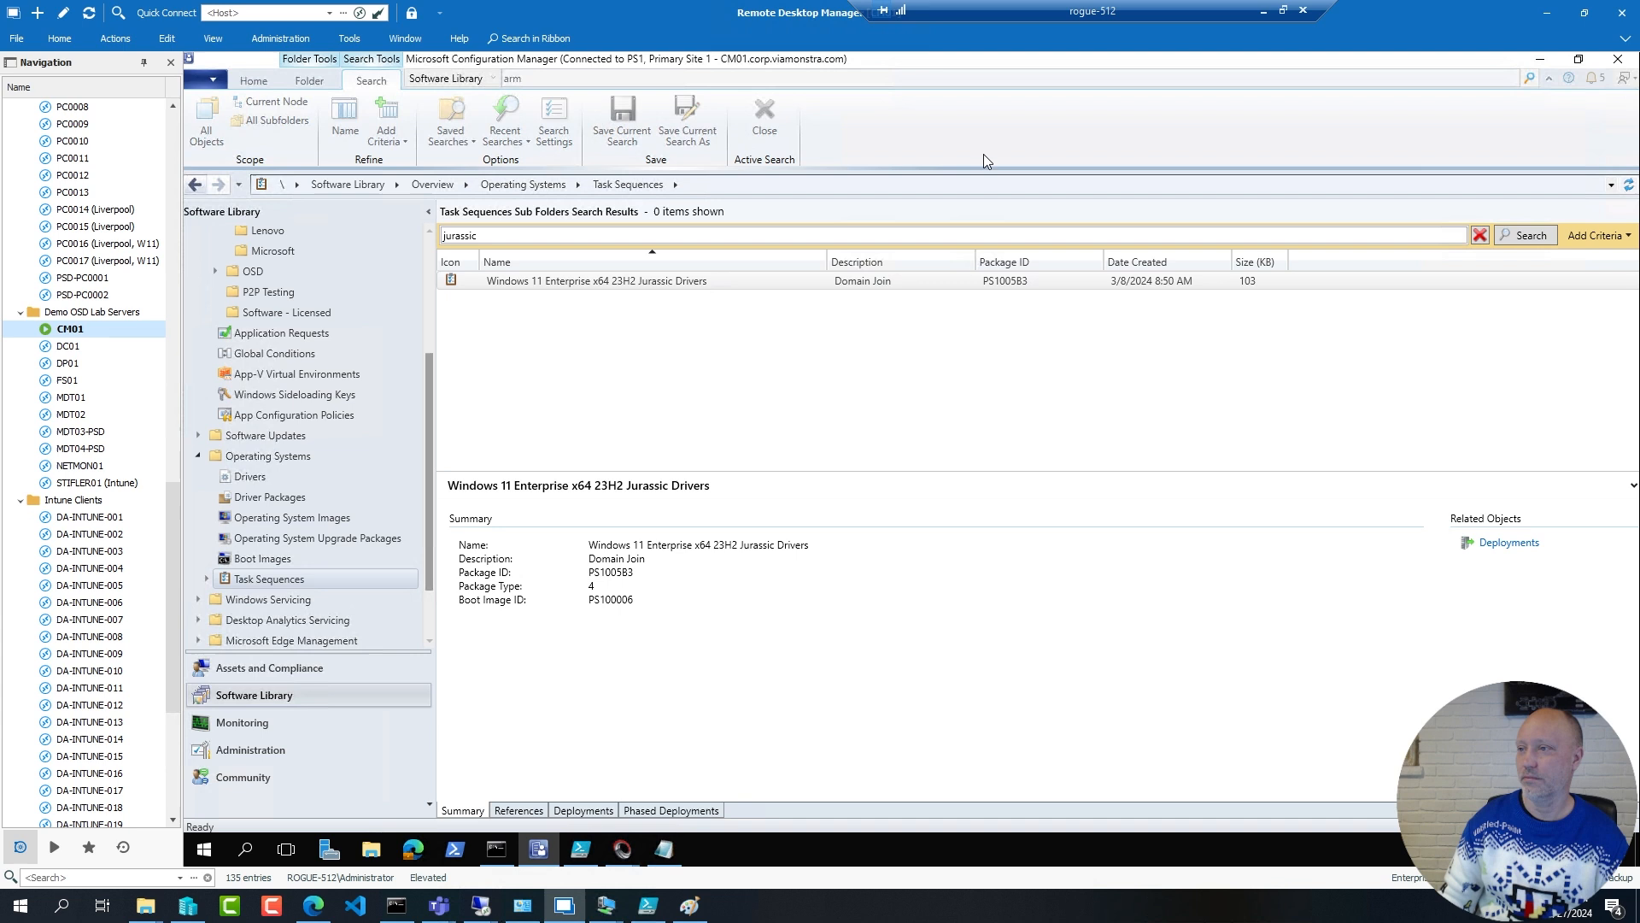
{"action": "left_click", "coordinate": [1522, 235]}
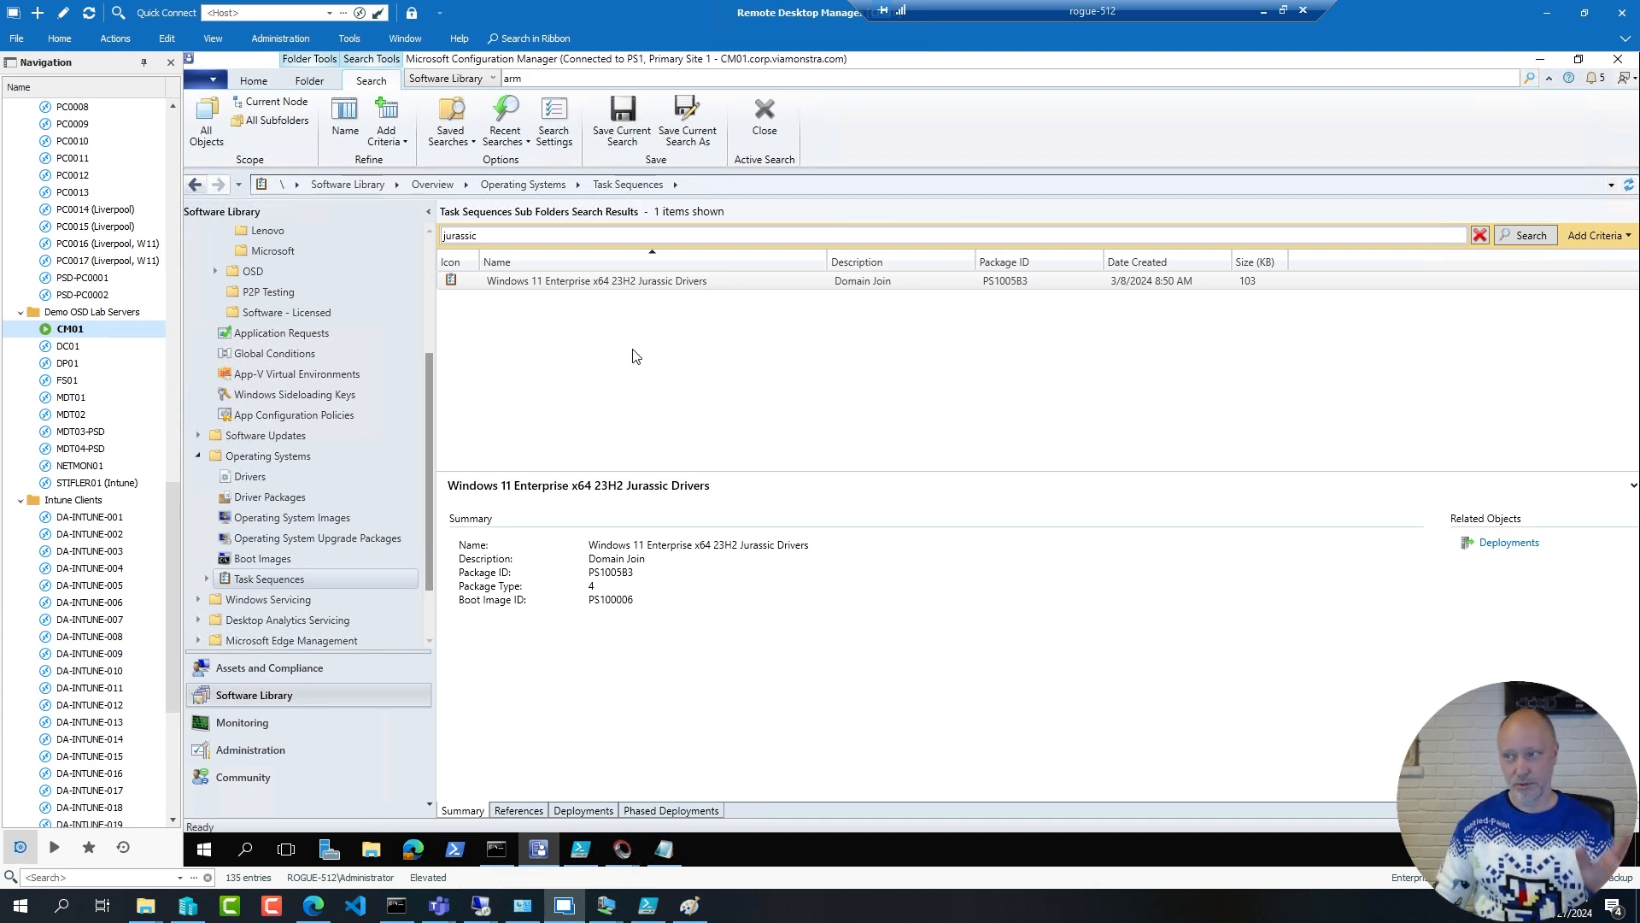
{"action": "left_click", "coordinate": [597, 281]}
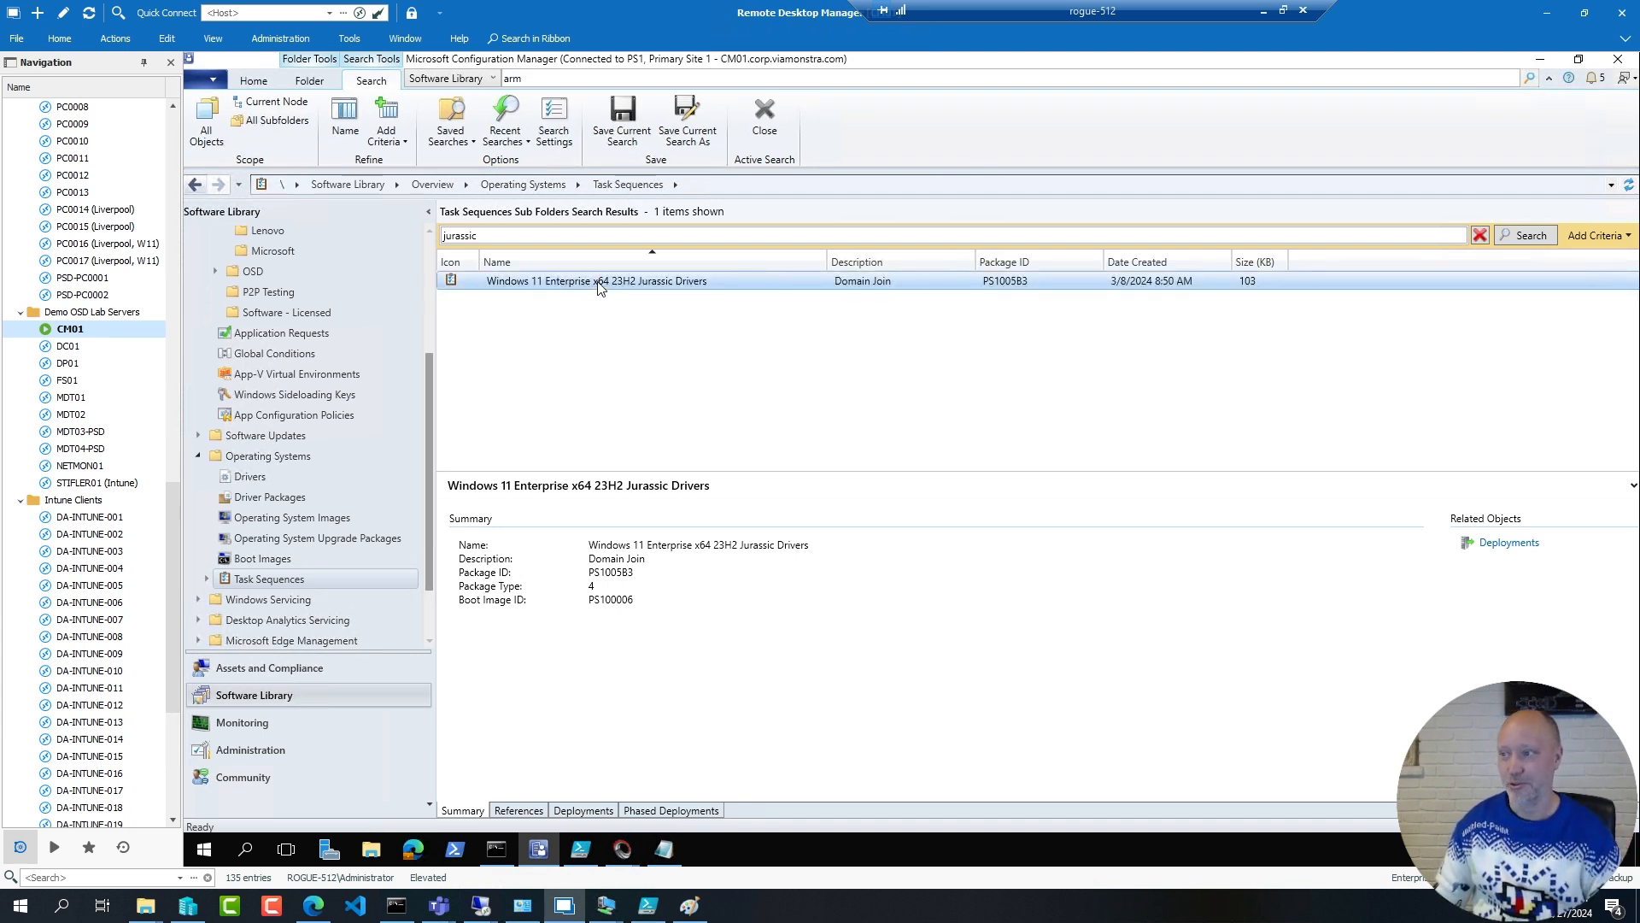
Edit the Jurassic Drivers task sequence and review the Optiplex 7060 driver step's WMI model condition
{"action": "double_click", "coordinate": [596, 281]}
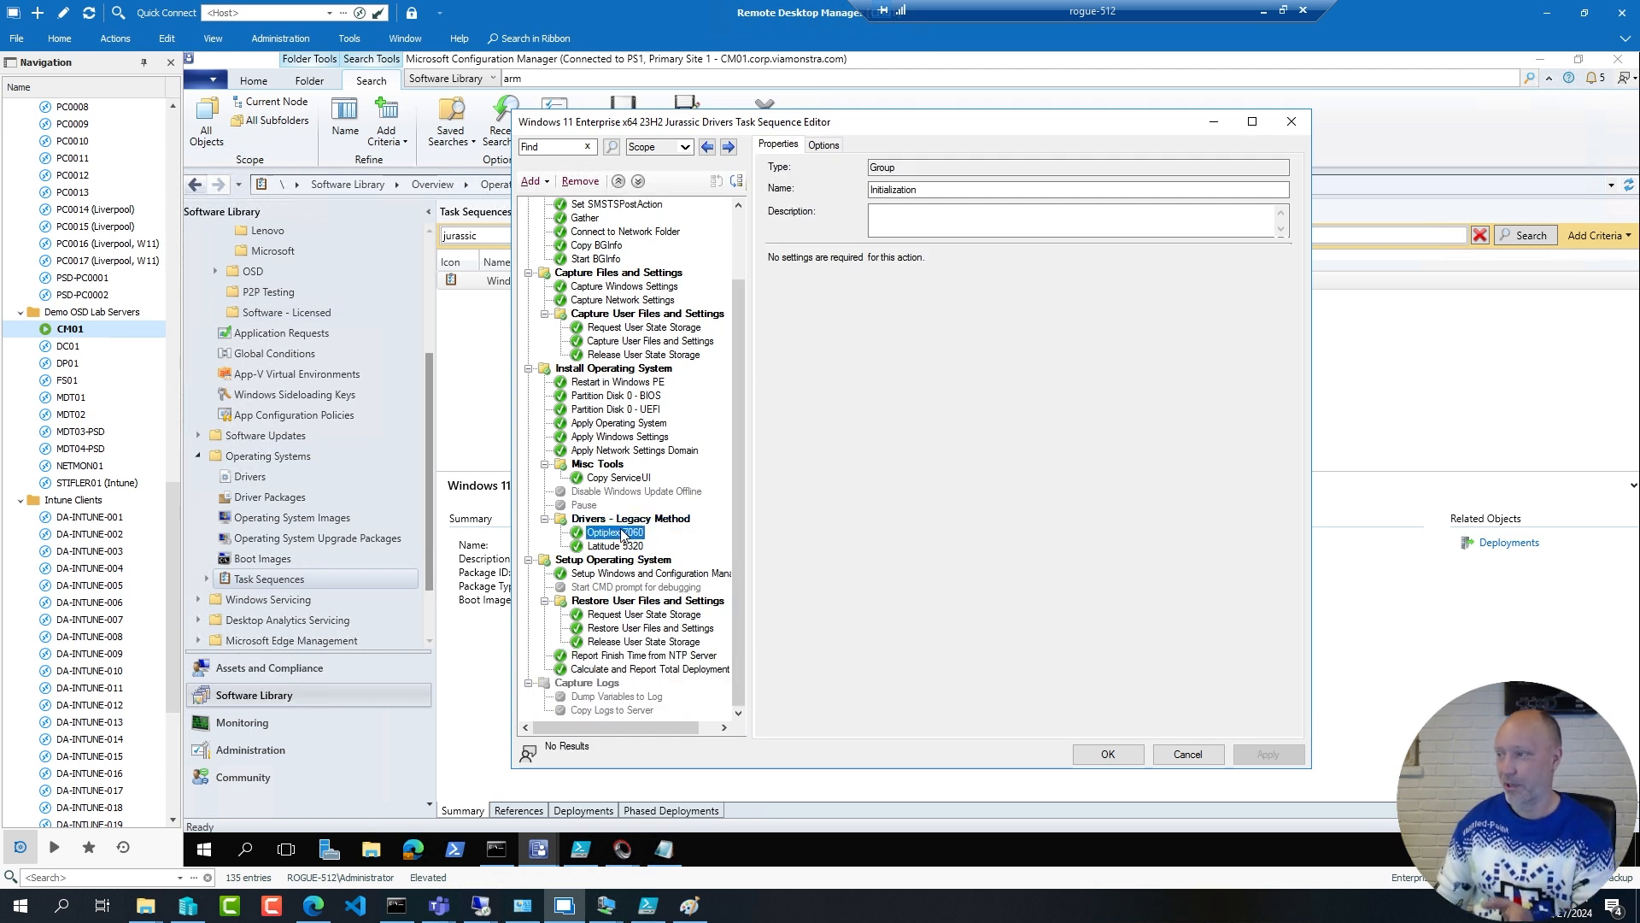
{"action": "left_click", "coordinate": [611, 533]}
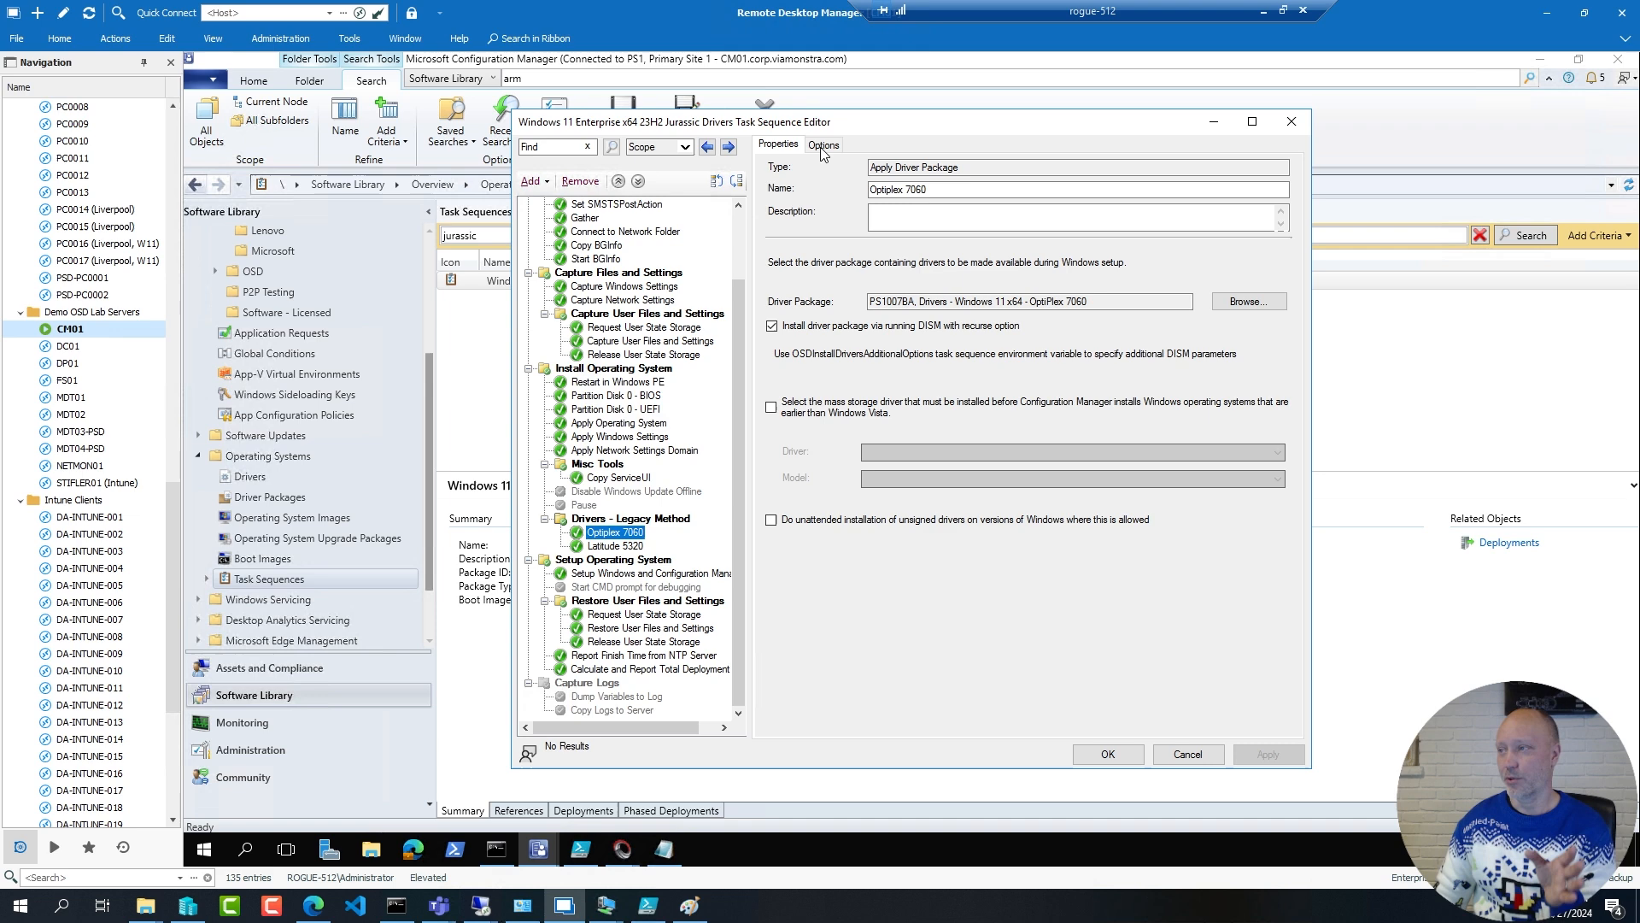
{"action": "left_click", "coordinate": [823, 143]}
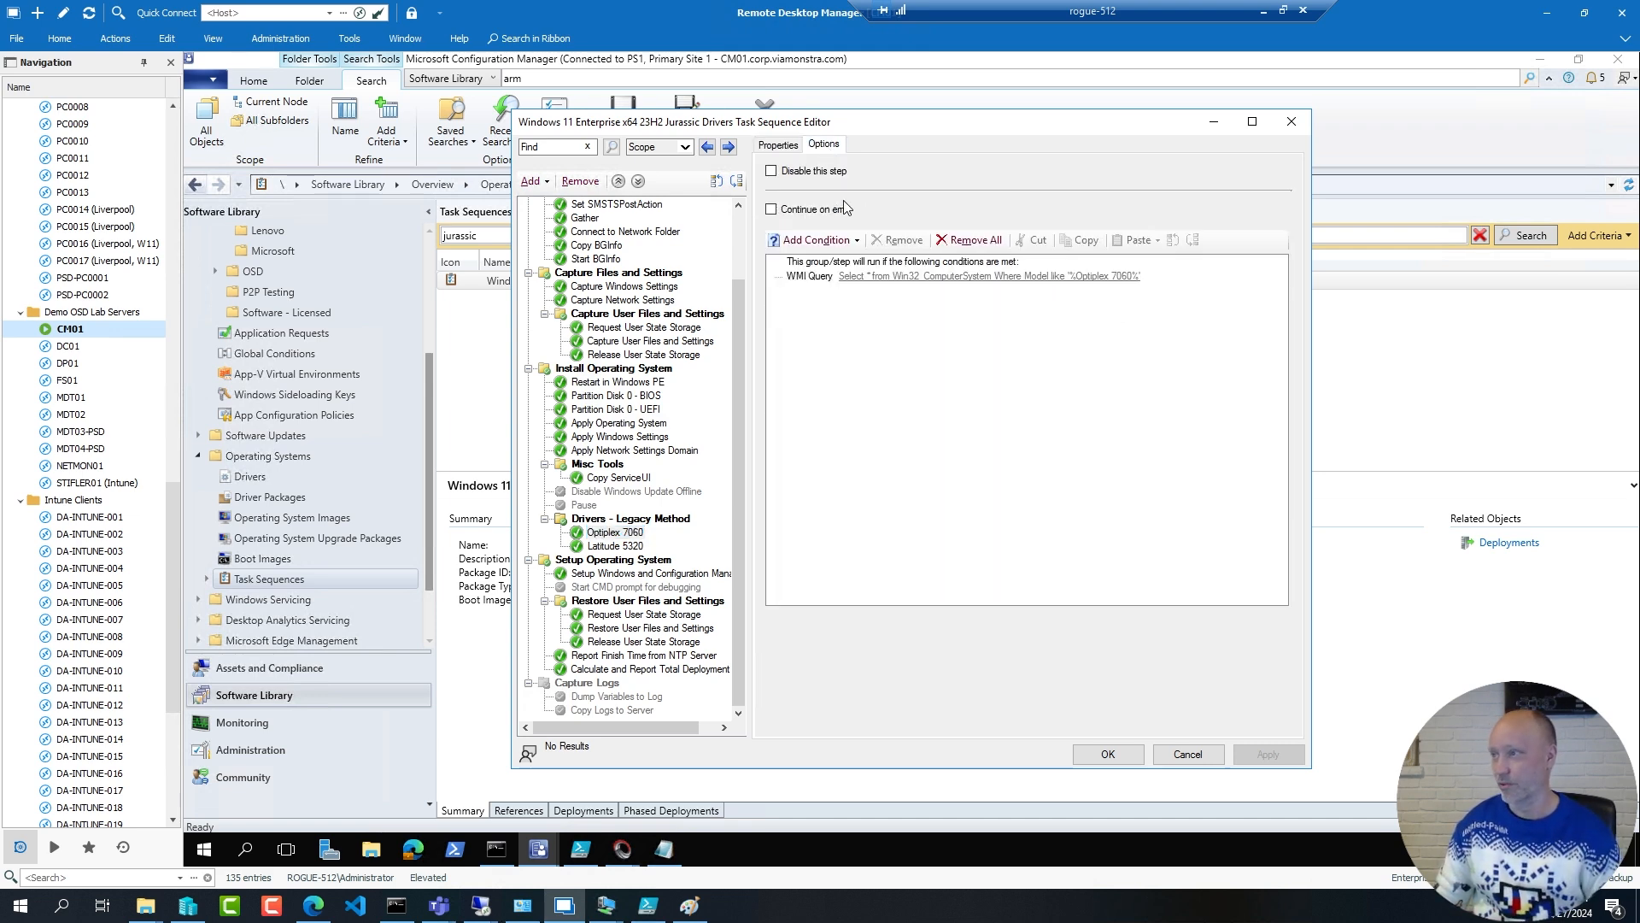
{"action": "left_click", "coordinate": [775, 143]}
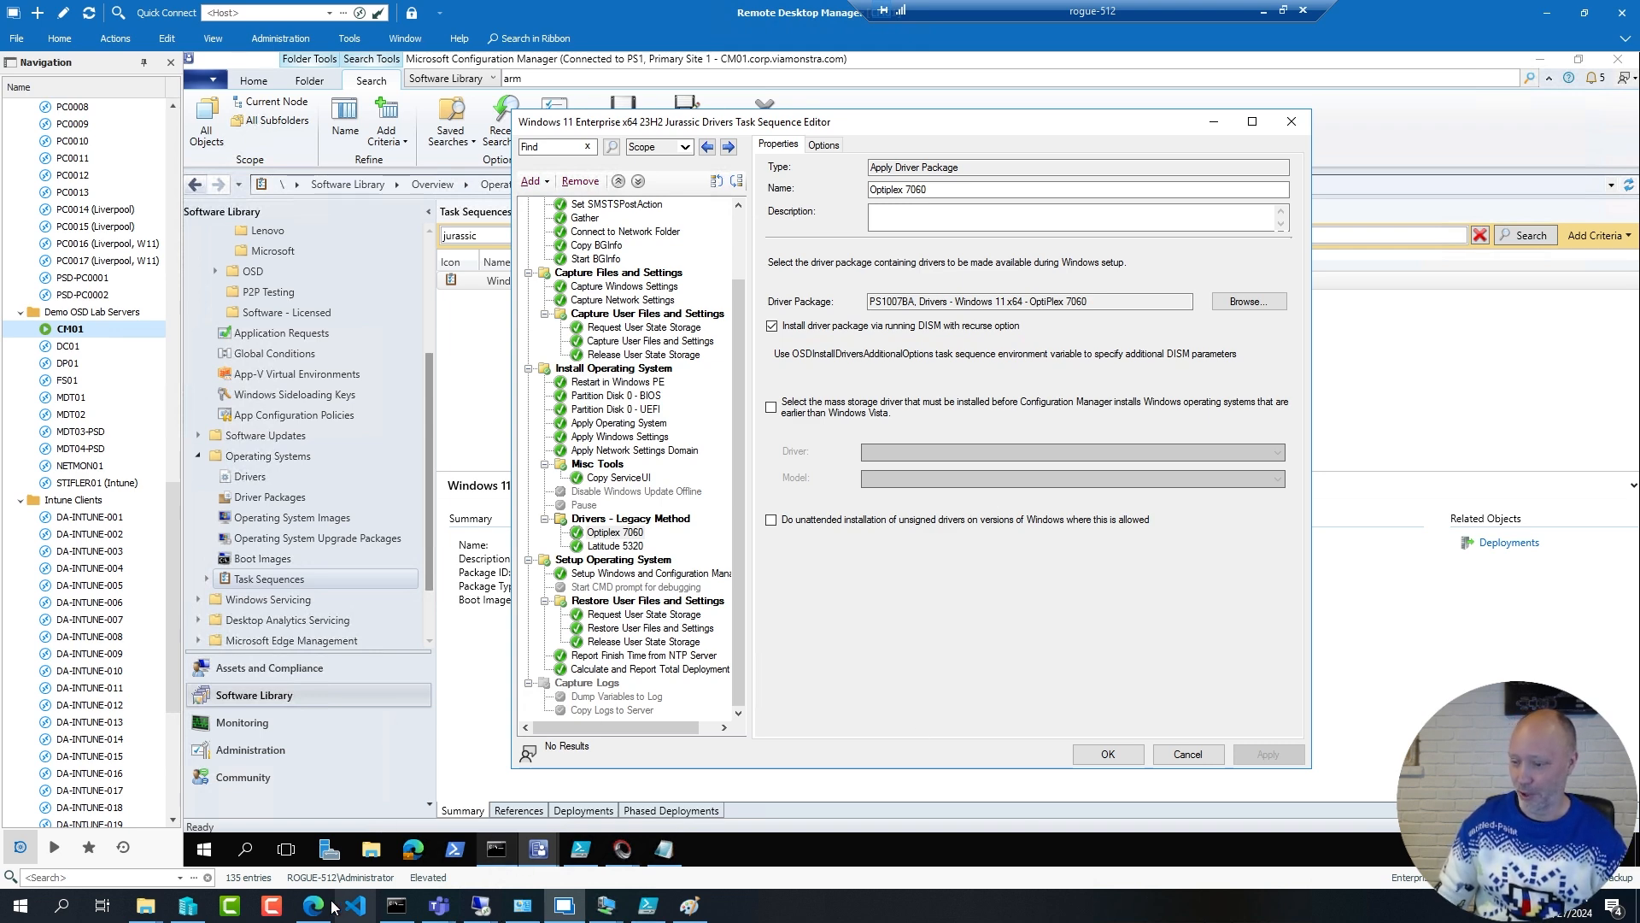
{"action": "left_click", "coordinate": [312, 905]}
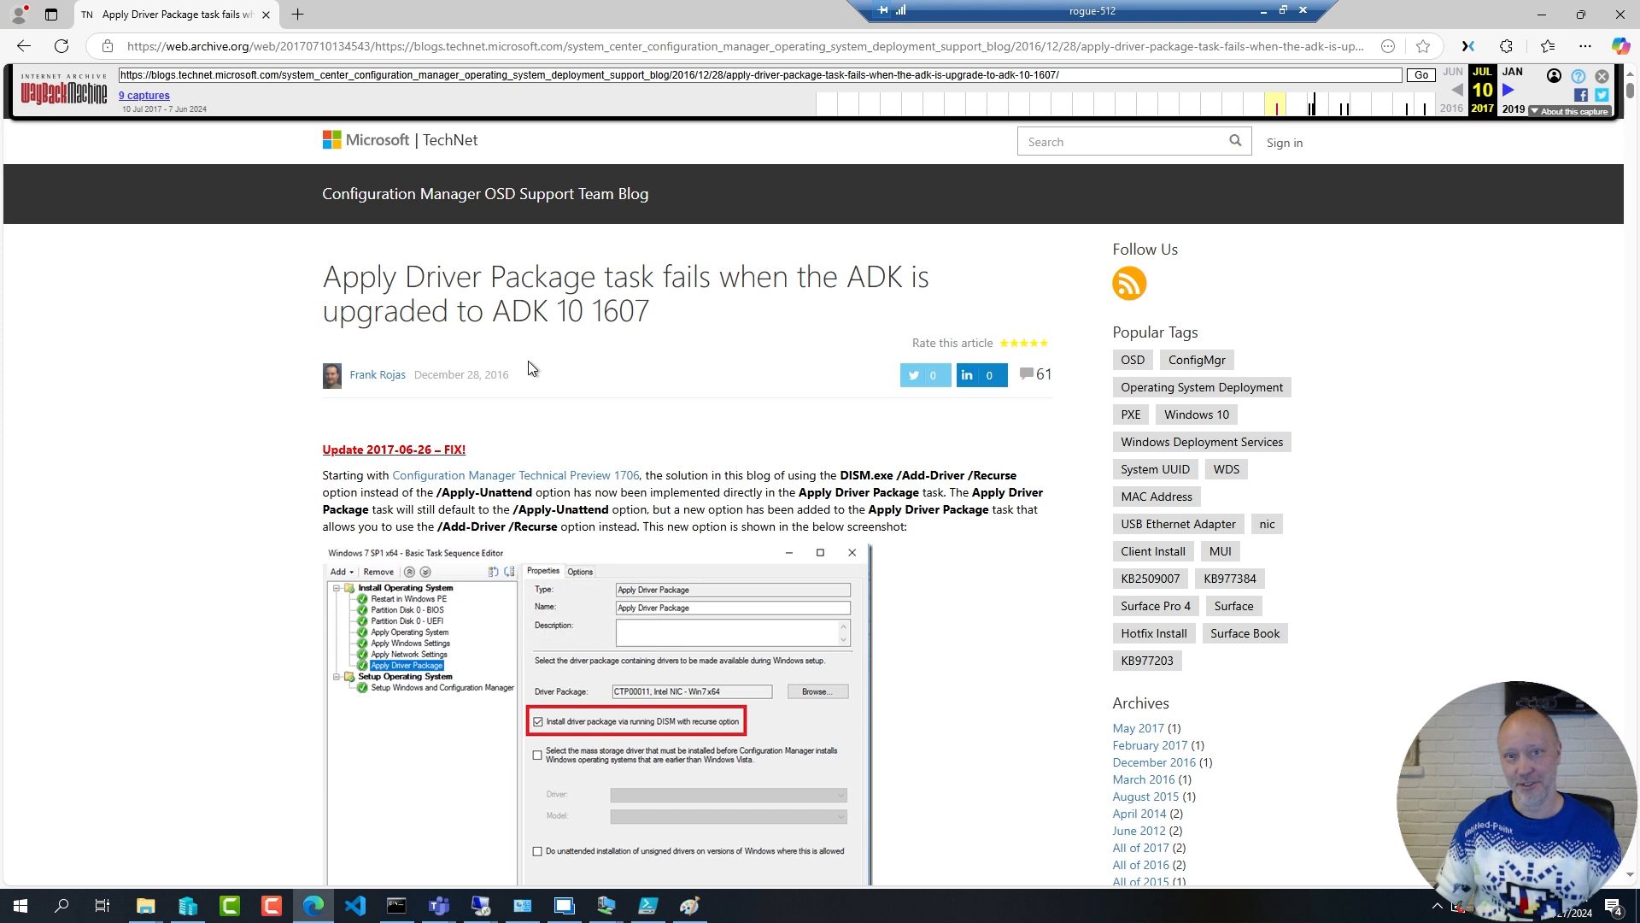
{"action": "mouse_move", "coordinate": [506, 369]}
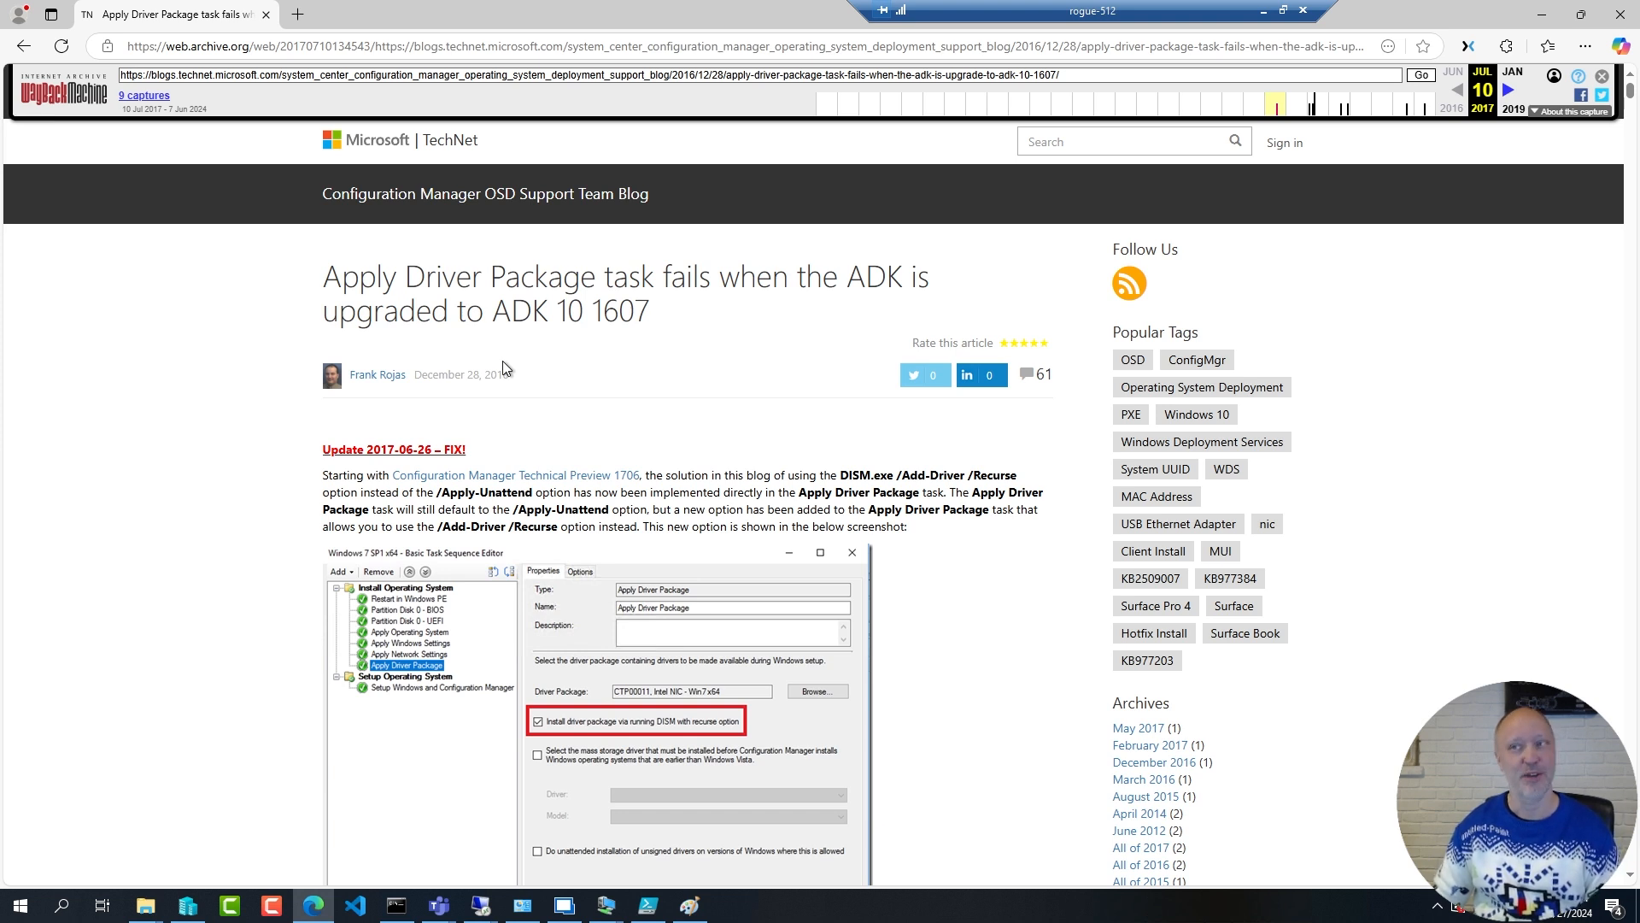
{"action": "mouse_move", "coordinate": [854, 367]}
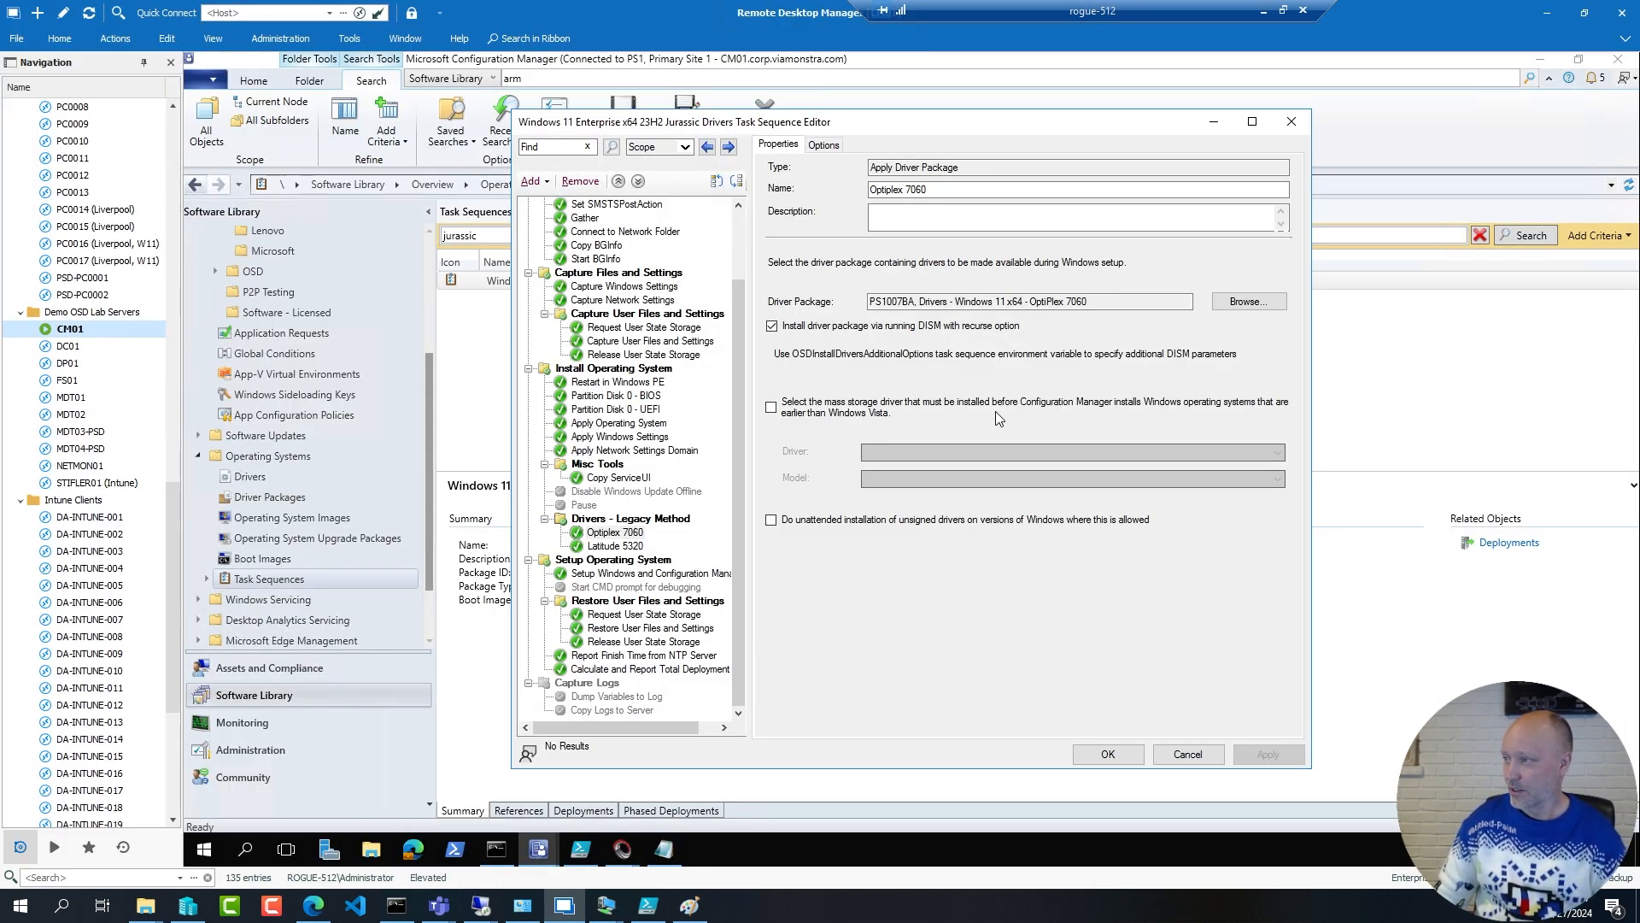
Cancel out of the task sequence editor without saving changes
{"action": "left_click", "coordinate": [1045, 190]}
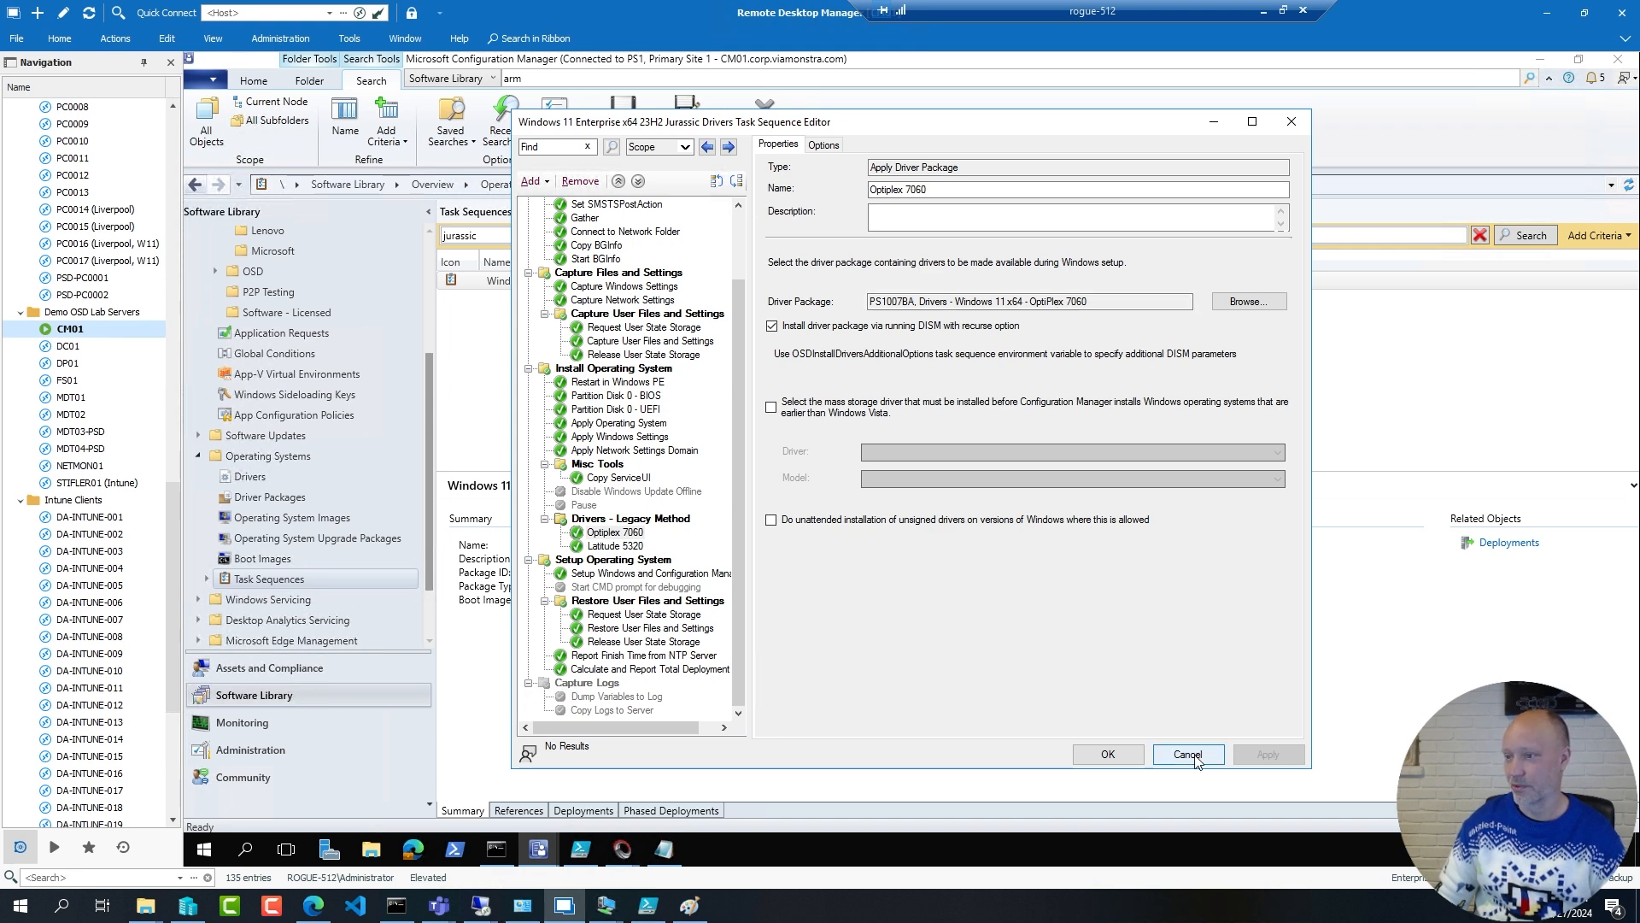
{"action": "left_click", "coordinate": [1187, 753]}
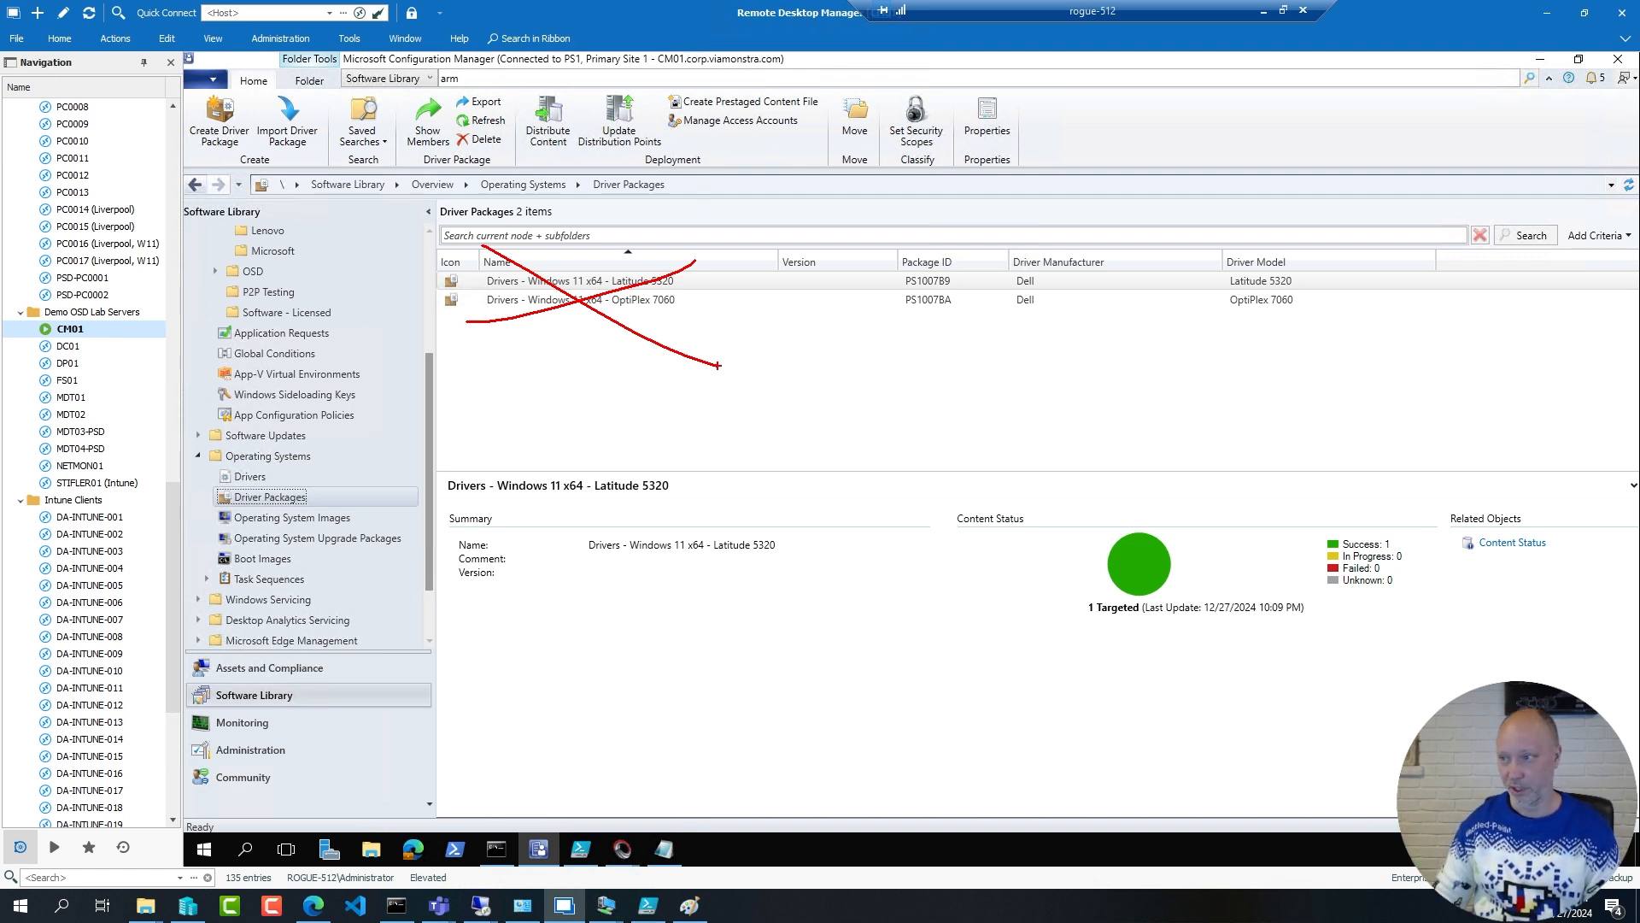
View the Latitude 5320 driver package's Data Source folder and bring up a Run prompt for its path
{"action": "left_click", "coordinate": [576, 299]}
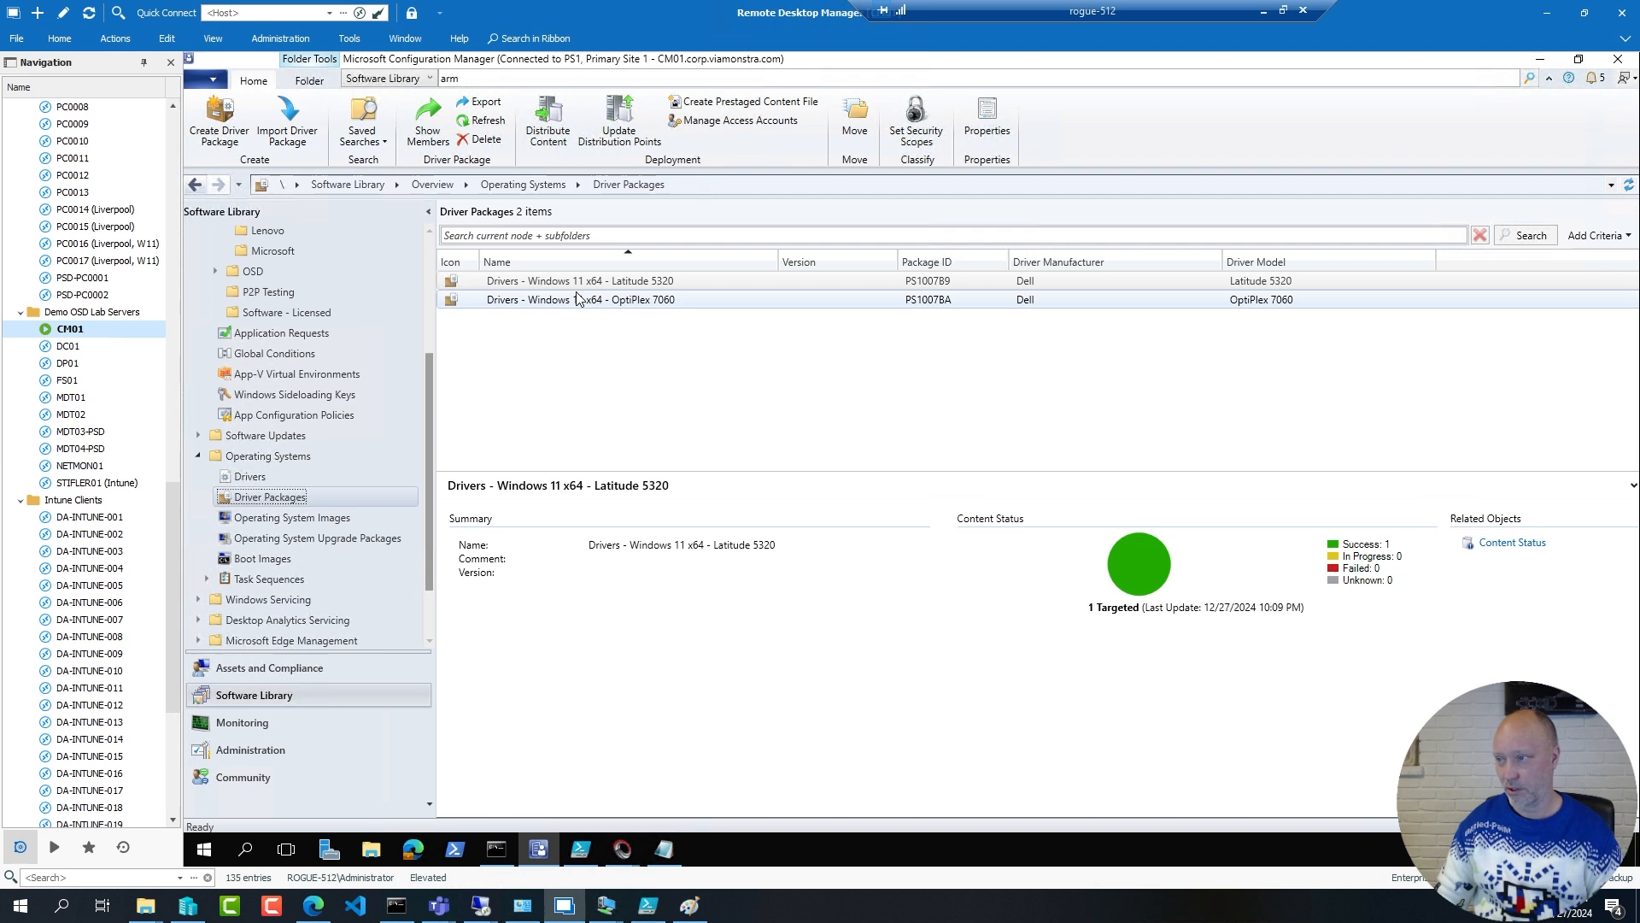
{"action": "right_click", "coordinate": [579, 299]}
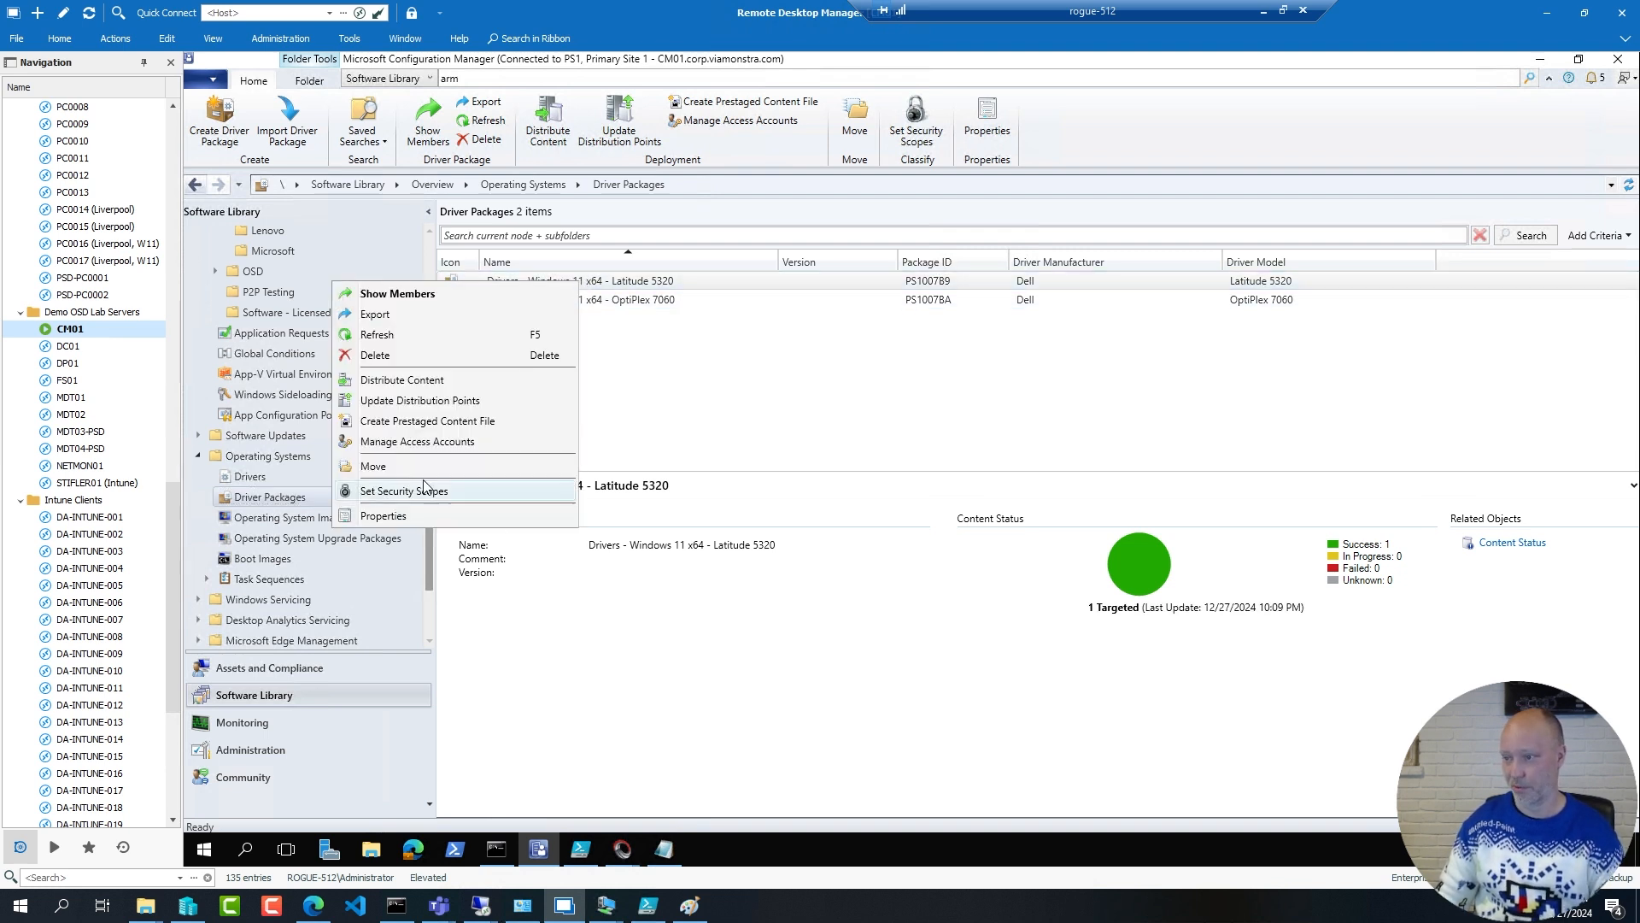
{"action": "left_click", "coordinate": [383, 514]}
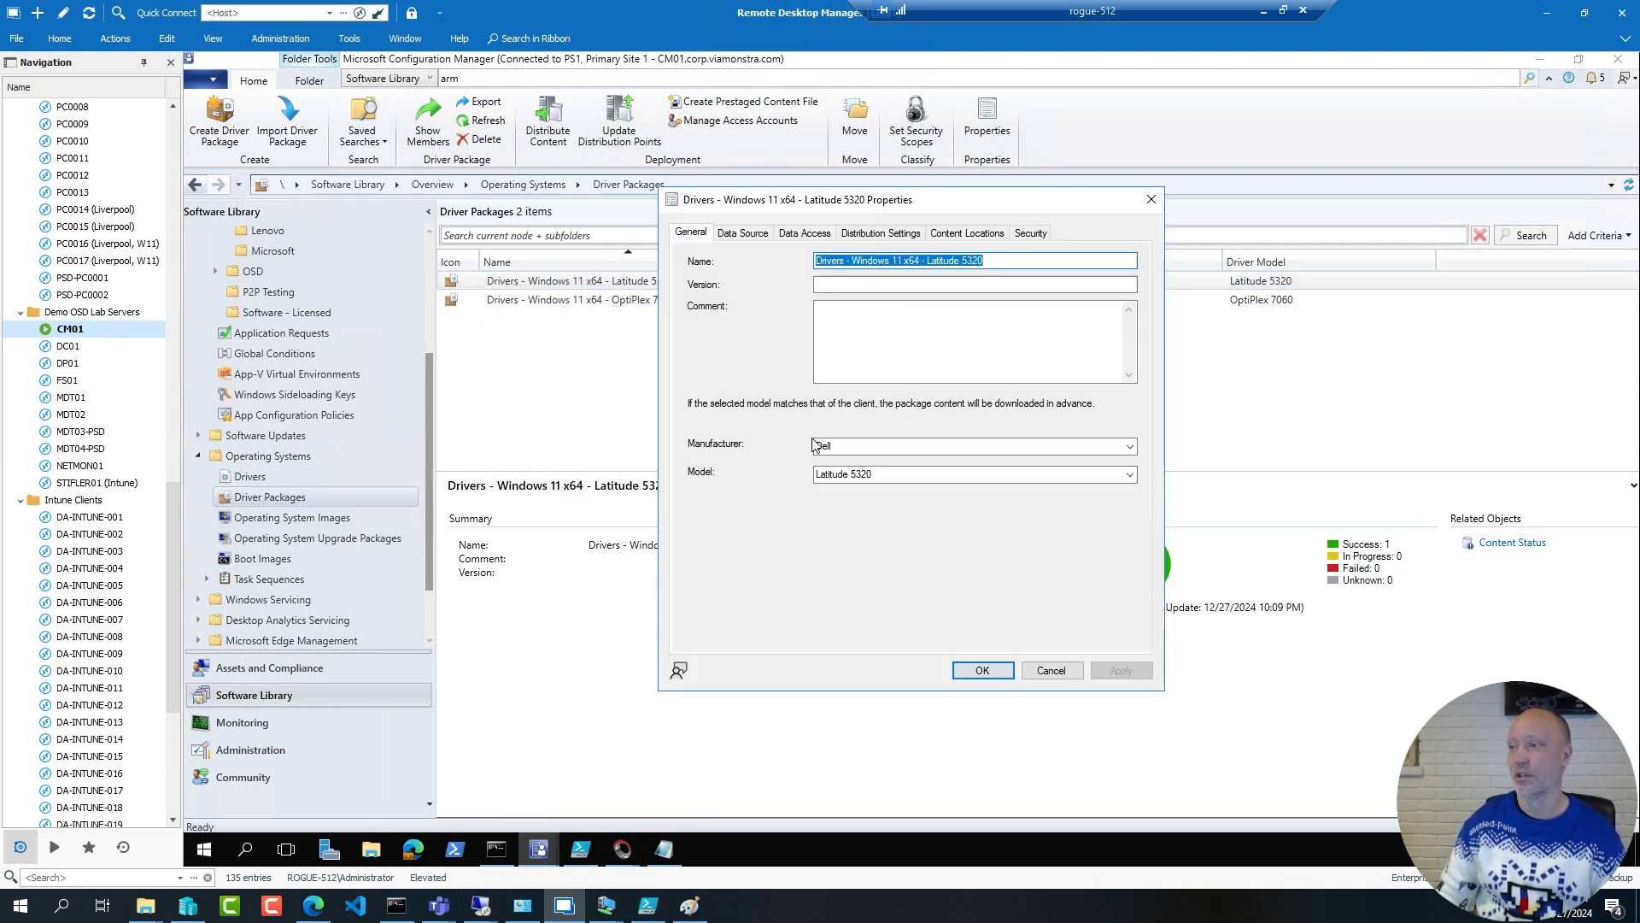
{"action": "left_click", "coordinate": [743, 233]}
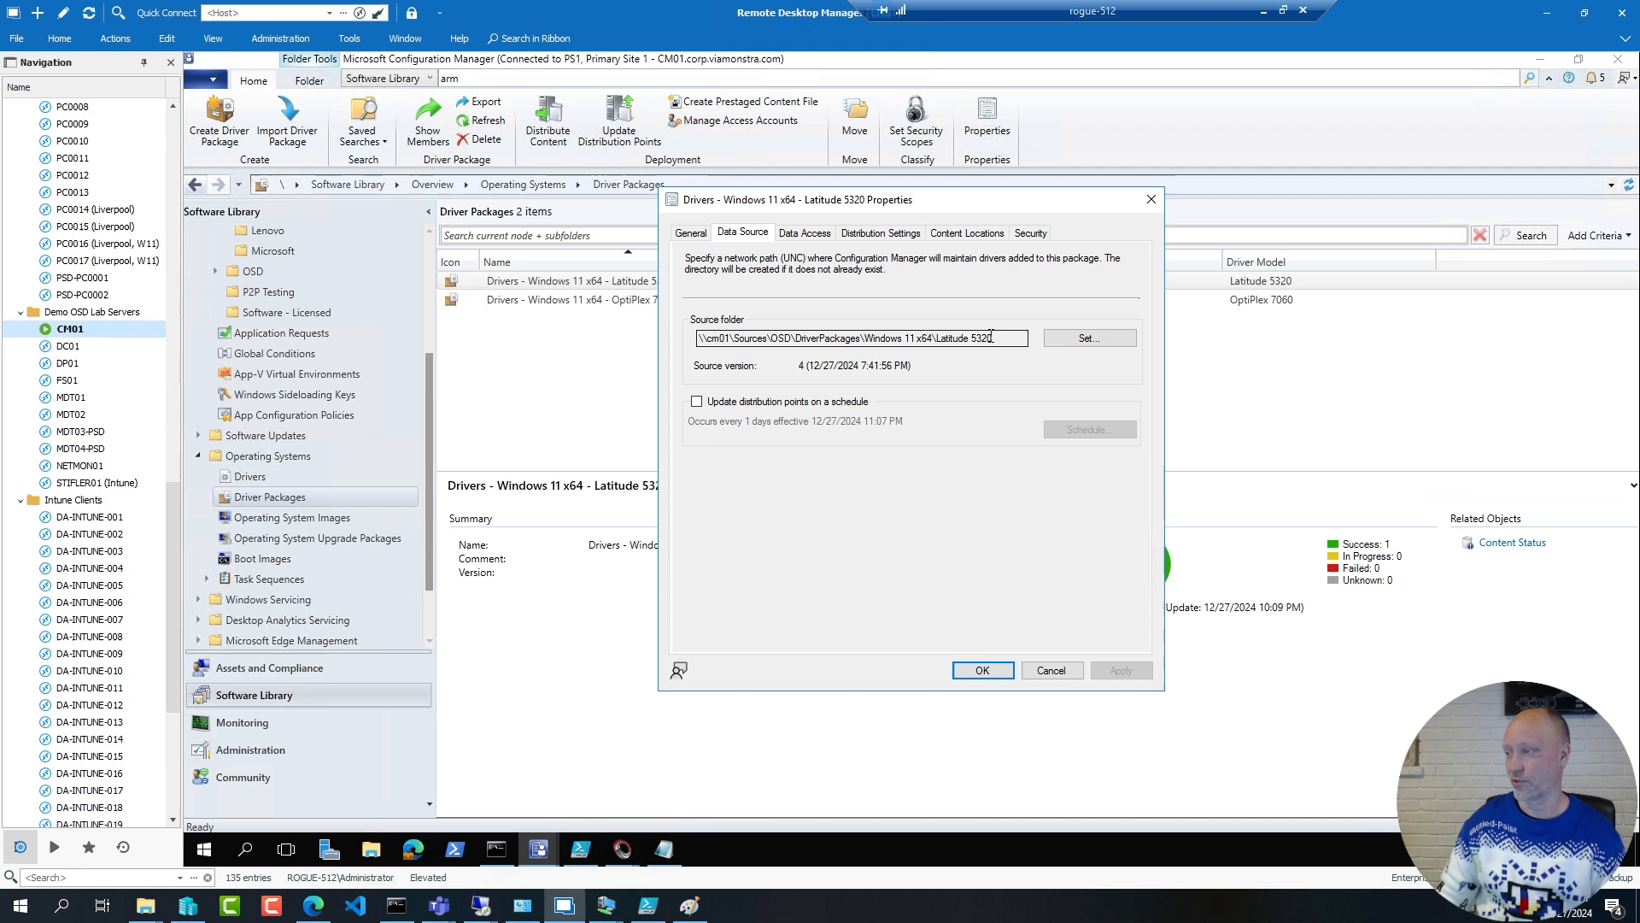
{"action": "key", "text": "Win+r"}
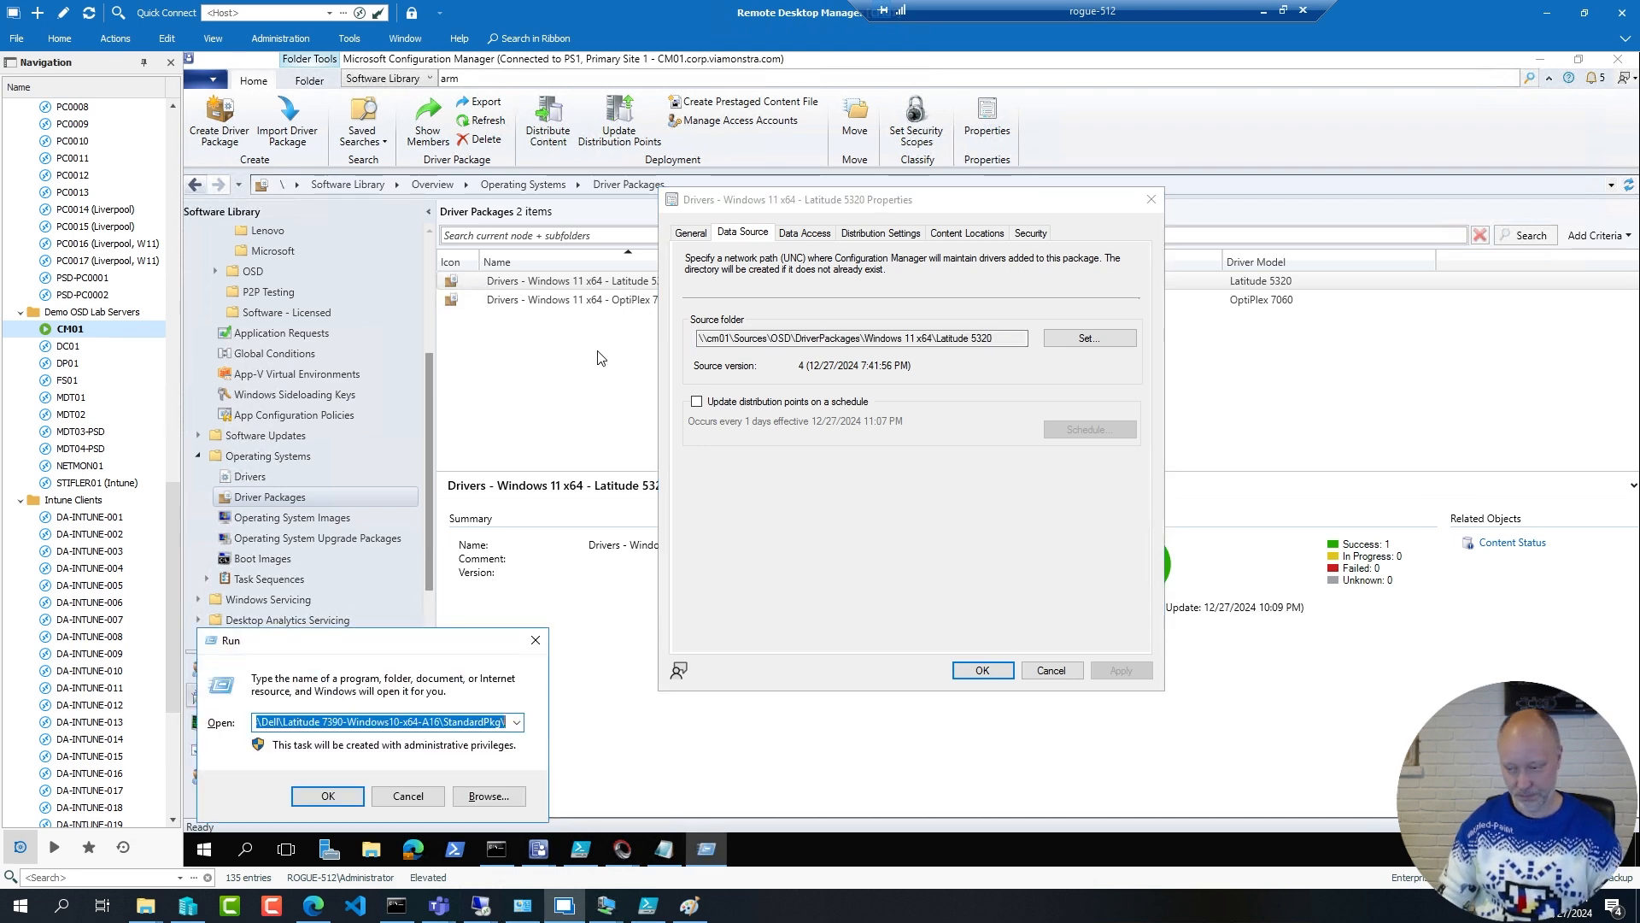
Browse the Latitude 5320 source folder (2,396 files, 5.35 GB) and dismiss its size summary
{"action": "left_click", "coordinate": [328, 796]}
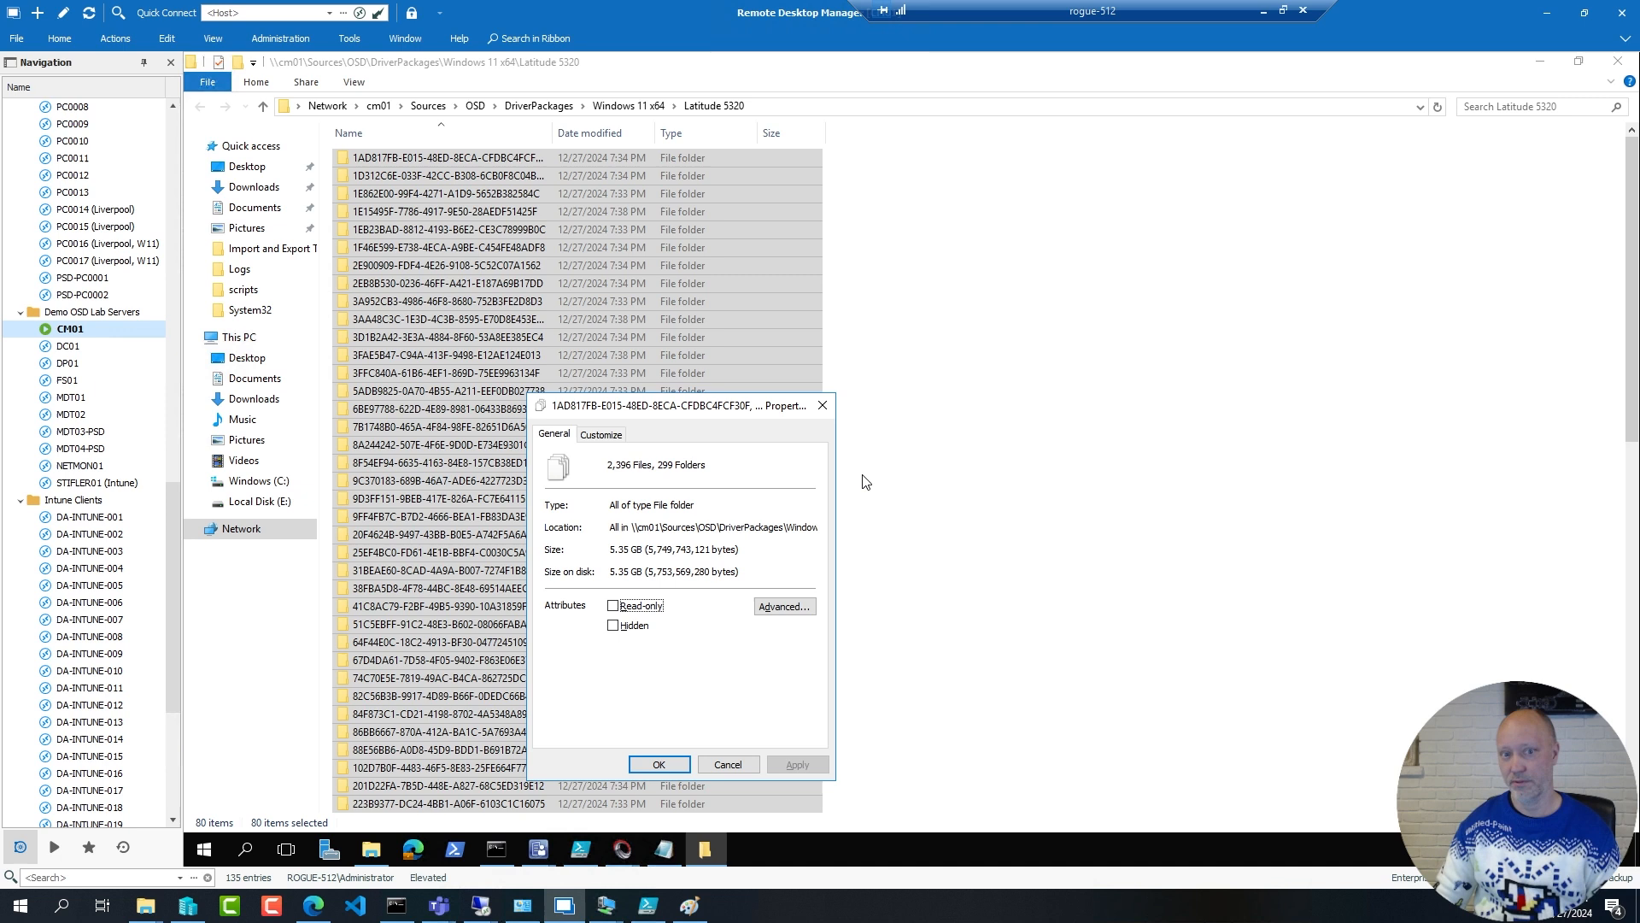
{"action": "mouse_move", "coordinate": [728, 763]}
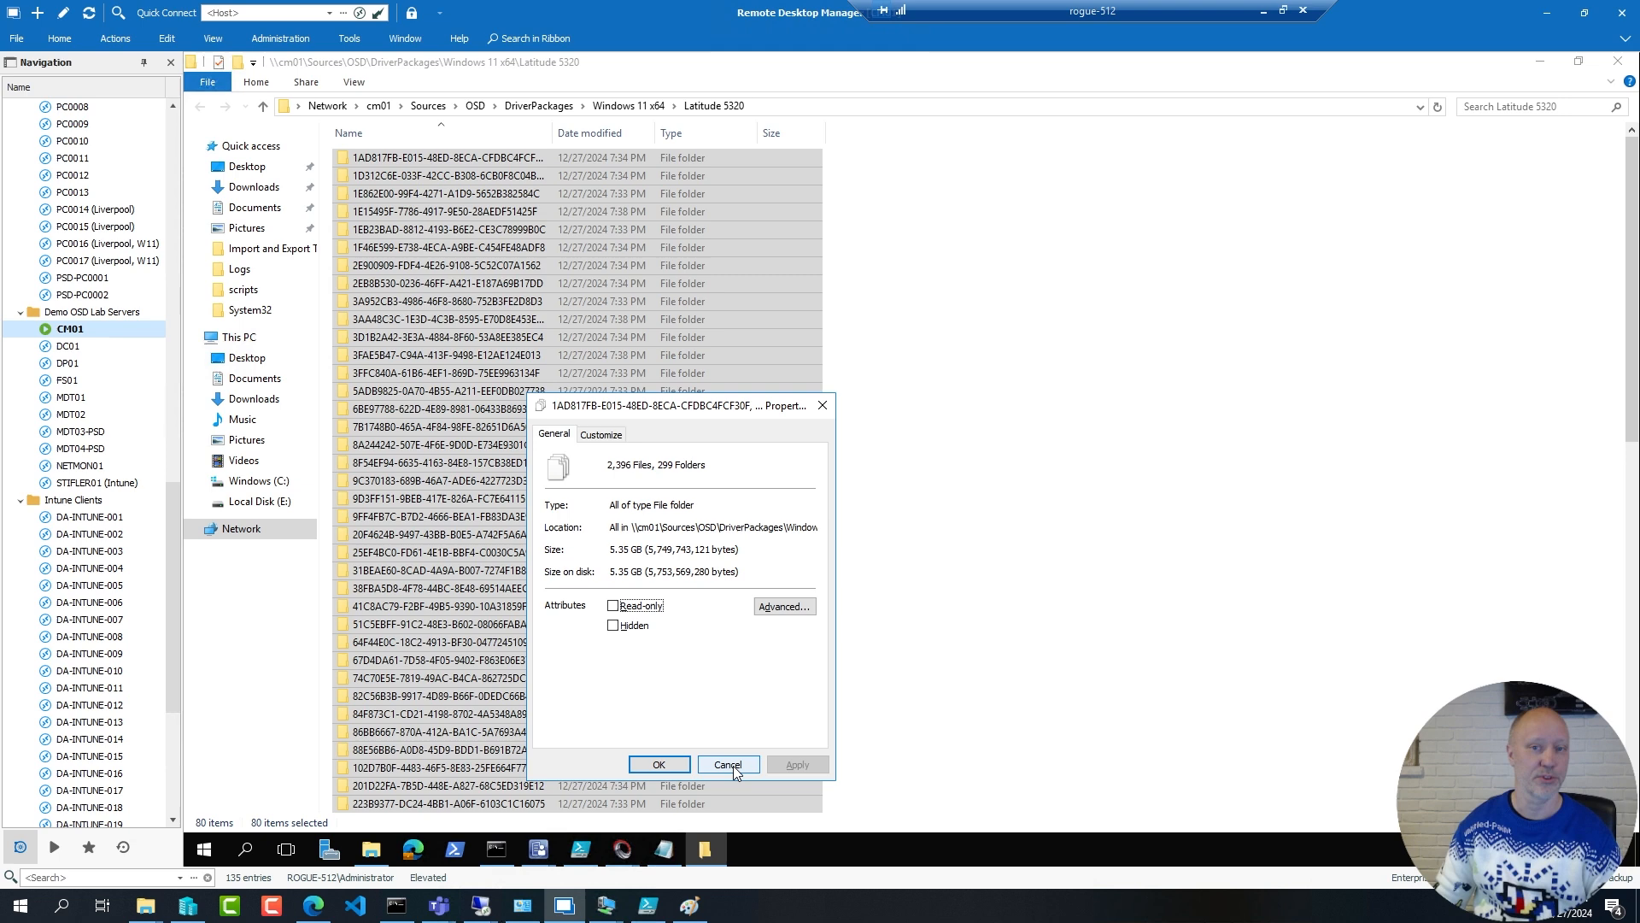
{"action": "left_click", "coordinate": [728, 764]}
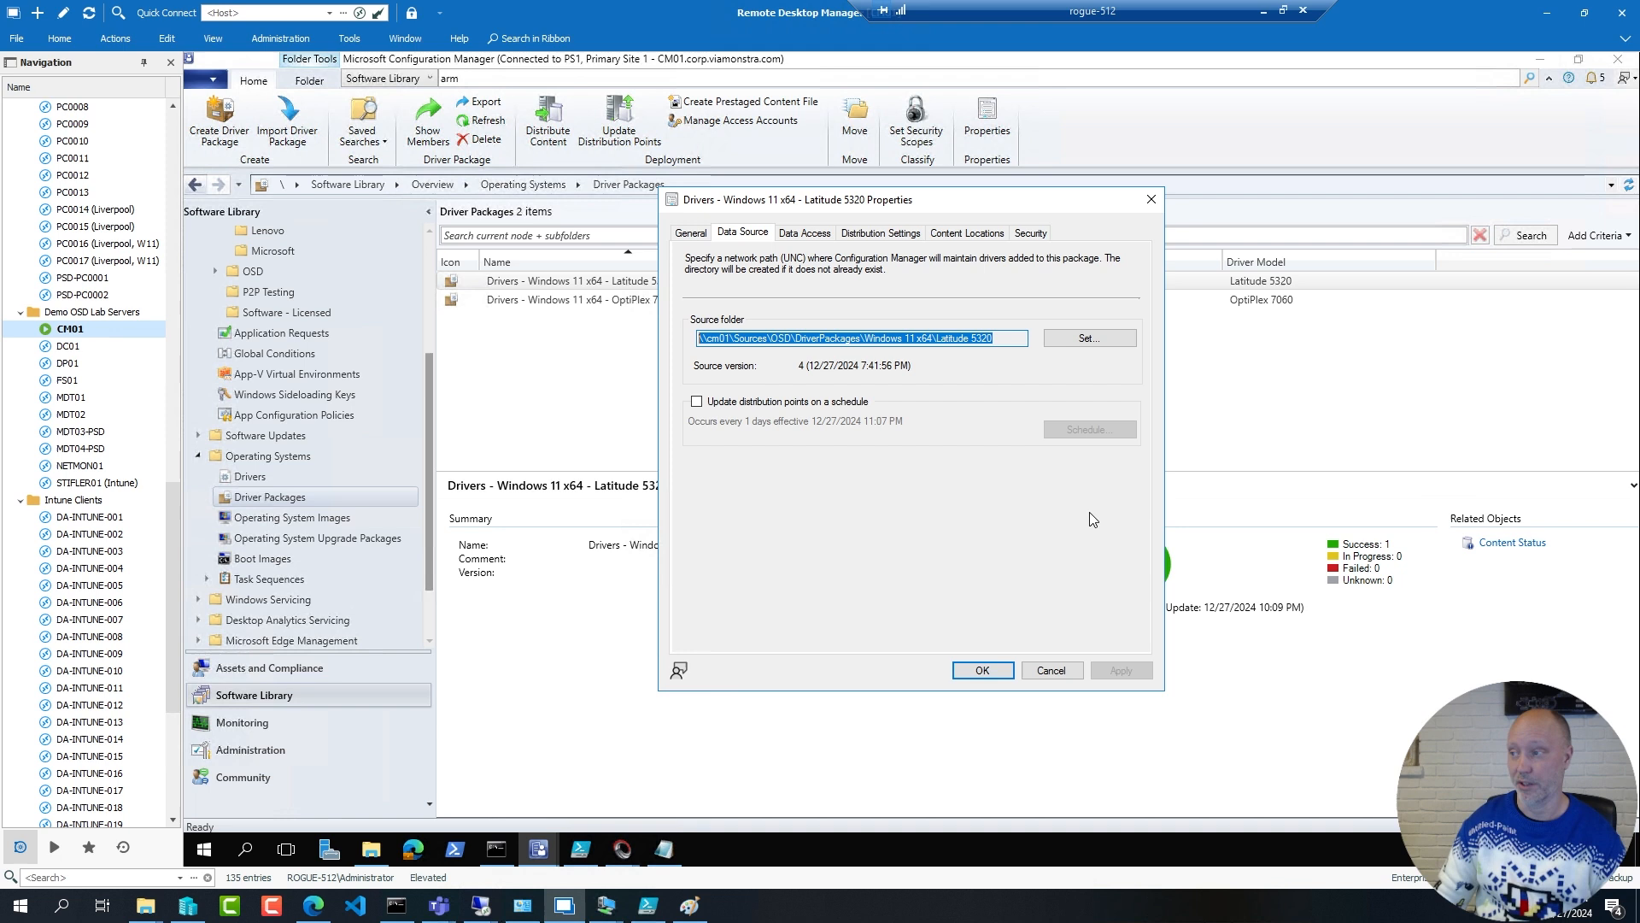
{"action": "mouse_move", "coordinate": [986, 628]}
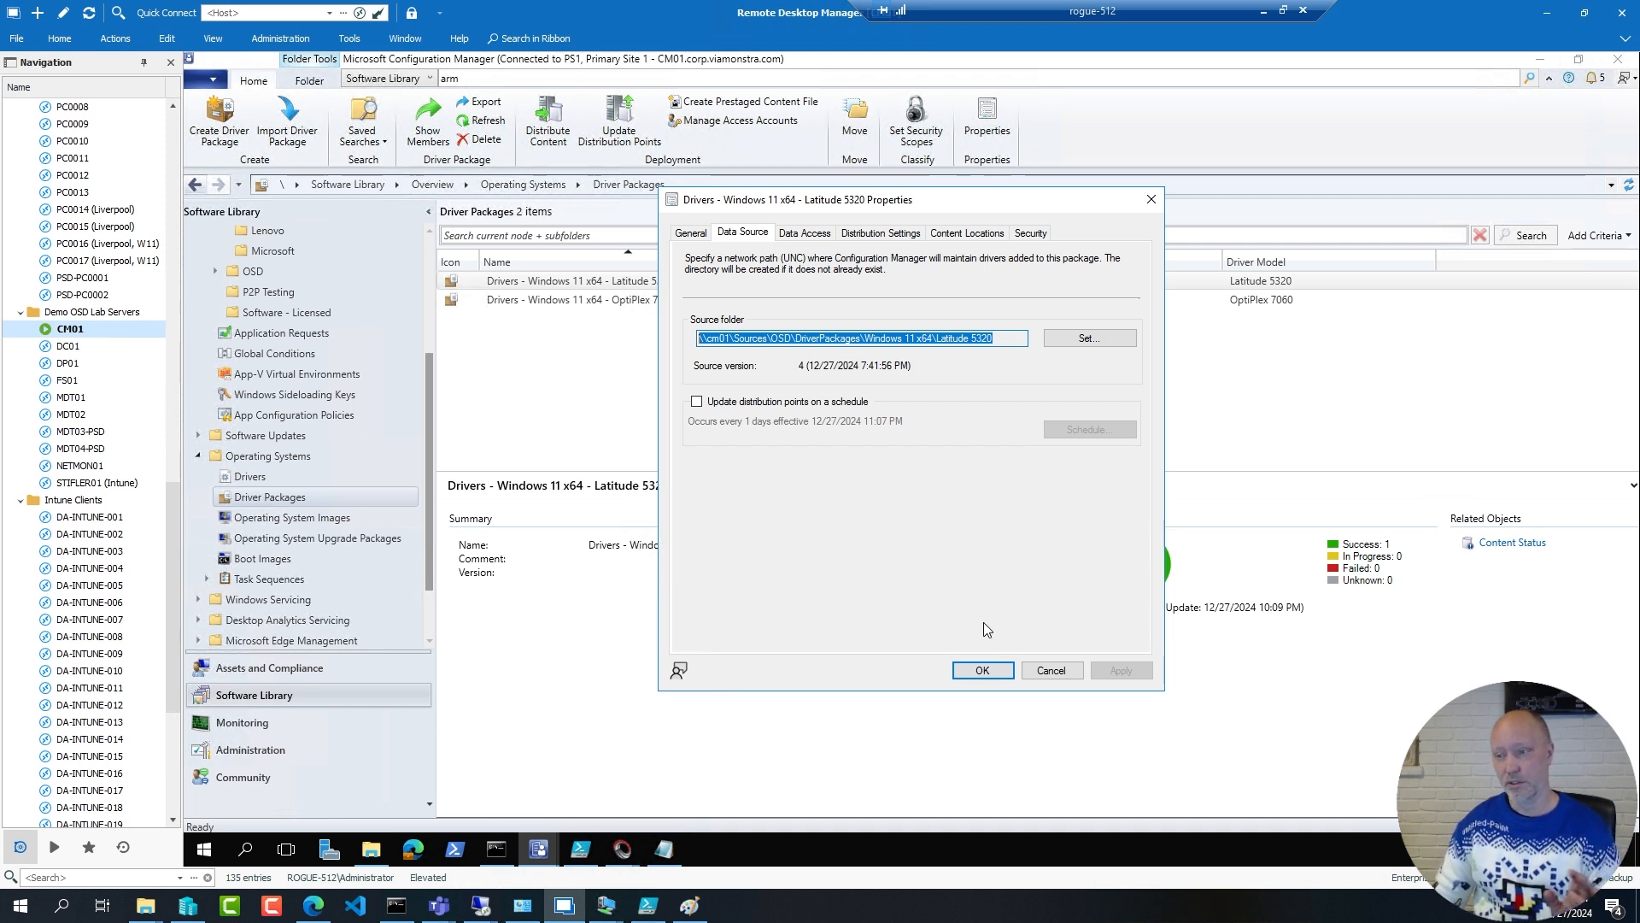
Close the Latitude 5320 driver package properties, leaving the two Dell packages listed
{"action": "left_click", "coordinate": [981, 670]}
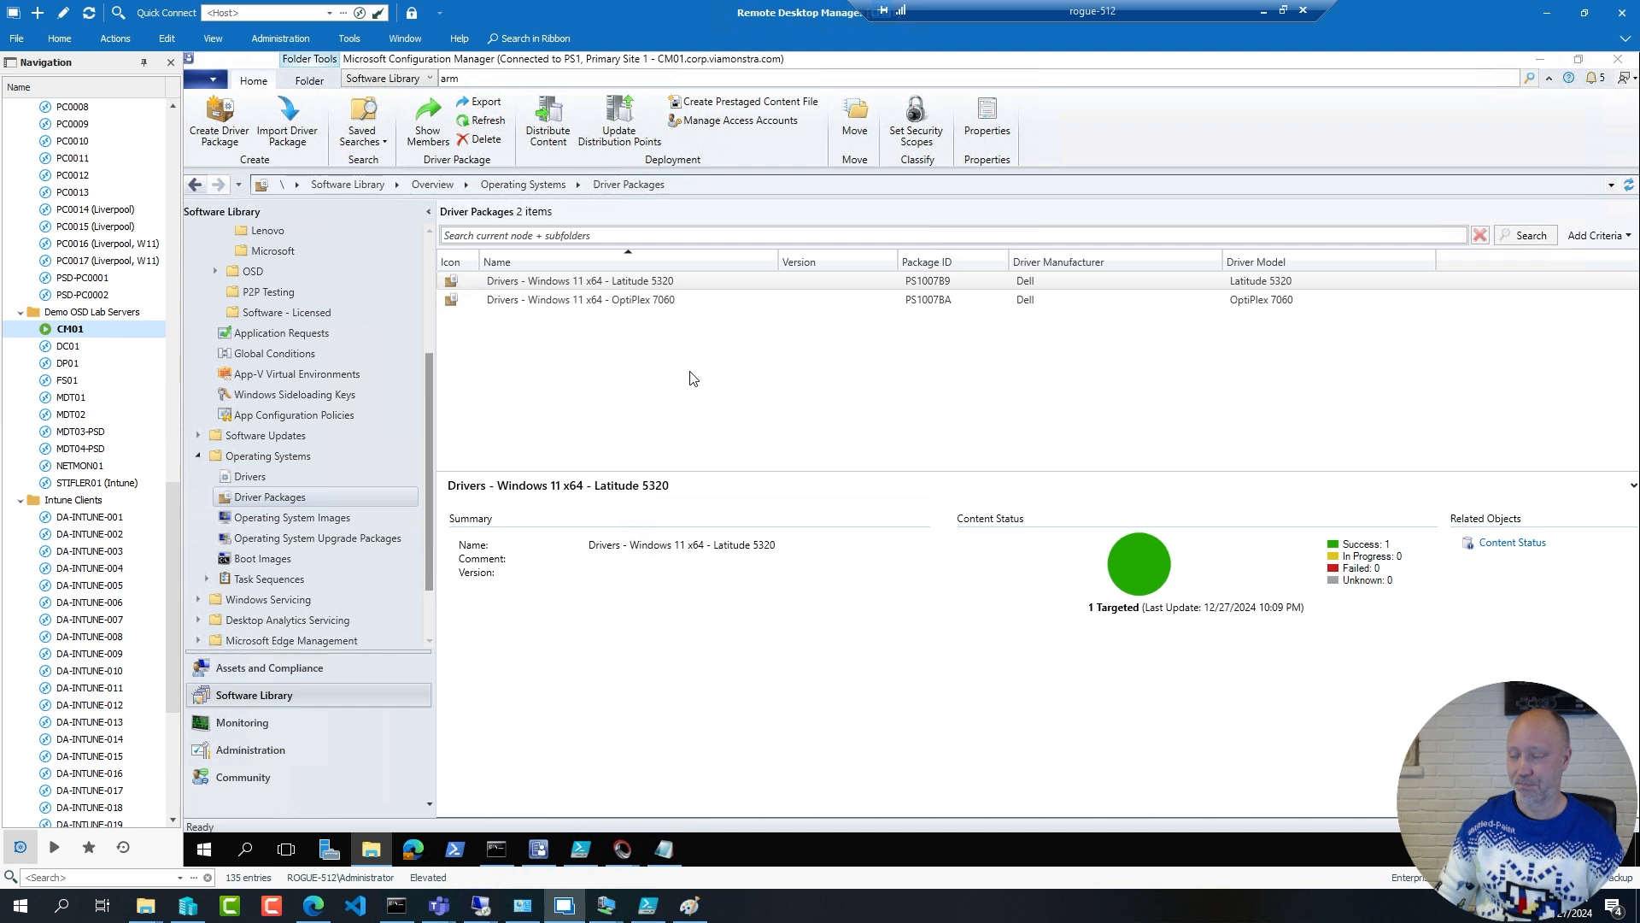
{"action": "mouse_move", "coordinate": [571, 436]}
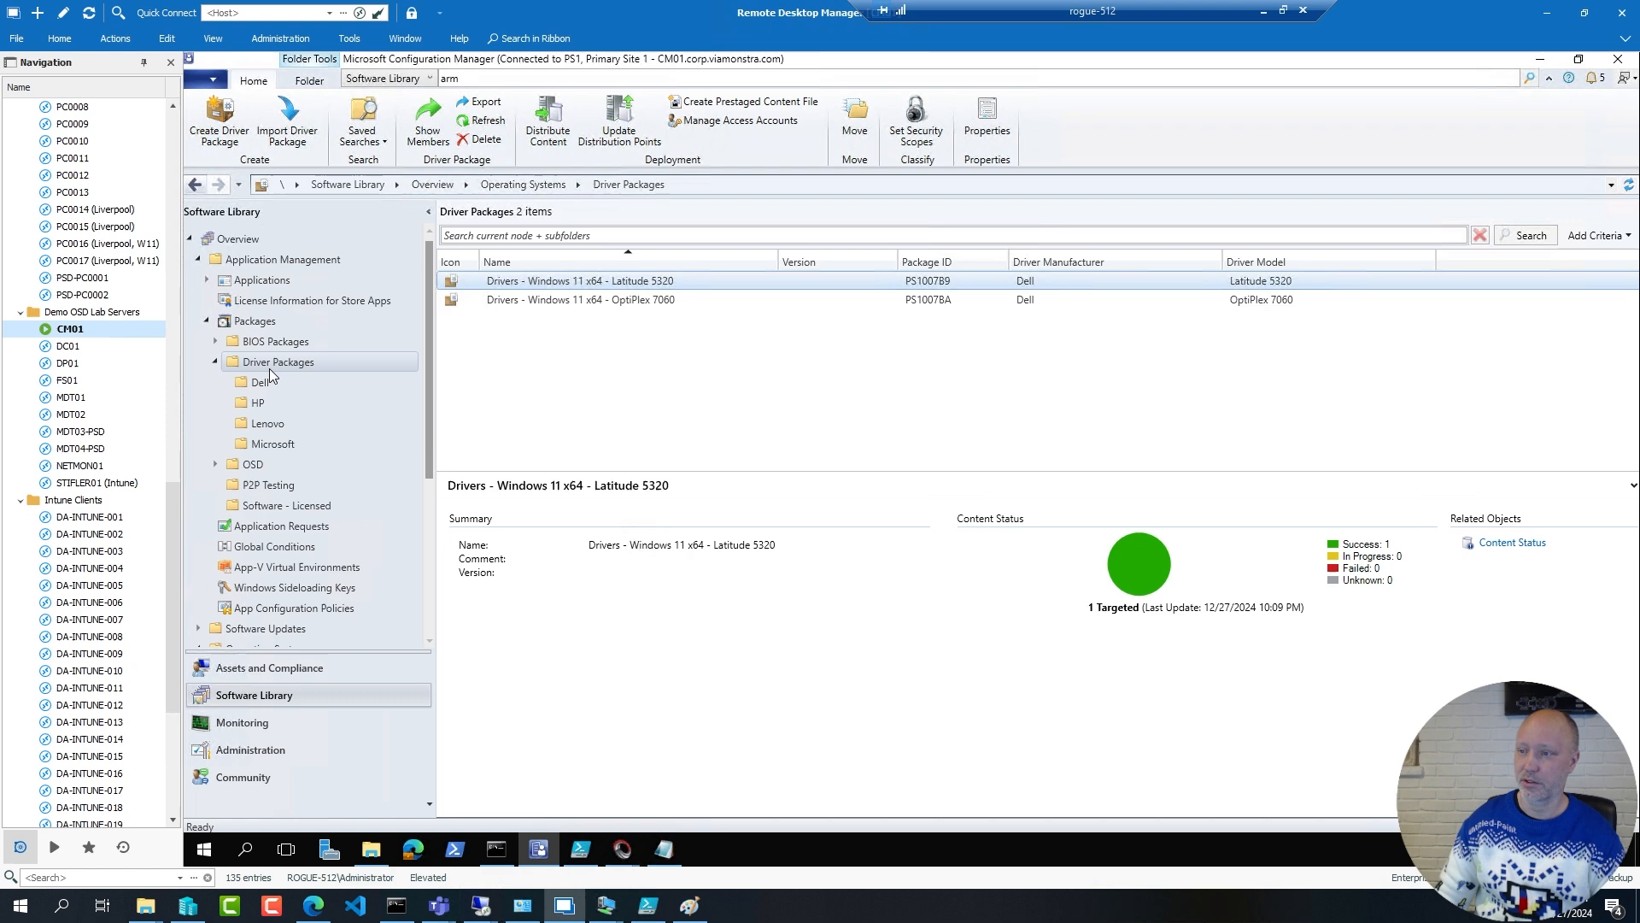
List the six legacy Dell driver packages, then show the Latitude 5320 StandardPkg folder with its DriverPackage.wim
{"action": "left_click", "coordinate": [256, 381]}
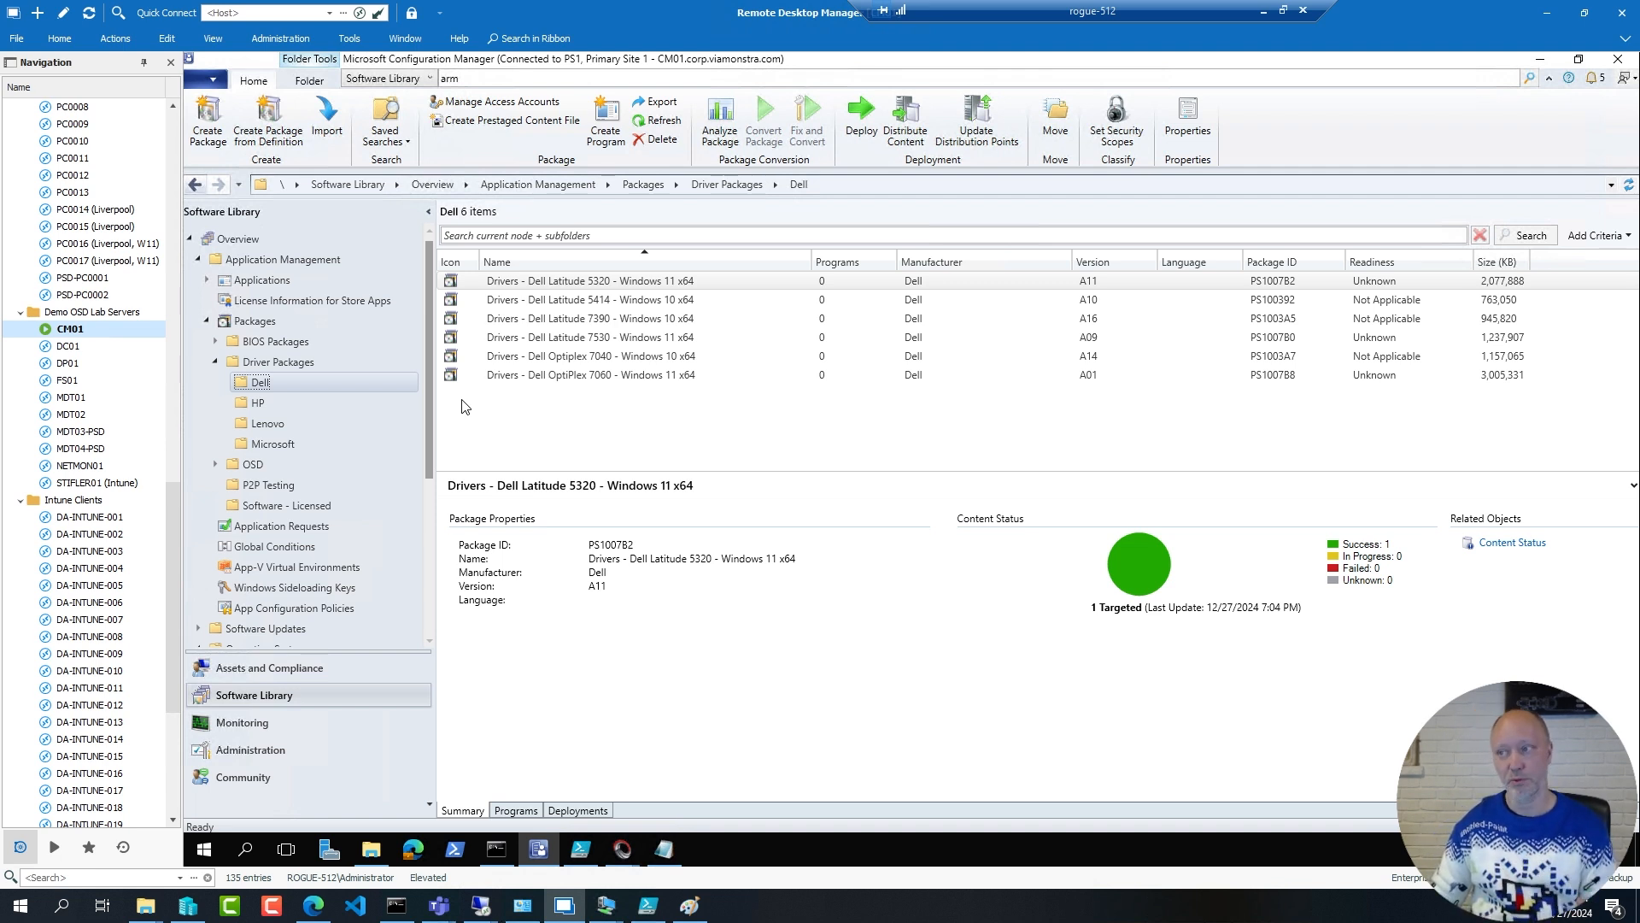
{"action": "left_click", "coordinate": [606, 280]}
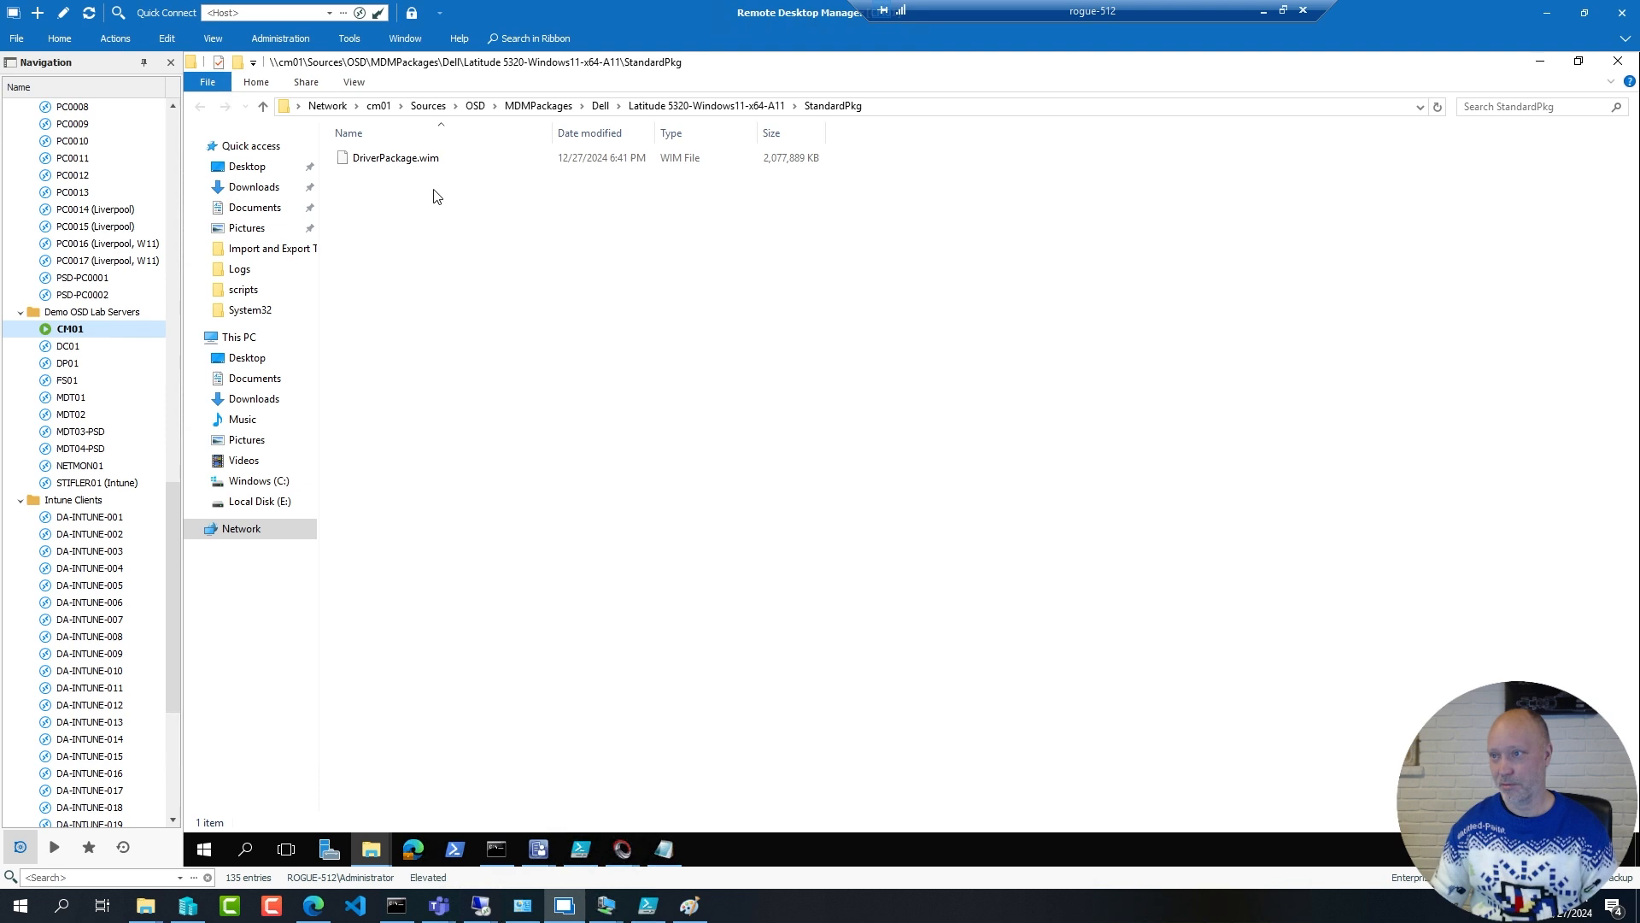
Select DriverPackage.wim to read its 1.98 GB size in the status bar
{"action": "left_click", "coordinate": [394, 157]}
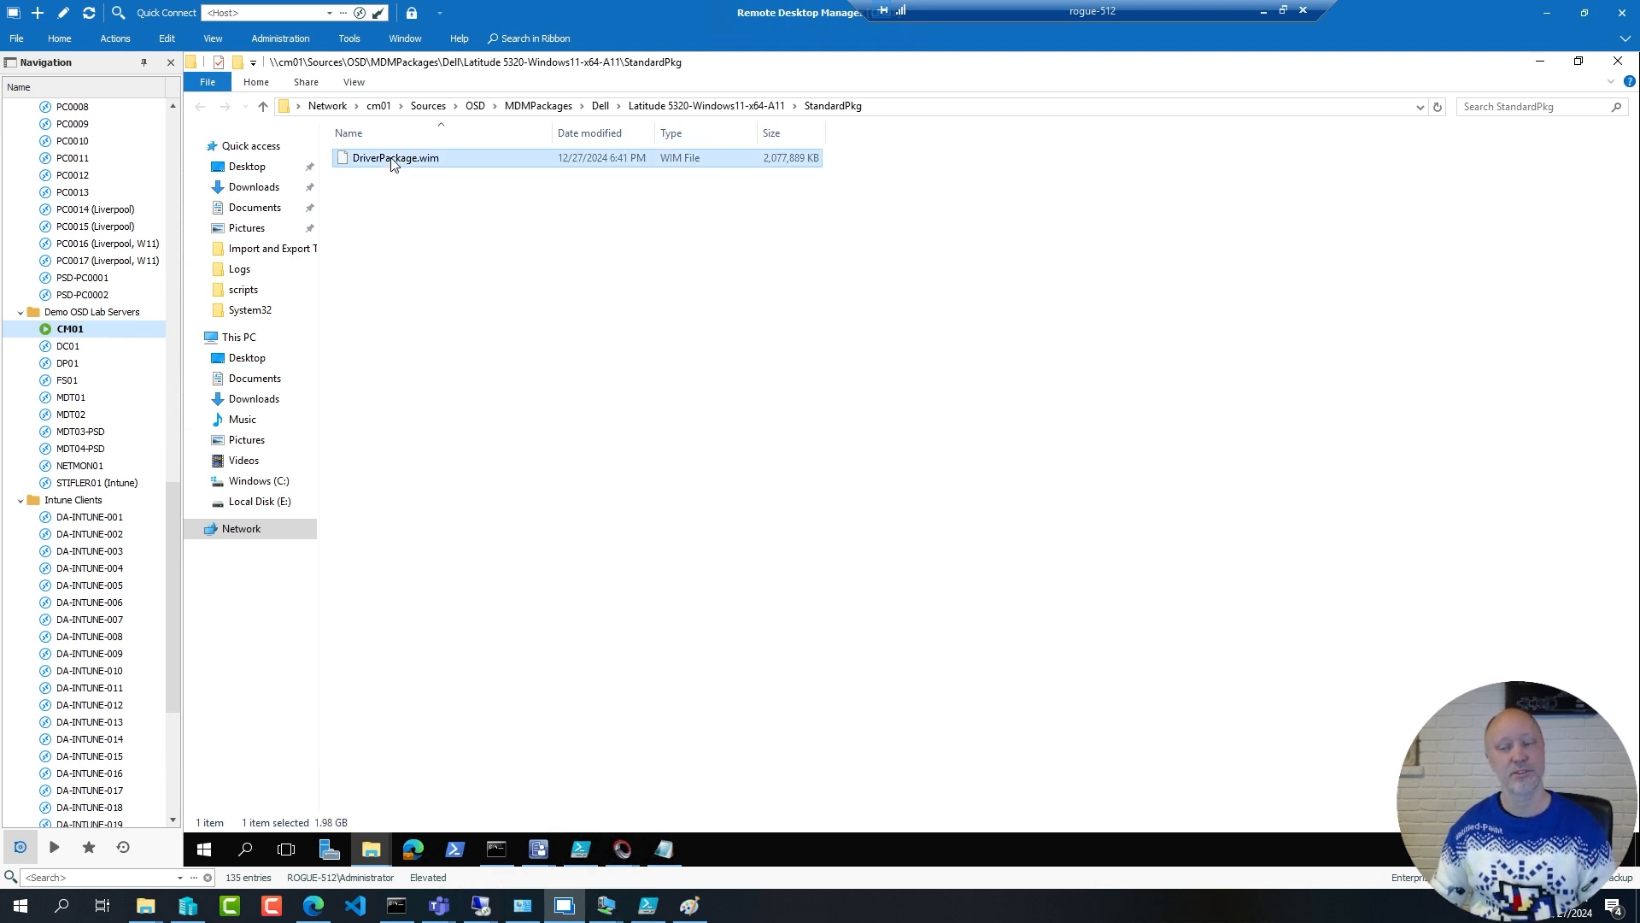
{"action": "mouse_move", "coordinate": [757, 265]}
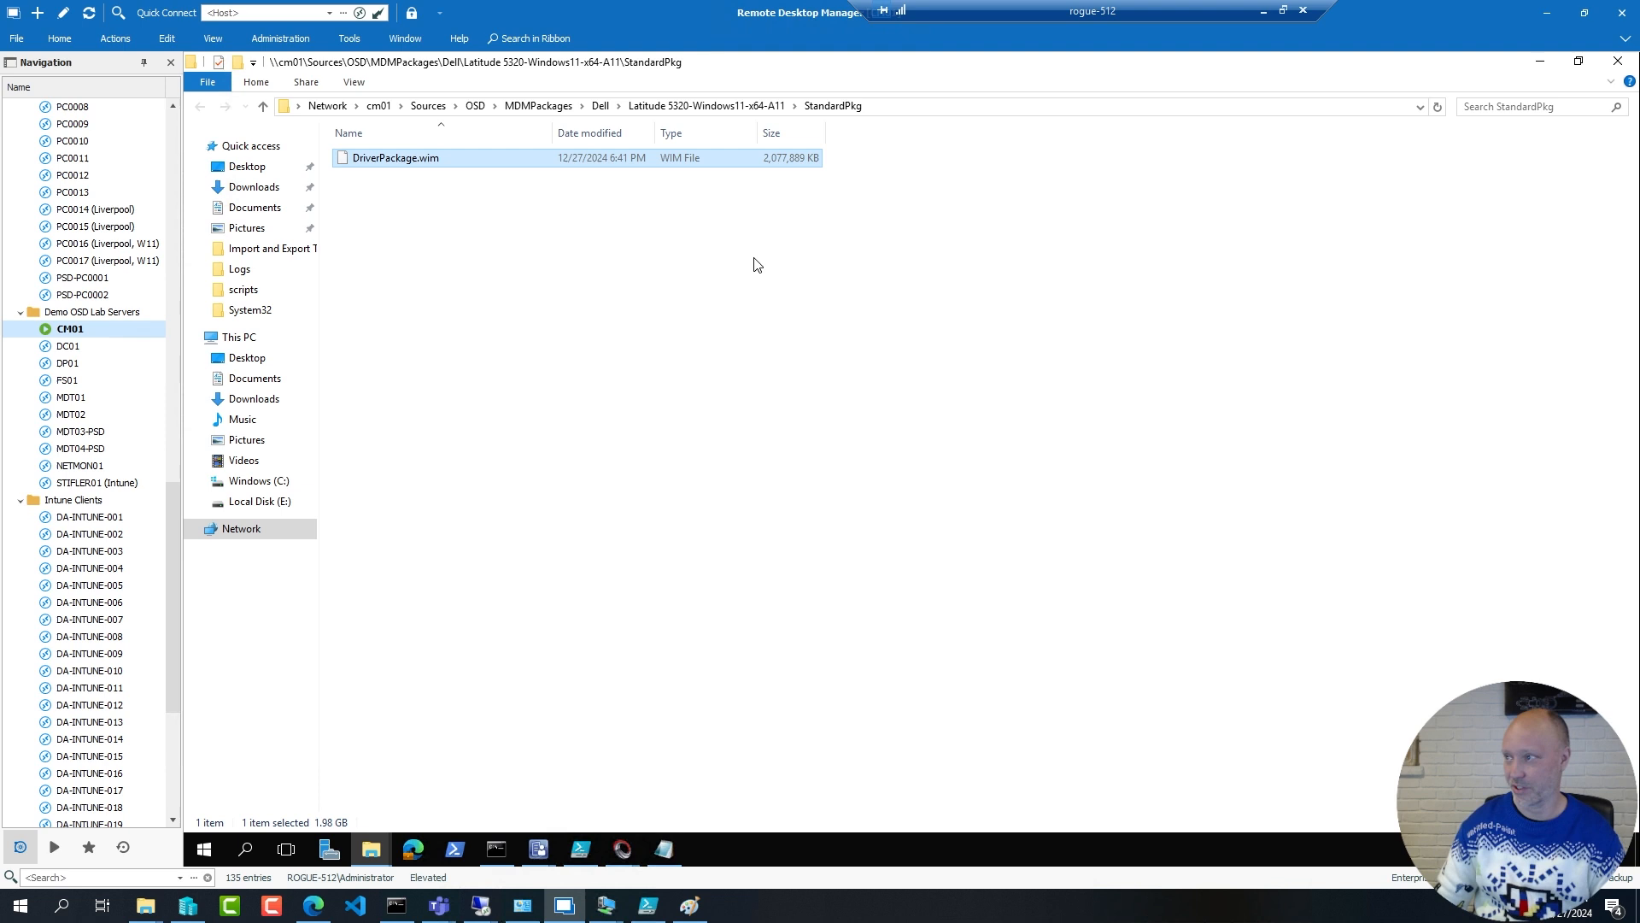
{"action": "mouse_move", "coordinate": [772, 470]}
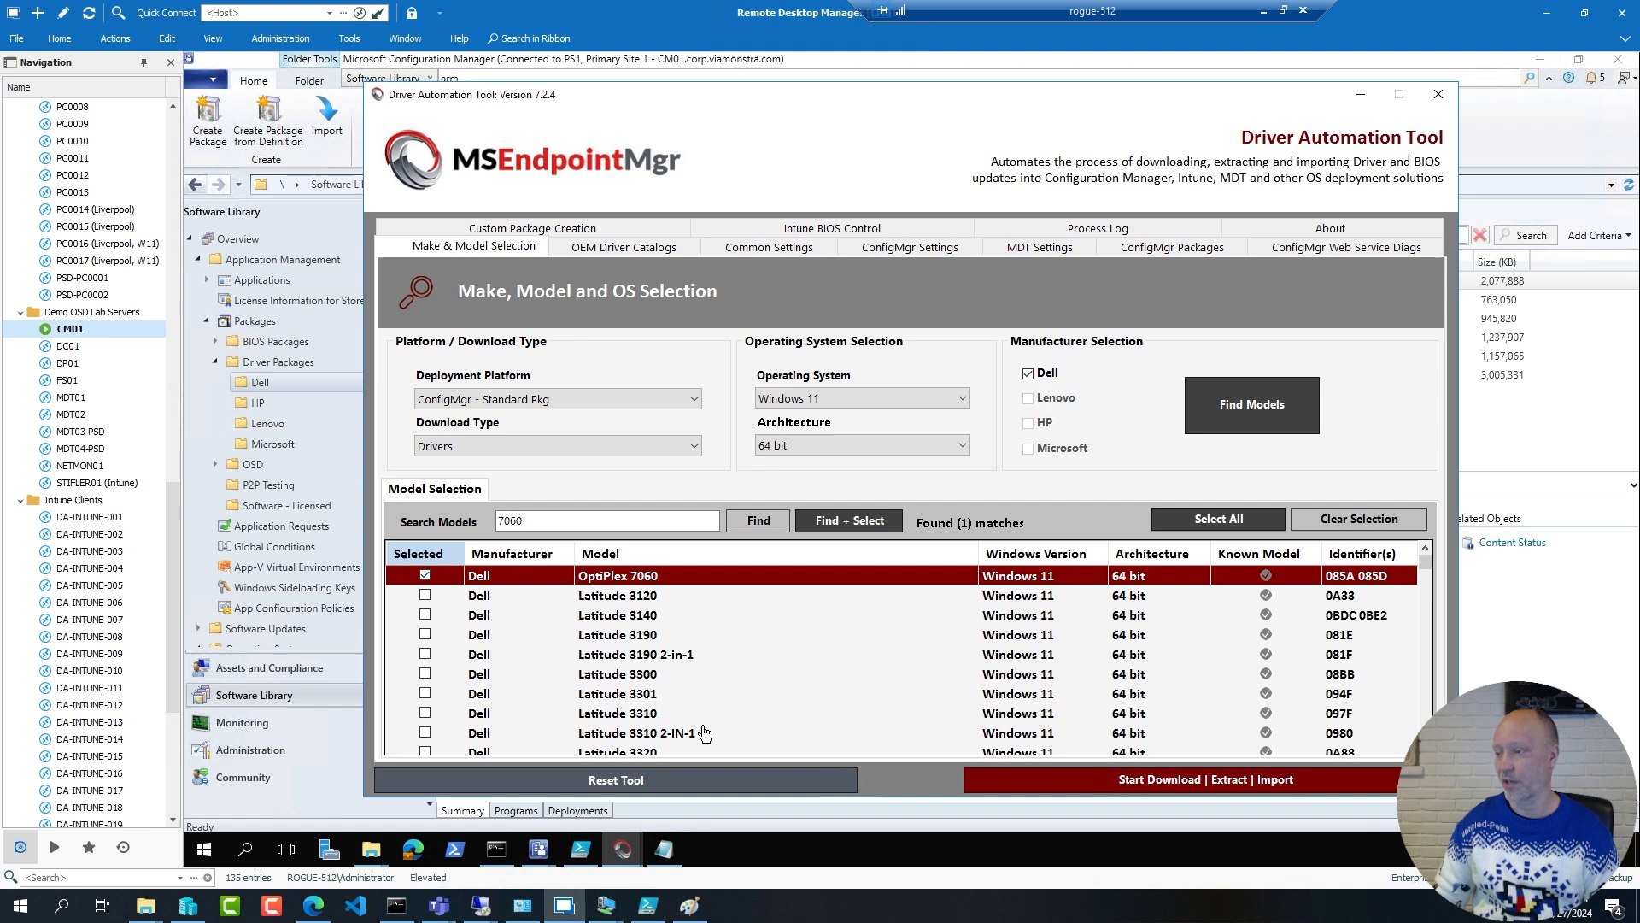
{"action": "mouse_move", "coordinate": [948, 675]}
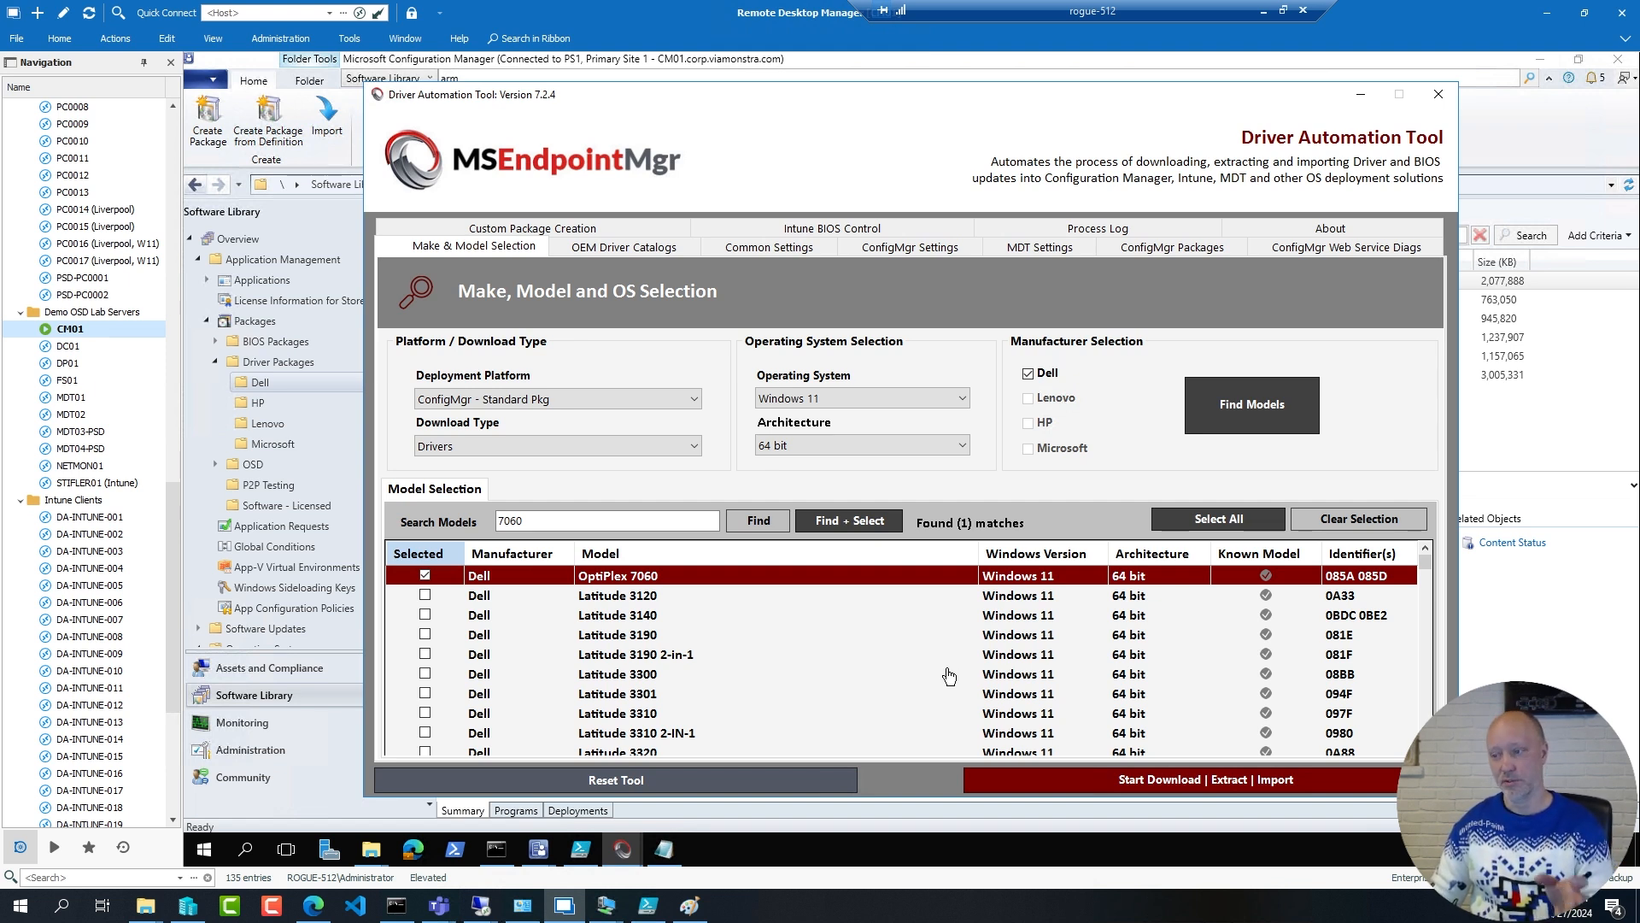
{"action": "mouse_move", "coordinate": [902, 606]}
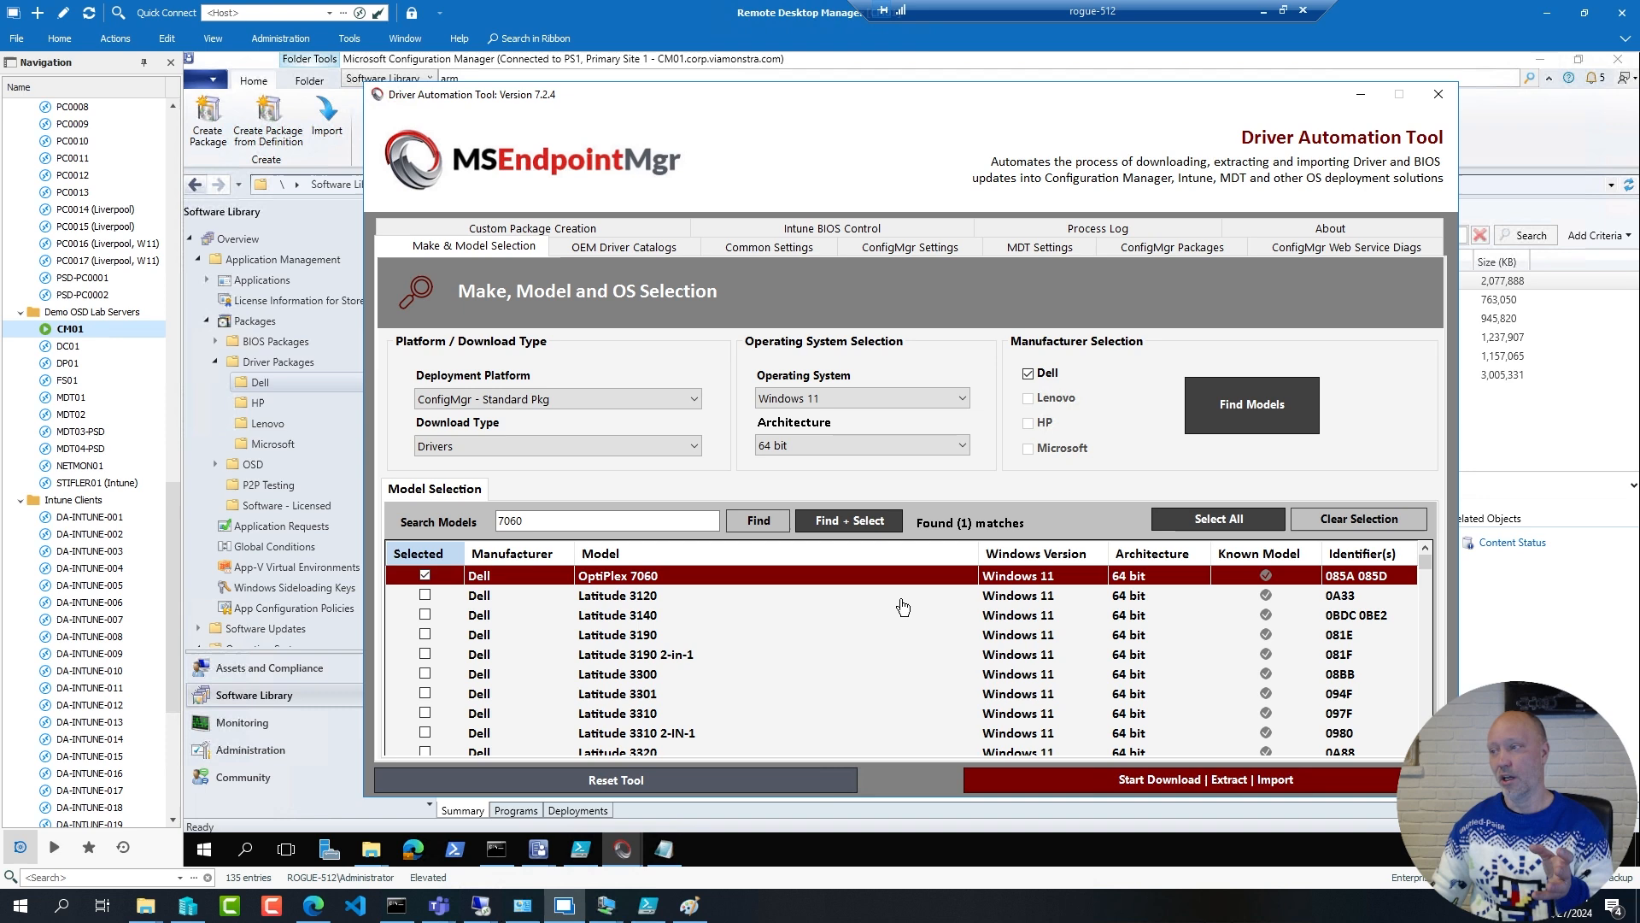
{"action": "mouse_move", "coordinate": [934, 291]}
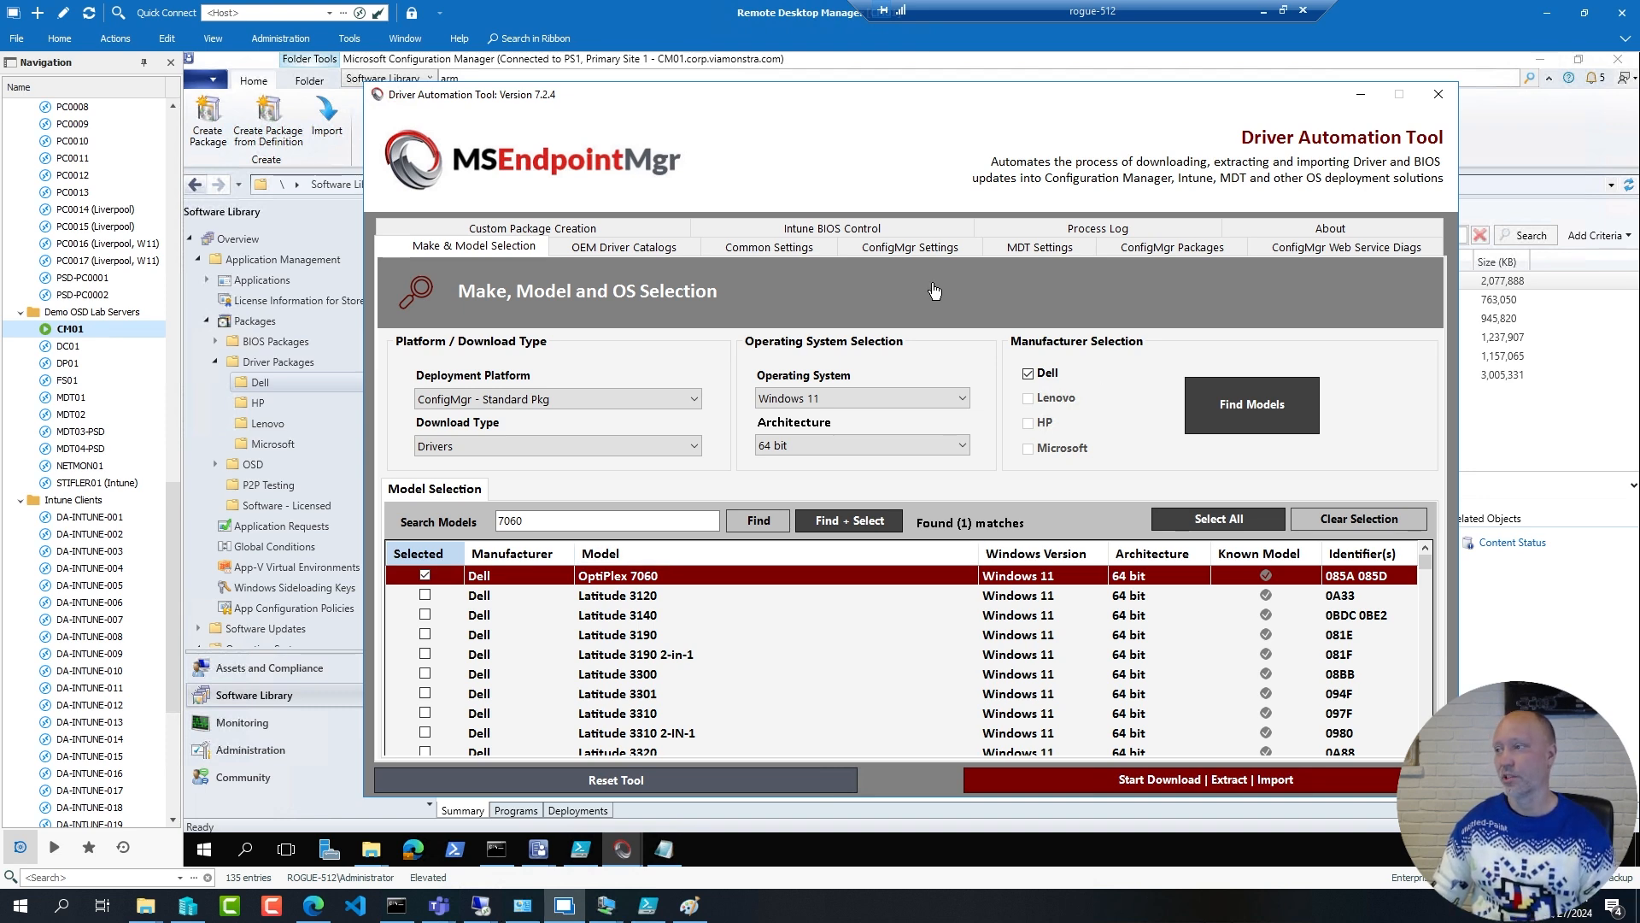
Review ConfigMgr Settings showing Compress Package in WIM format, then return to the console
{"action": "left_click", "coordinate": [907, 246]}
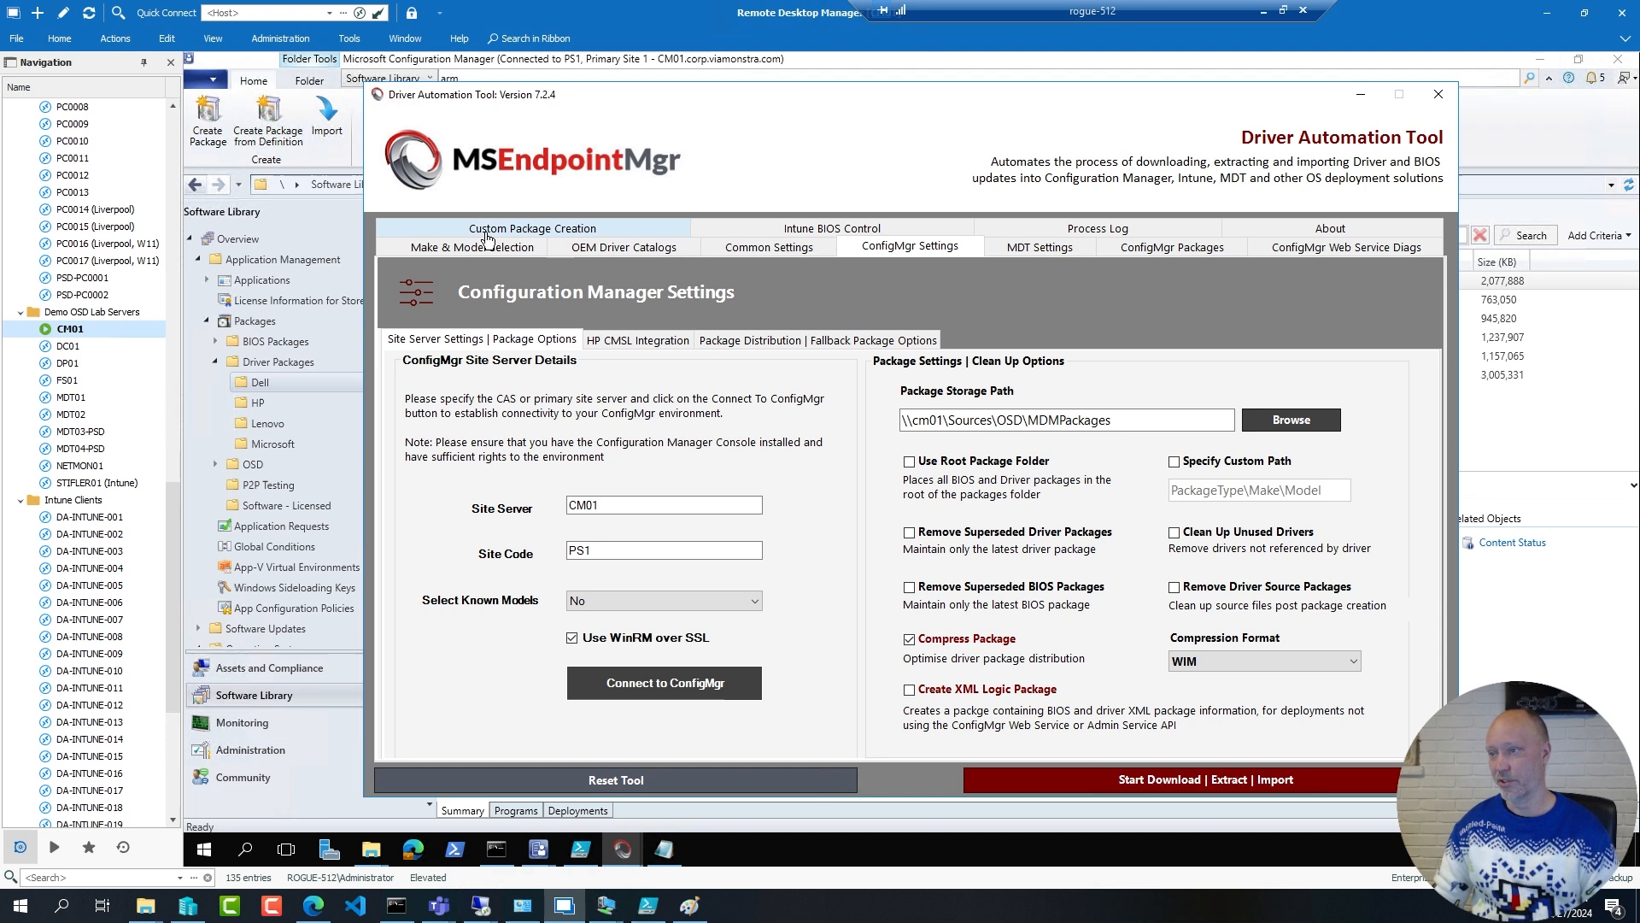
{"action": "left_click", "coordinate": [471, 246]}
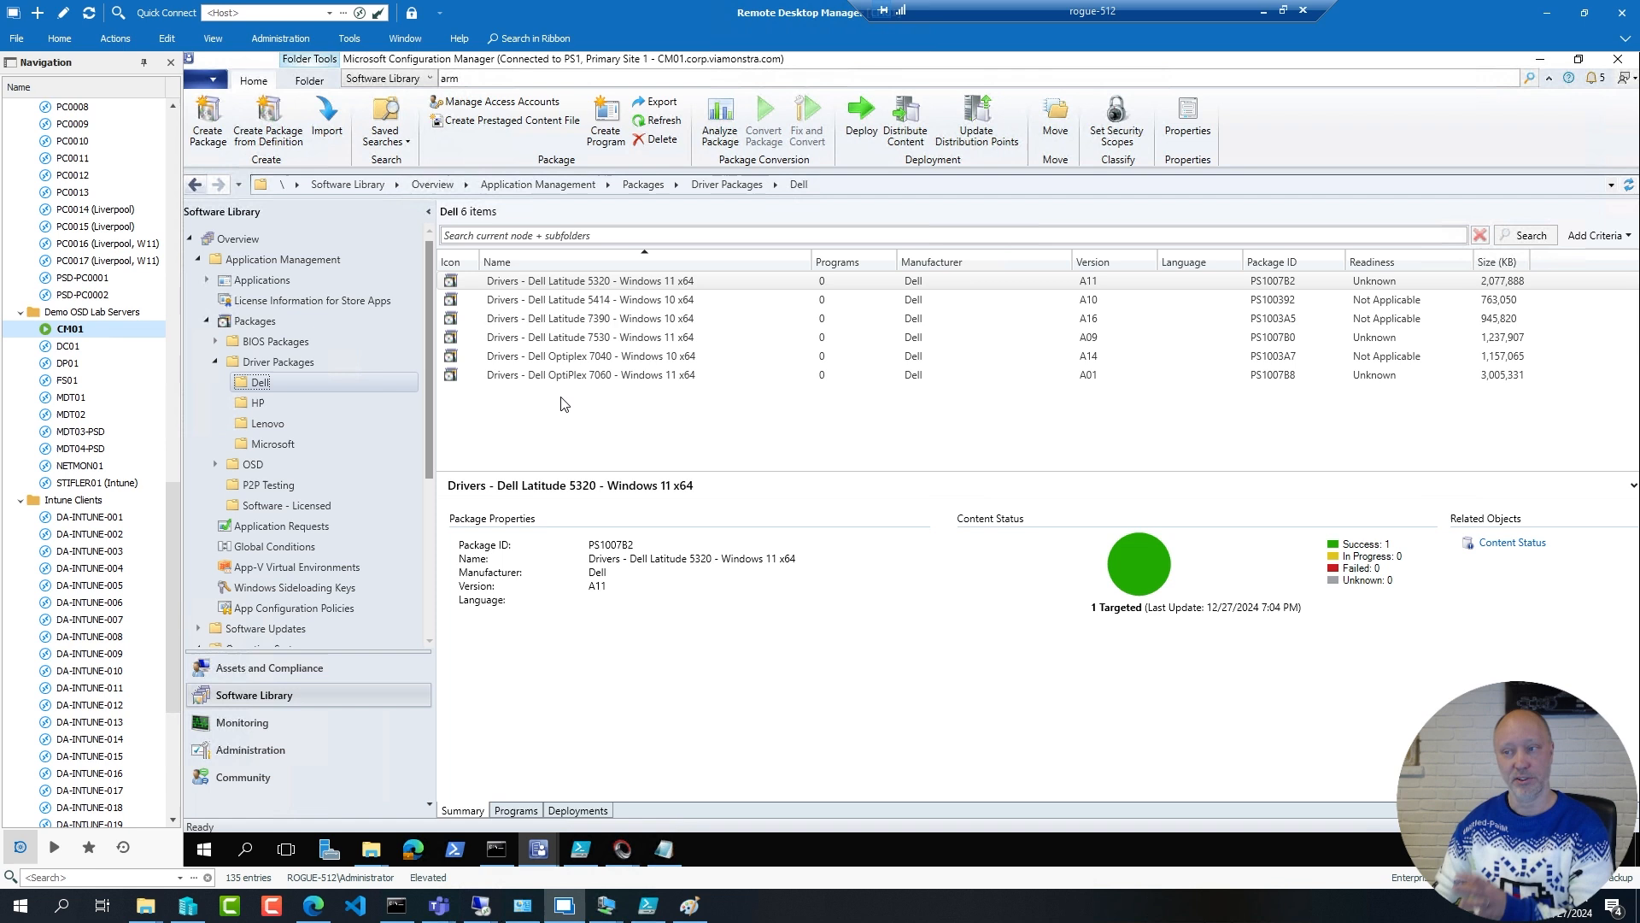
{"action": "mouse_move", "coordinate": [615, 415]}
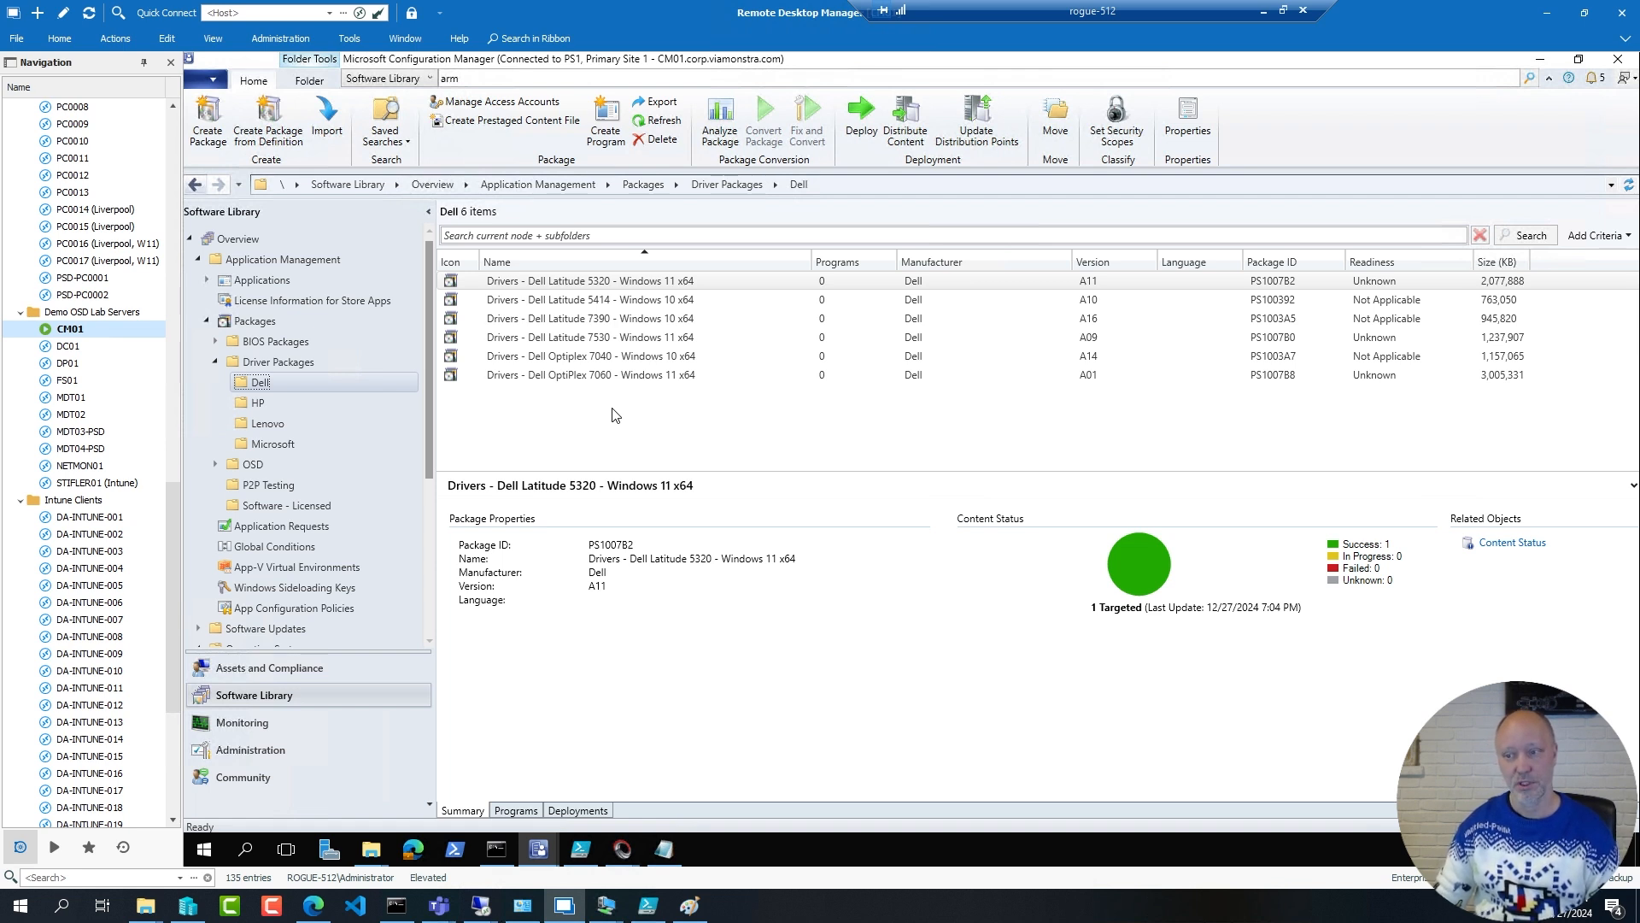
{"action": "mouse_move", "coordinate": [439, 504]}
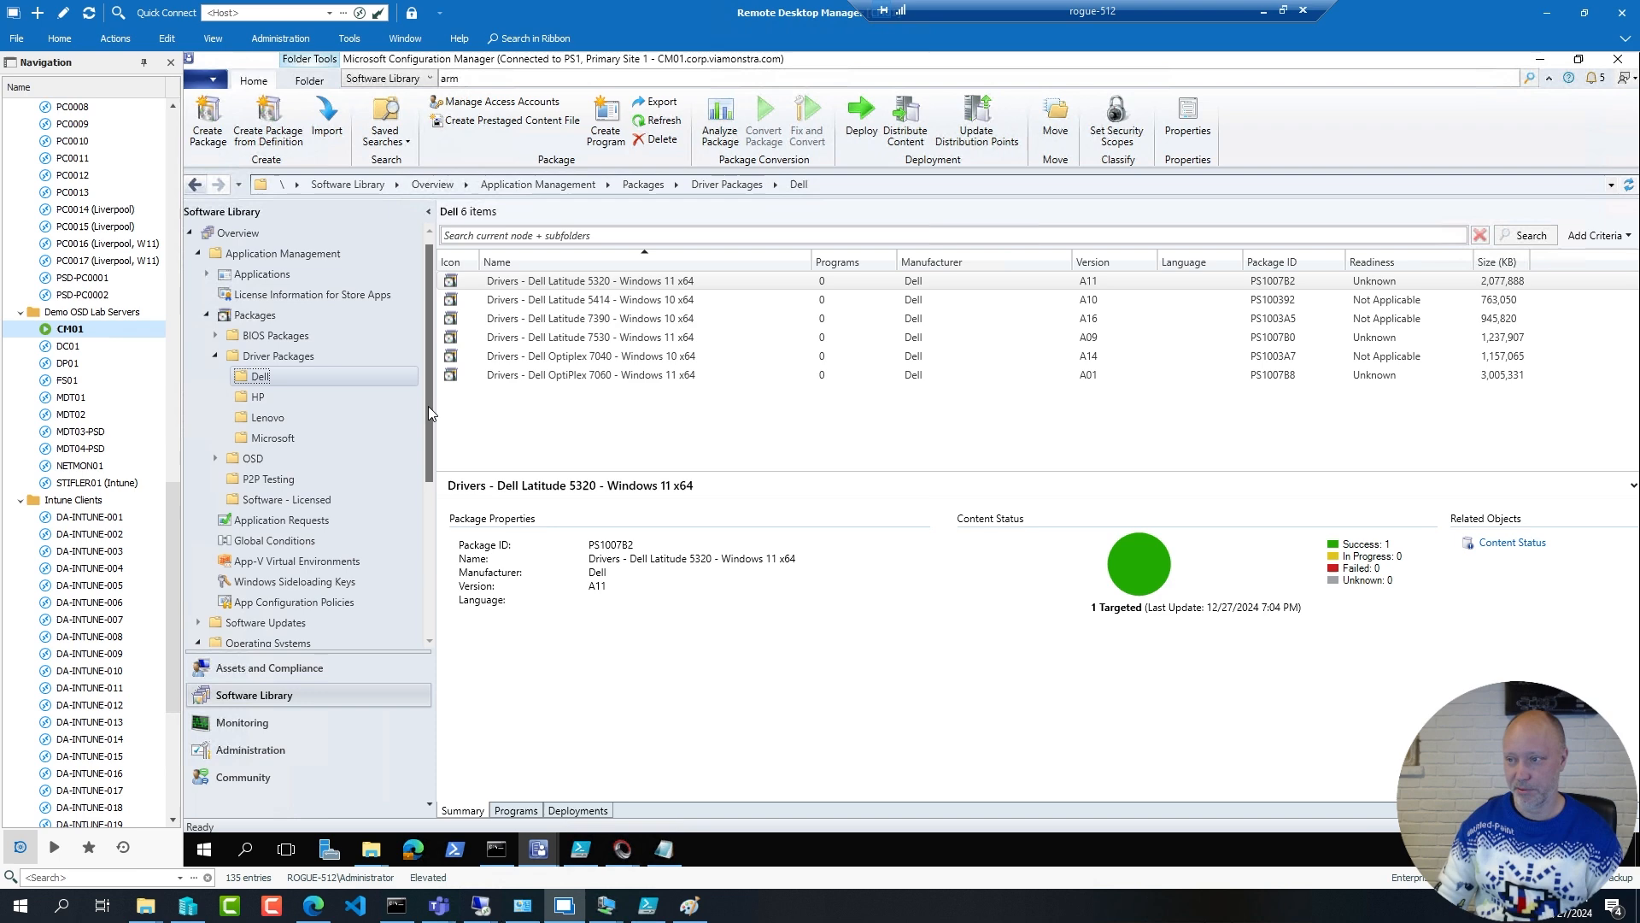
Scroll the Software Library tree to reach Operating Systems > Task Sequences
{"action": "scroll", "scroll_direction": "down", "scroll_amount": 3}
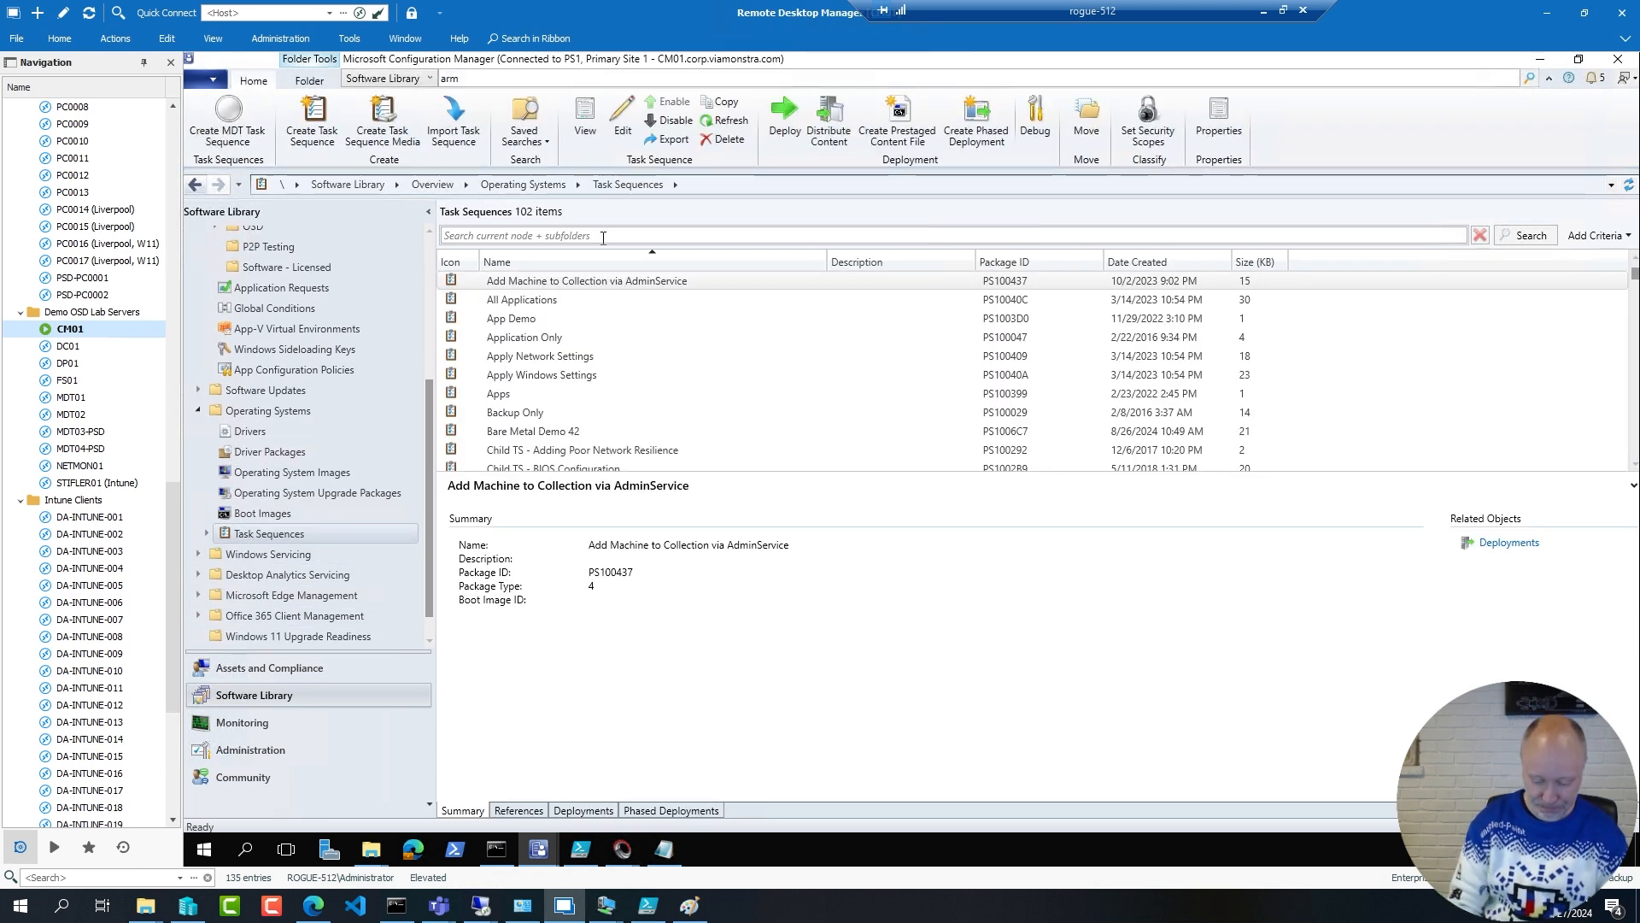
Search task sequences for "legacy" and edit Windows 11 Enterprise x64 23H2 Legacy Drivers
{"action": "type", "text": "legacy"}
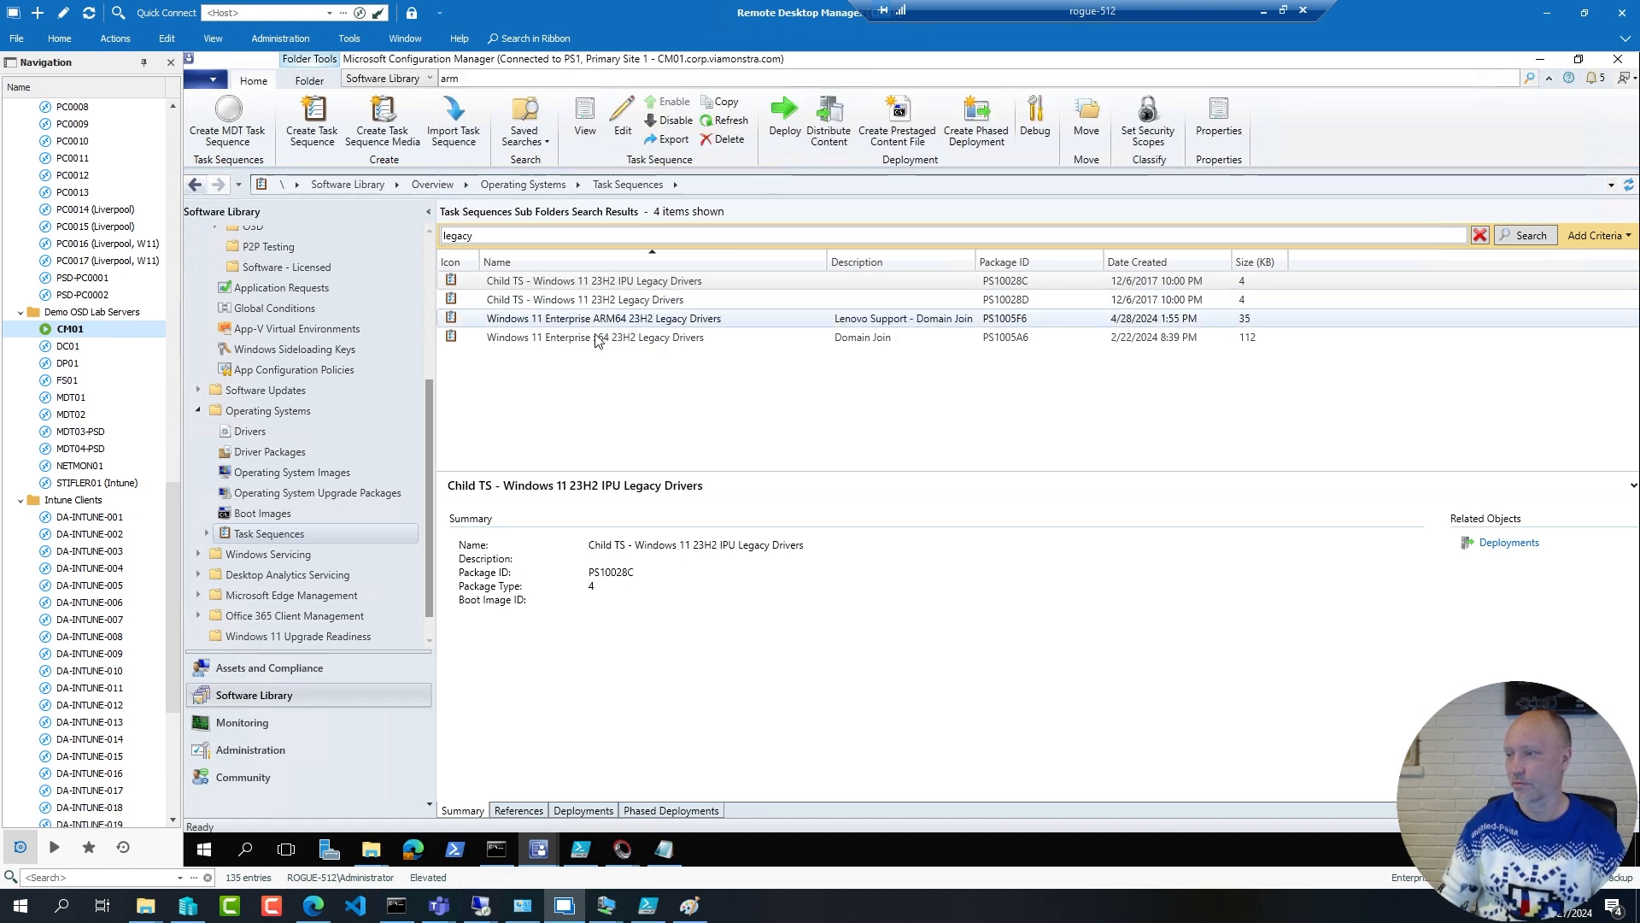
{"action": "right_click", "coordinate": [601, 318]}
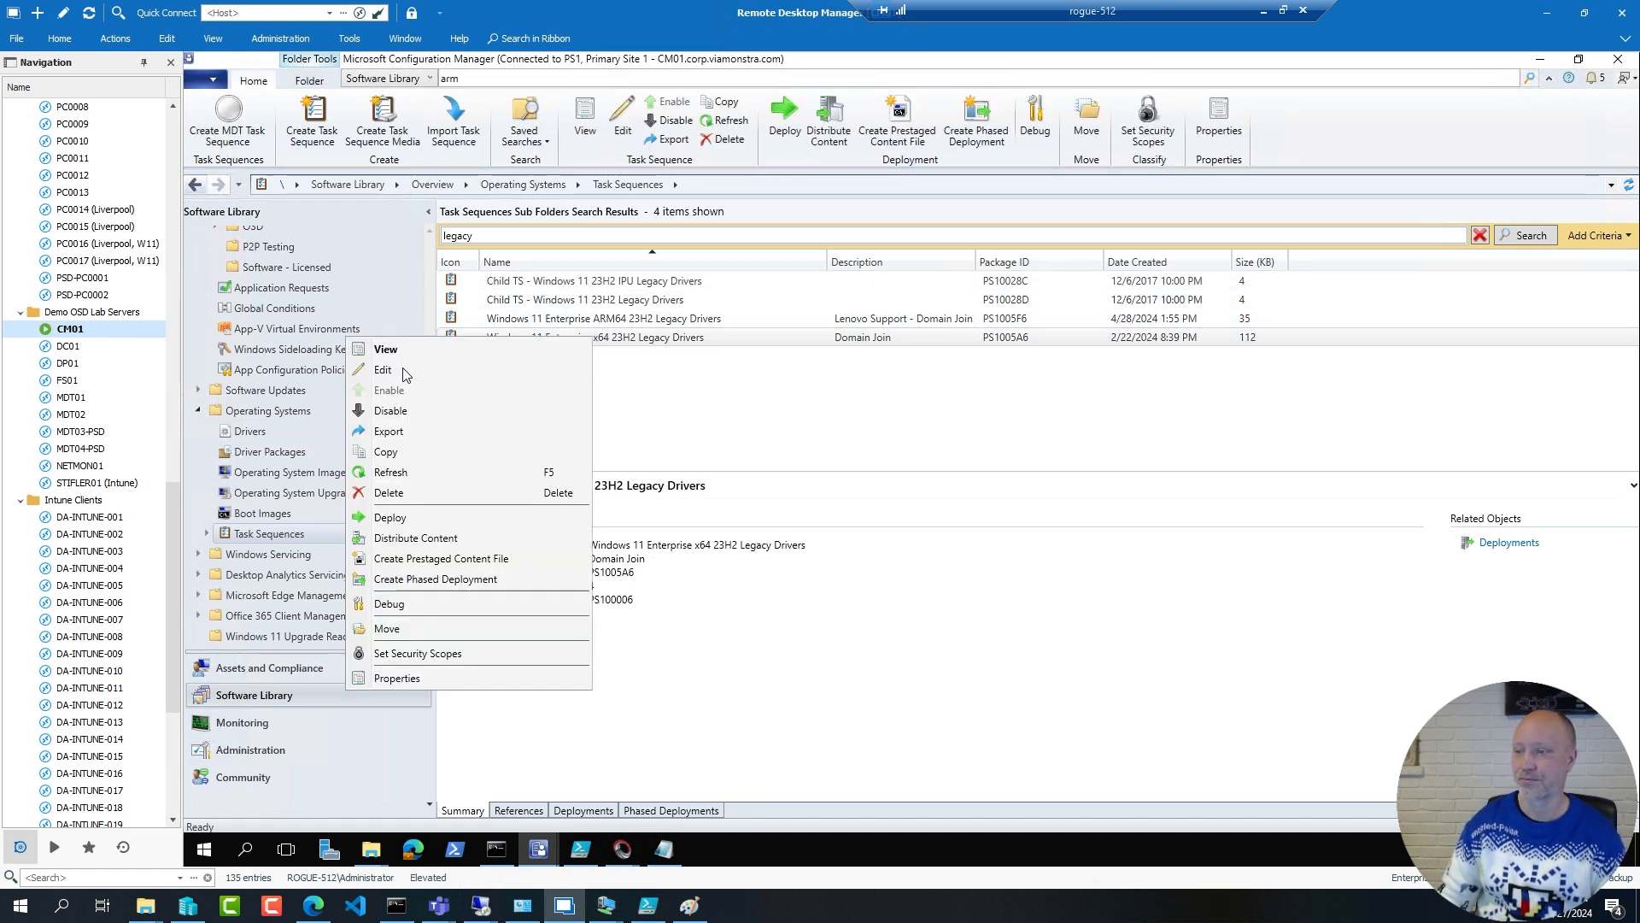
{"action": "left_click", "coordinate": [382, 369]}
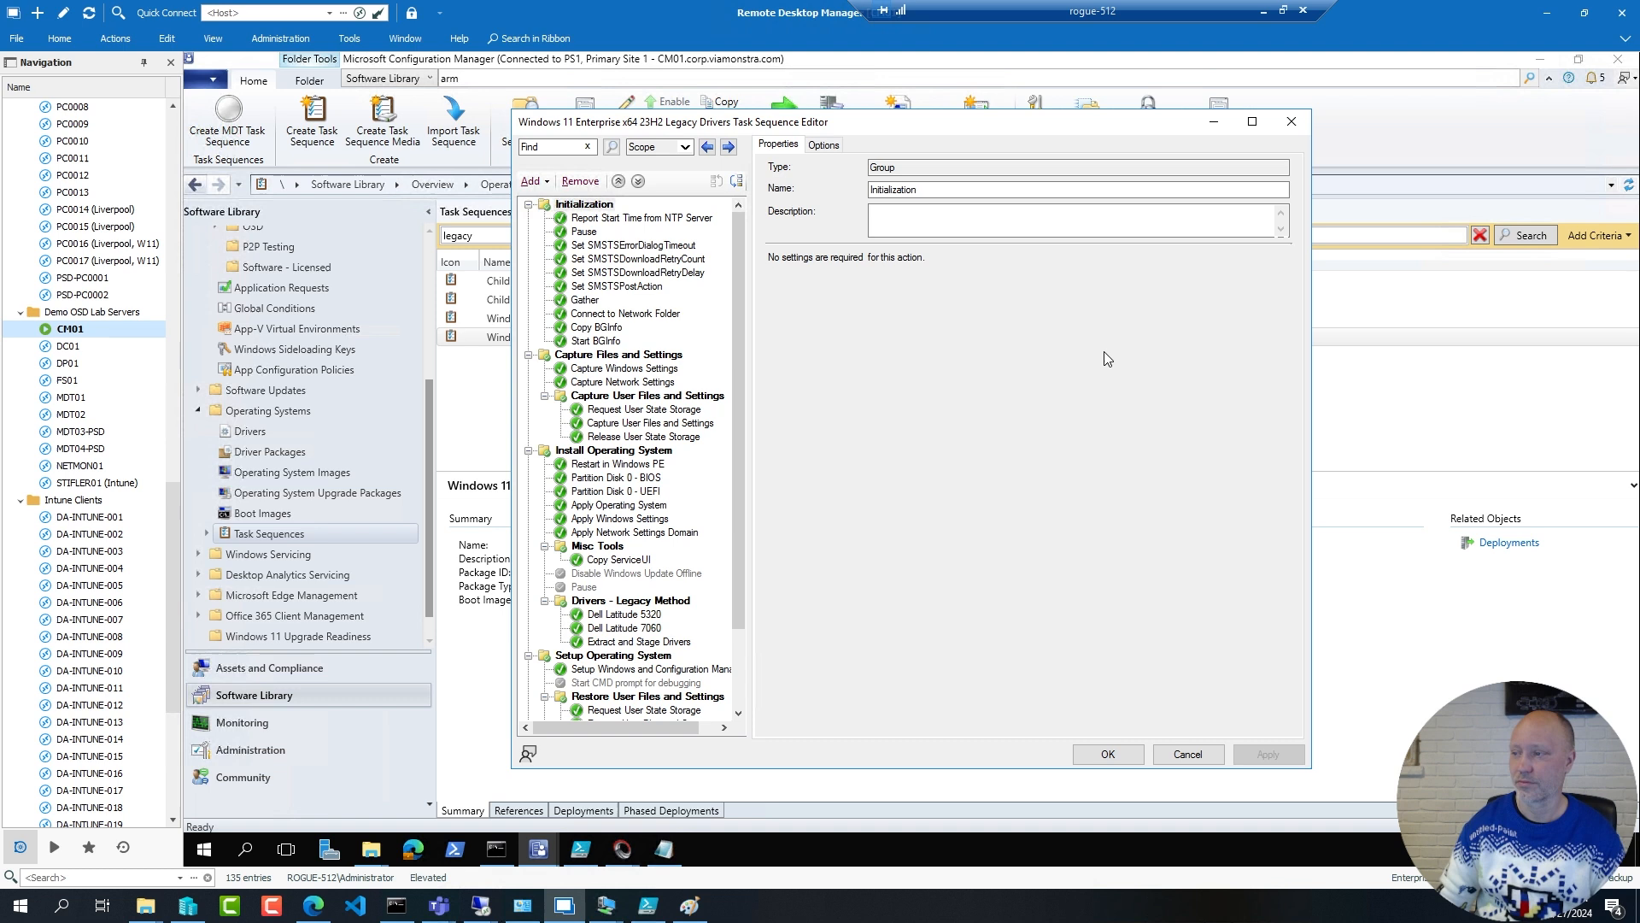
Review the Dell Latitude 5320 download step's model condition, then view the Extract and Stage Drivers PowerShell script
{"action": "scroll", "scroll_direction": "down", "scroll_amount": 3}
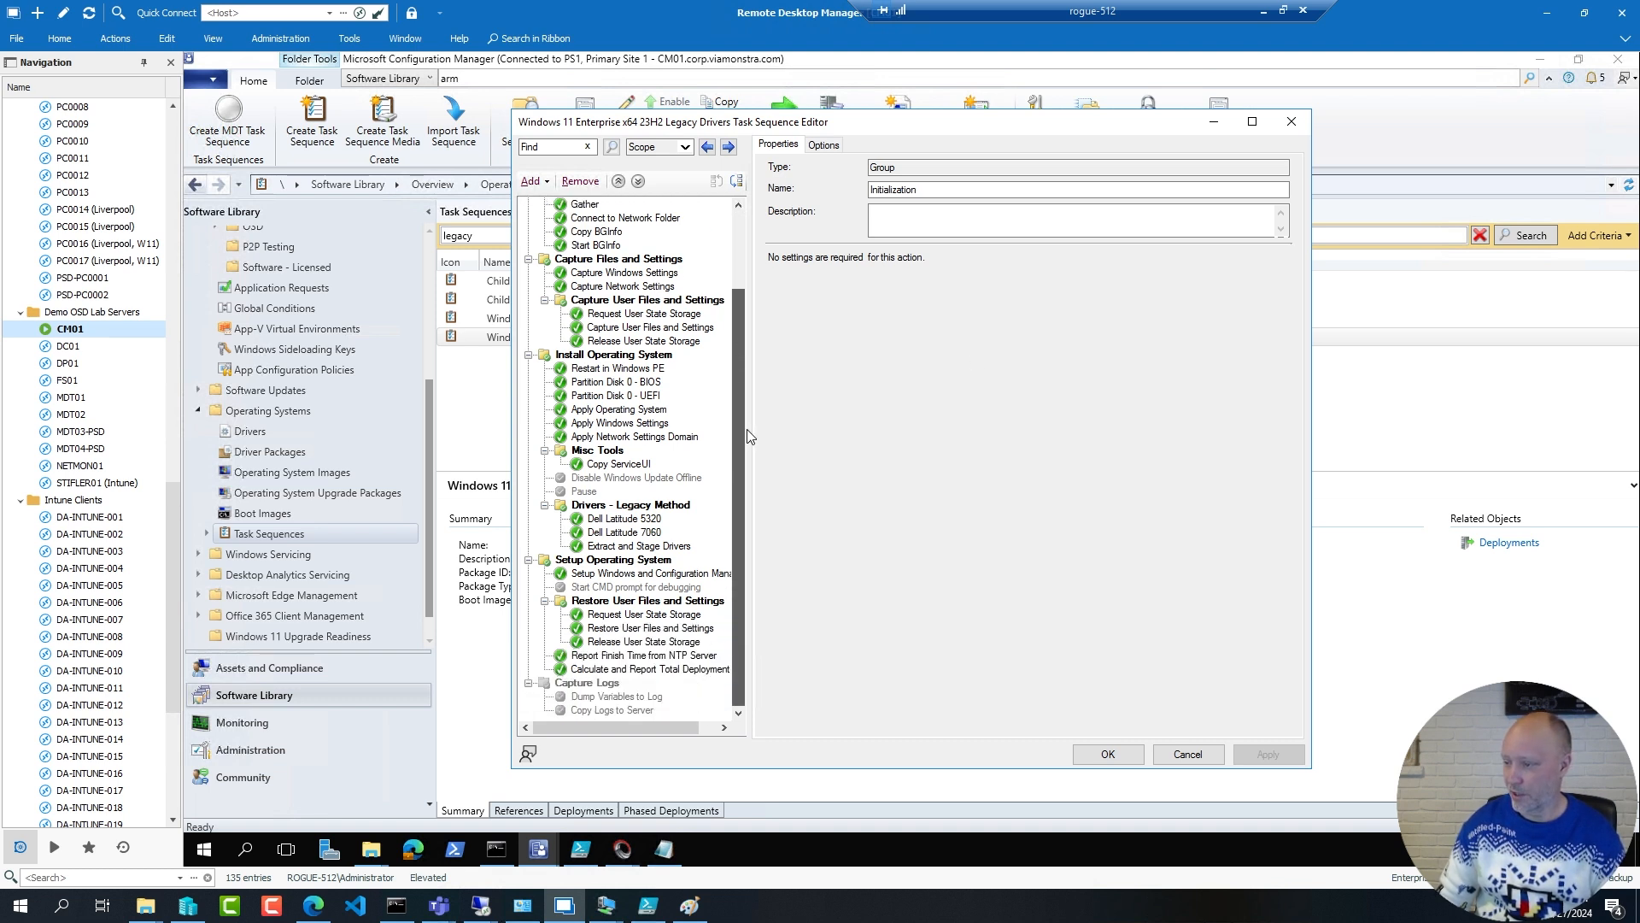
{"action": "left_click", "coordinate": [624, 520]}
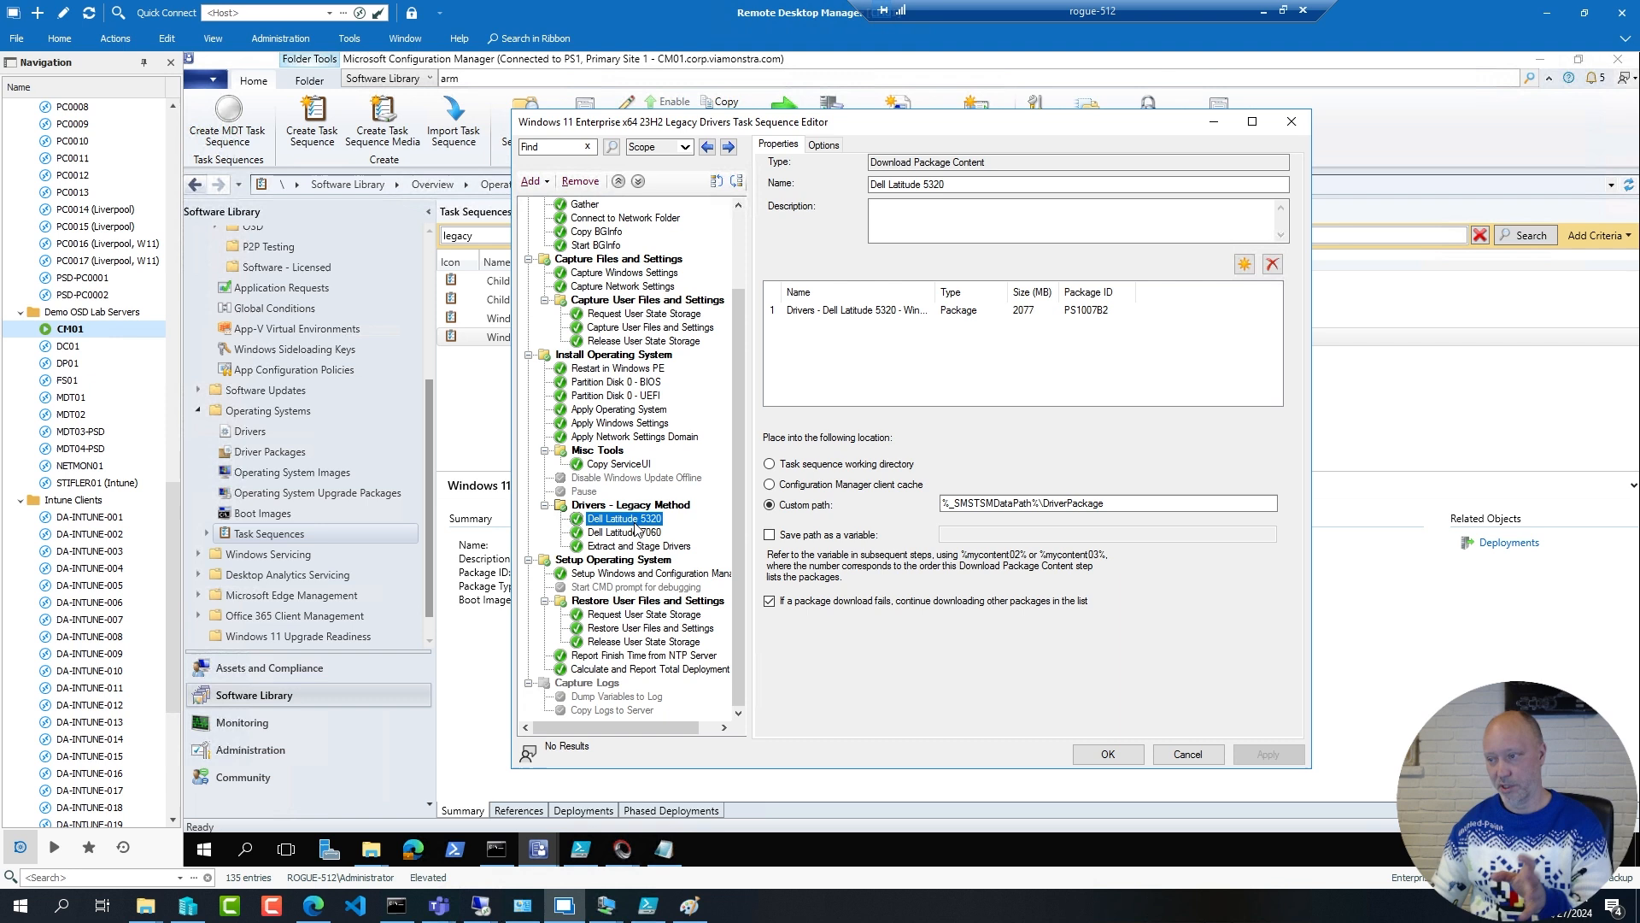
{"action": "left_click", "coordinate": [823, 143]}
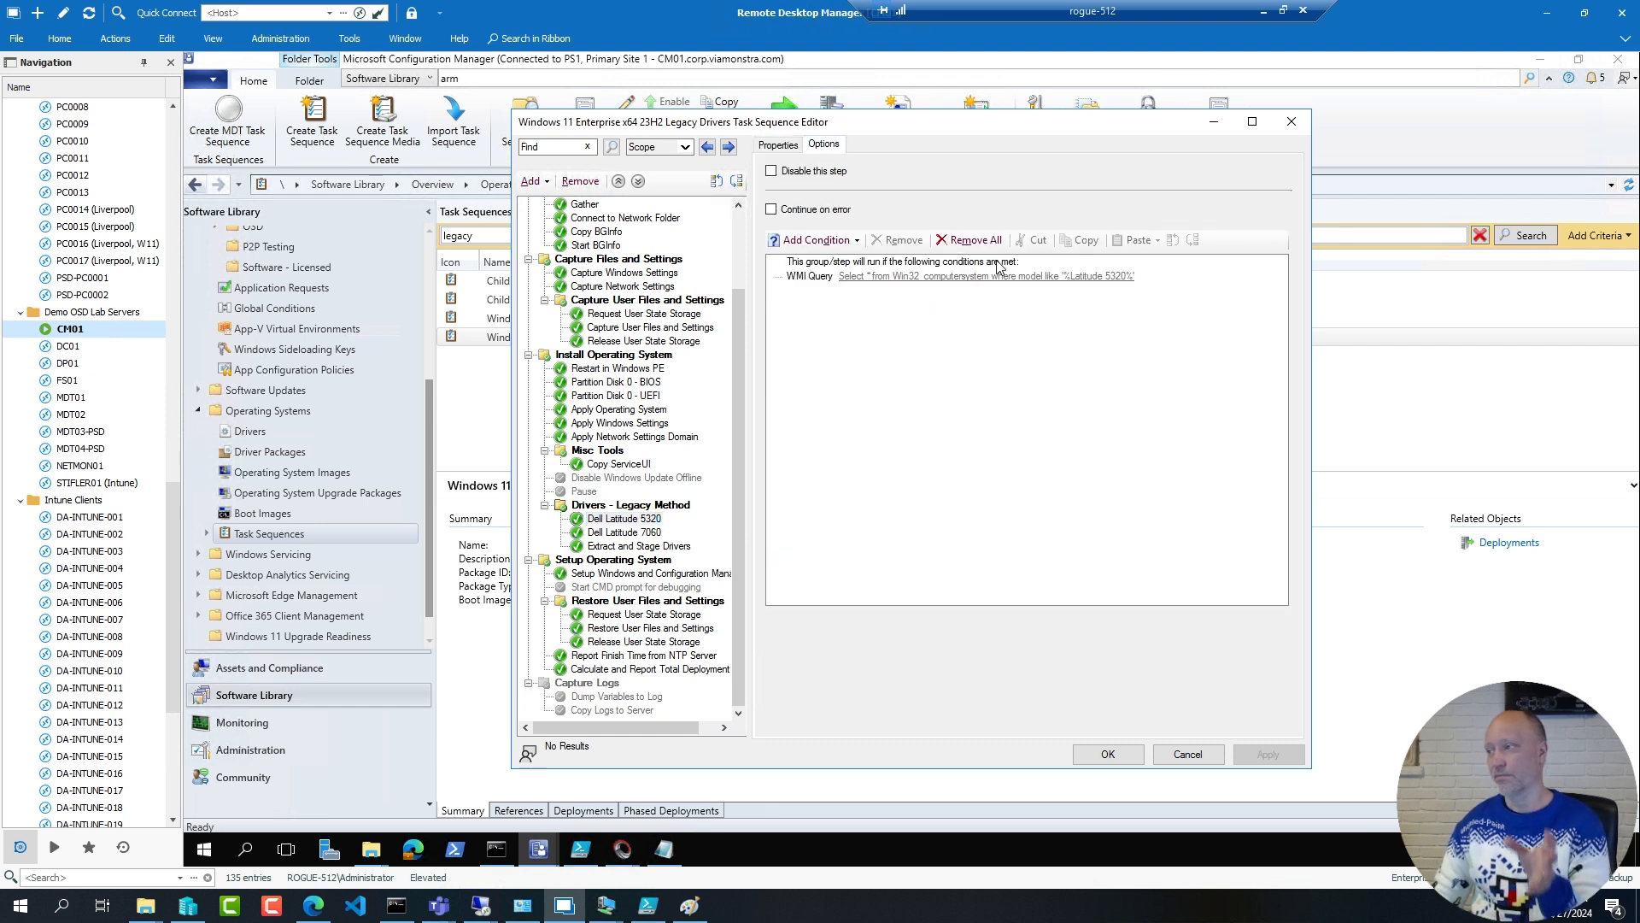
{"action": "mouse_move", "coordinate": [1082, 302]}
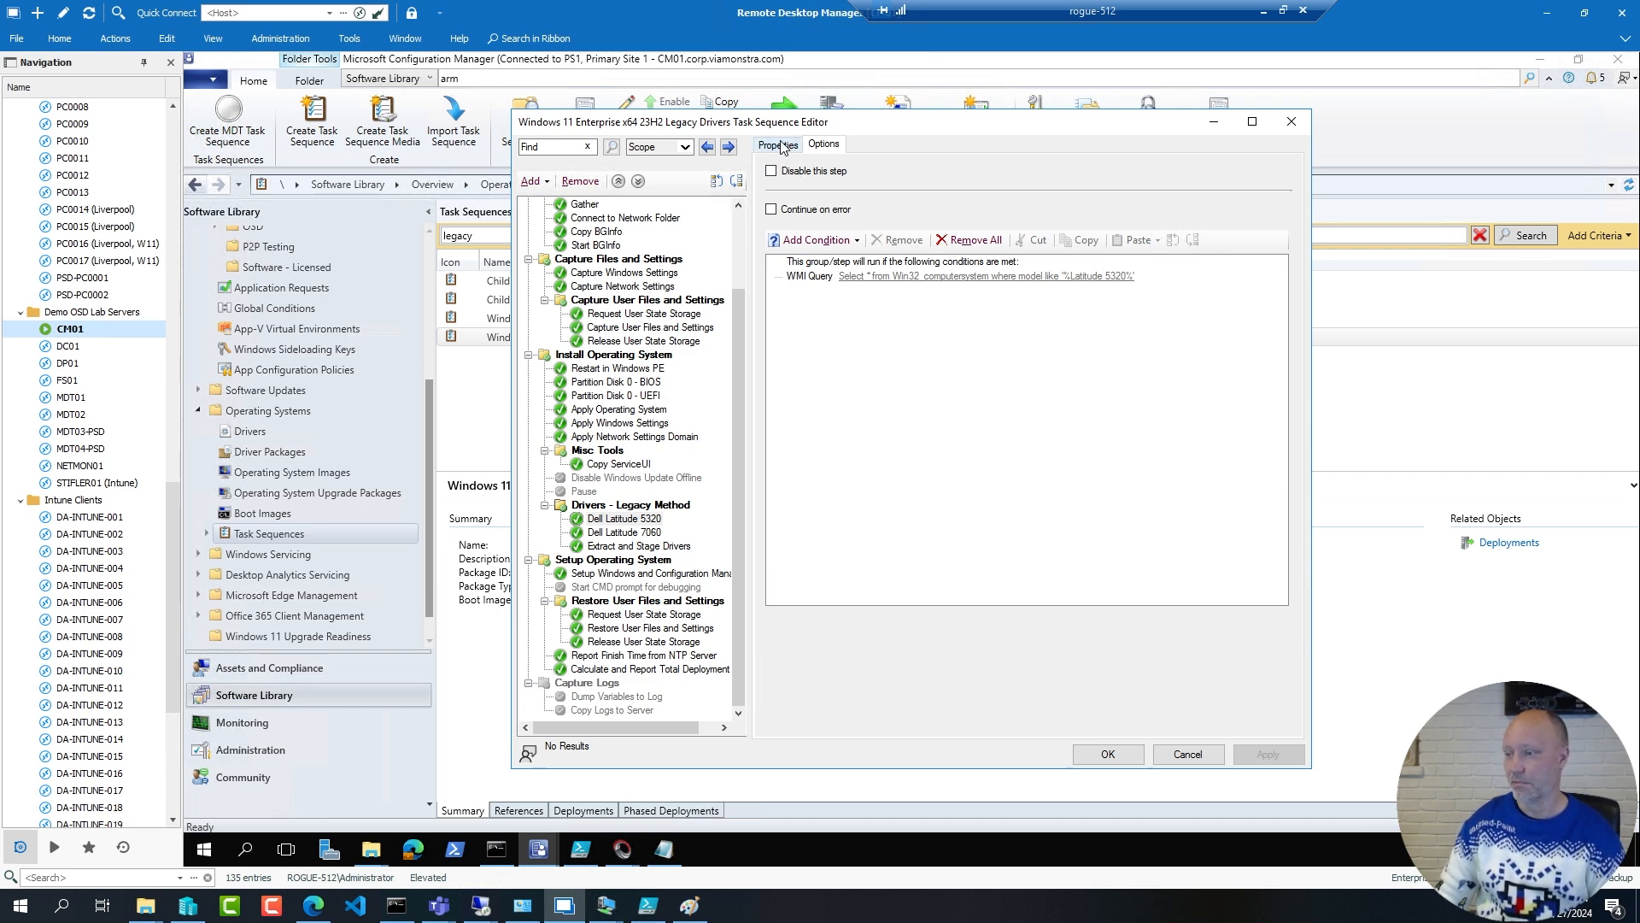
{"action": "left_click", "coordinate": [637, 545]}
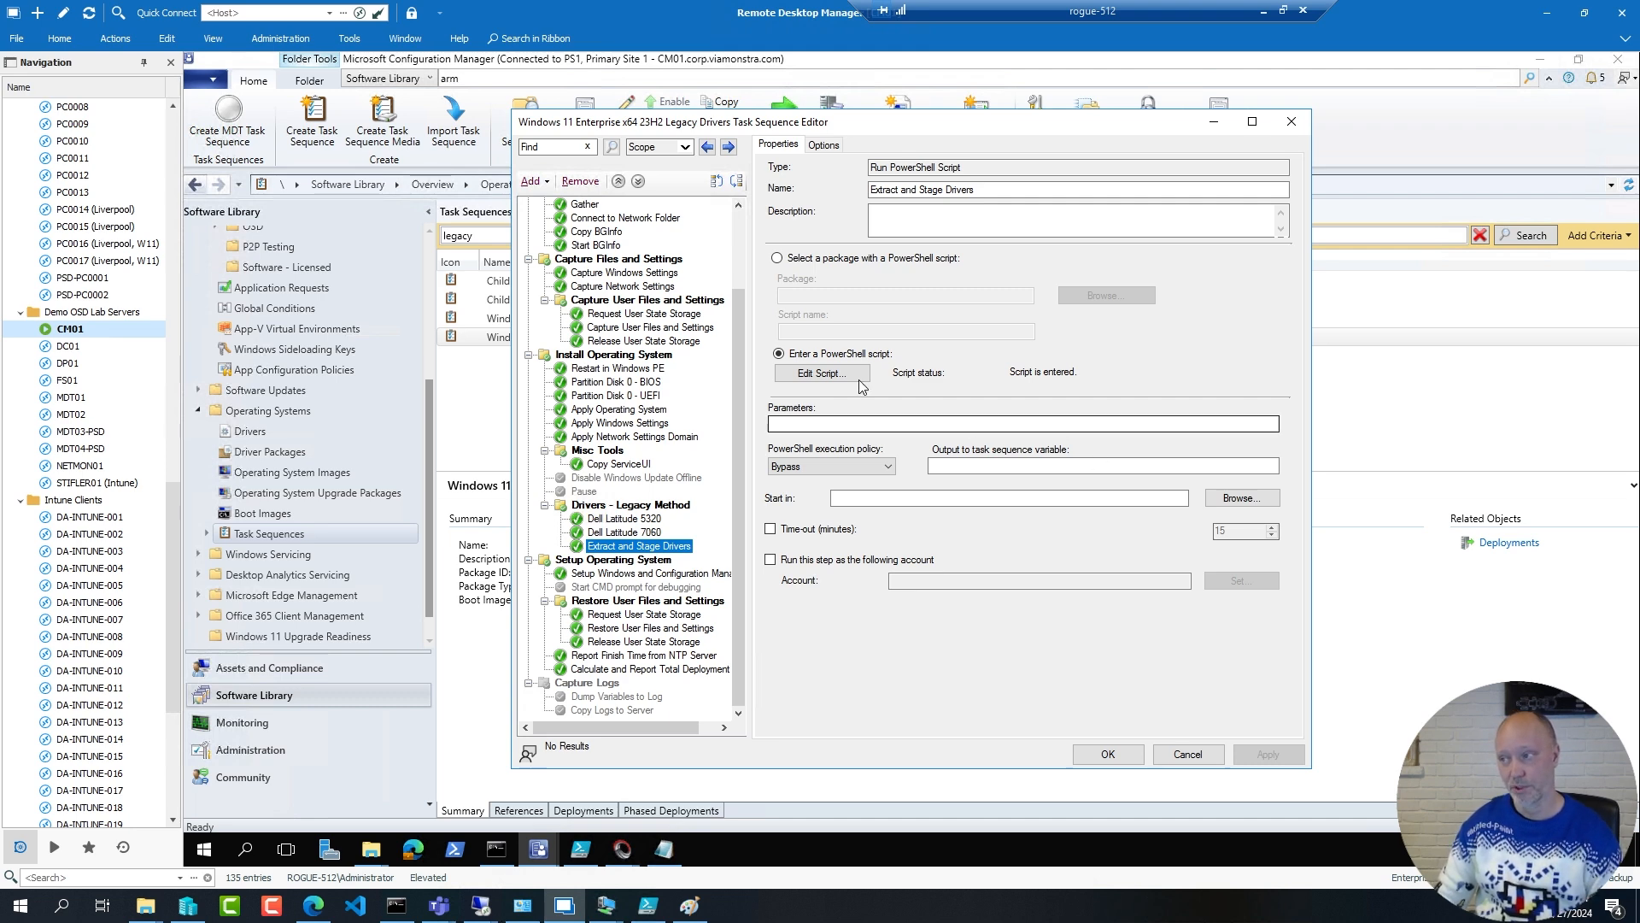
{"action": "left_click", "coordinate": [822, 372]}
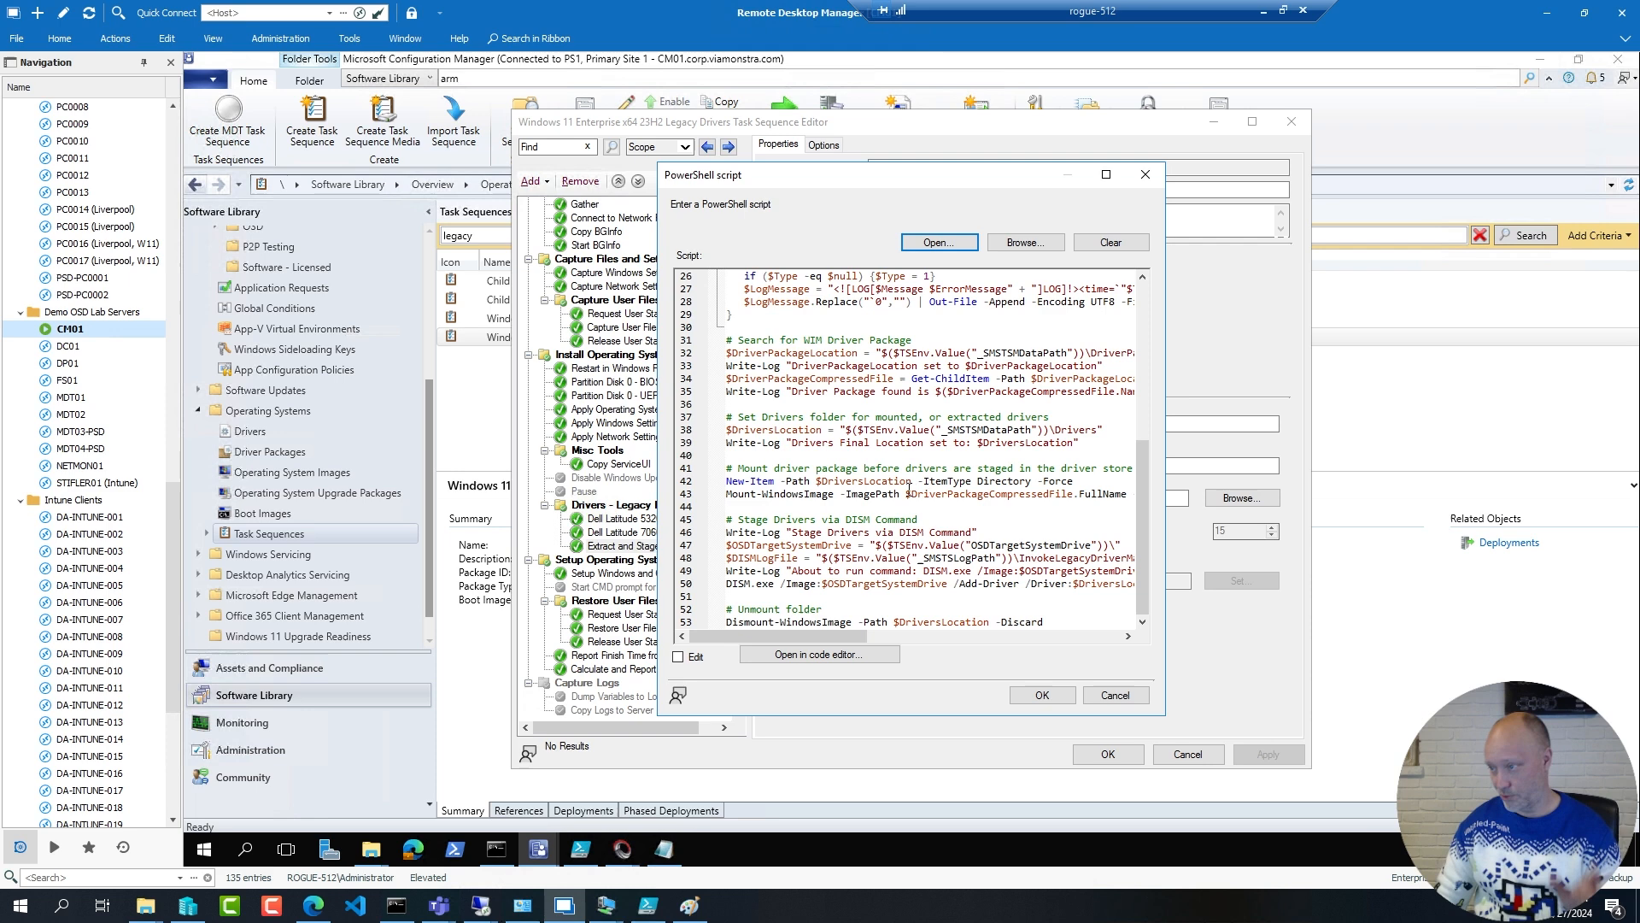
{"action": "mouse_move", "coordinate": [760, 593]}
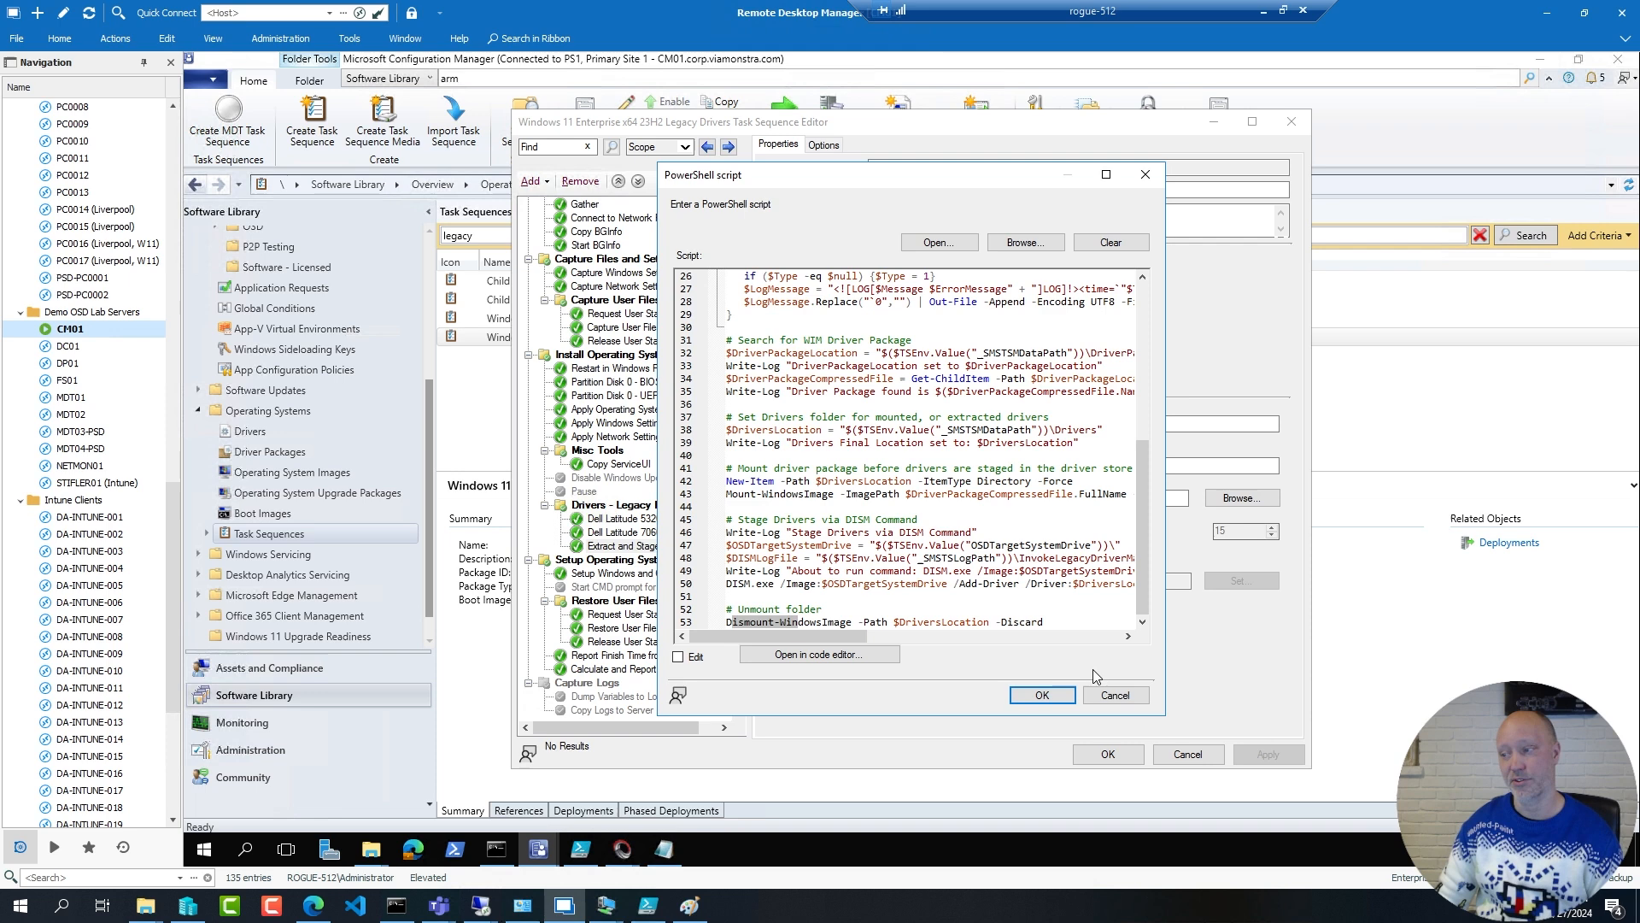
Close the Extract and Stage Drivers script view, returning to the step's settings
{"action": "left_click", "coordinate": [1040, 695]}
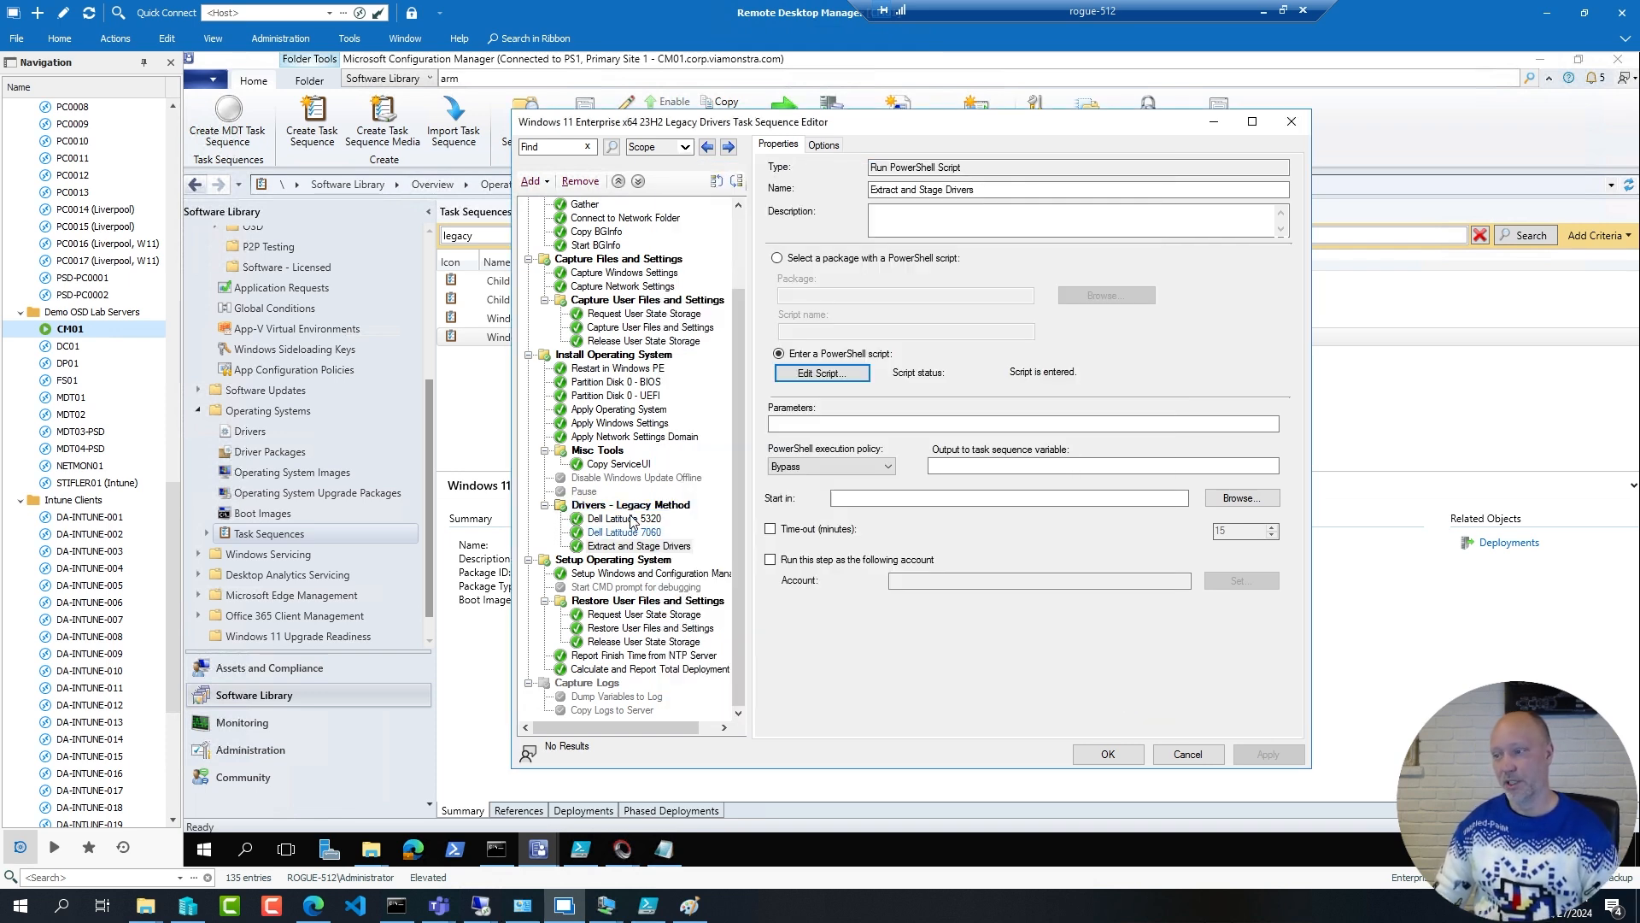
Check the Dell Latitude 7060 and 5320 download steps' packages, then cancel out of the editor
{"action": "left_click", "coordinate": [625, 531]}
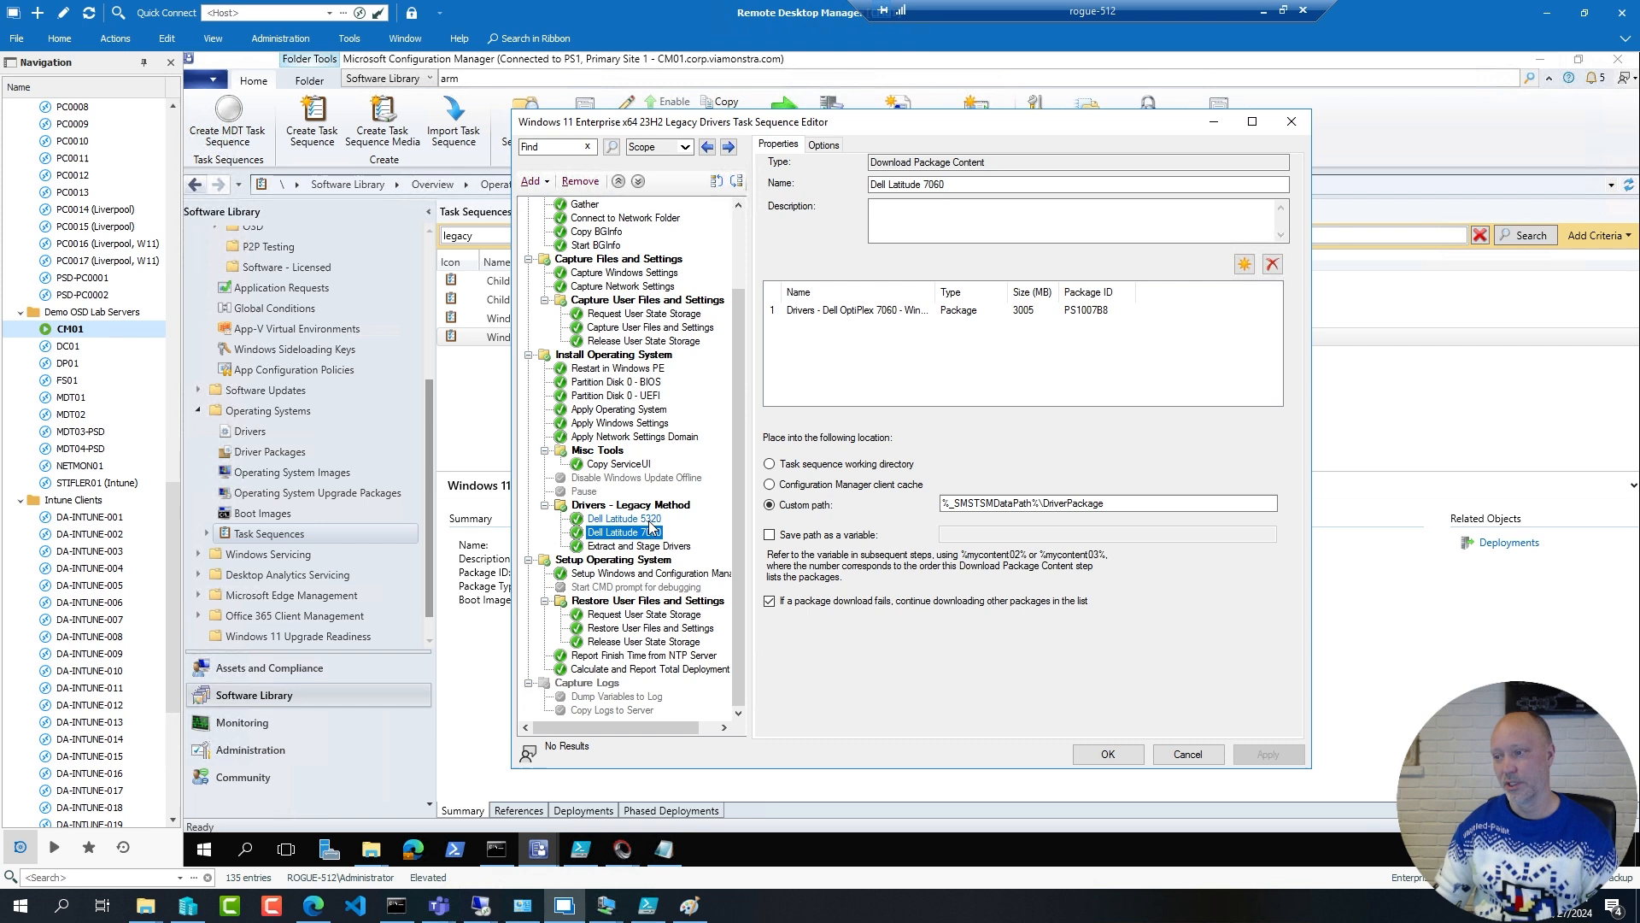
{"action": "left_click", "coordinate": [622, 518]}
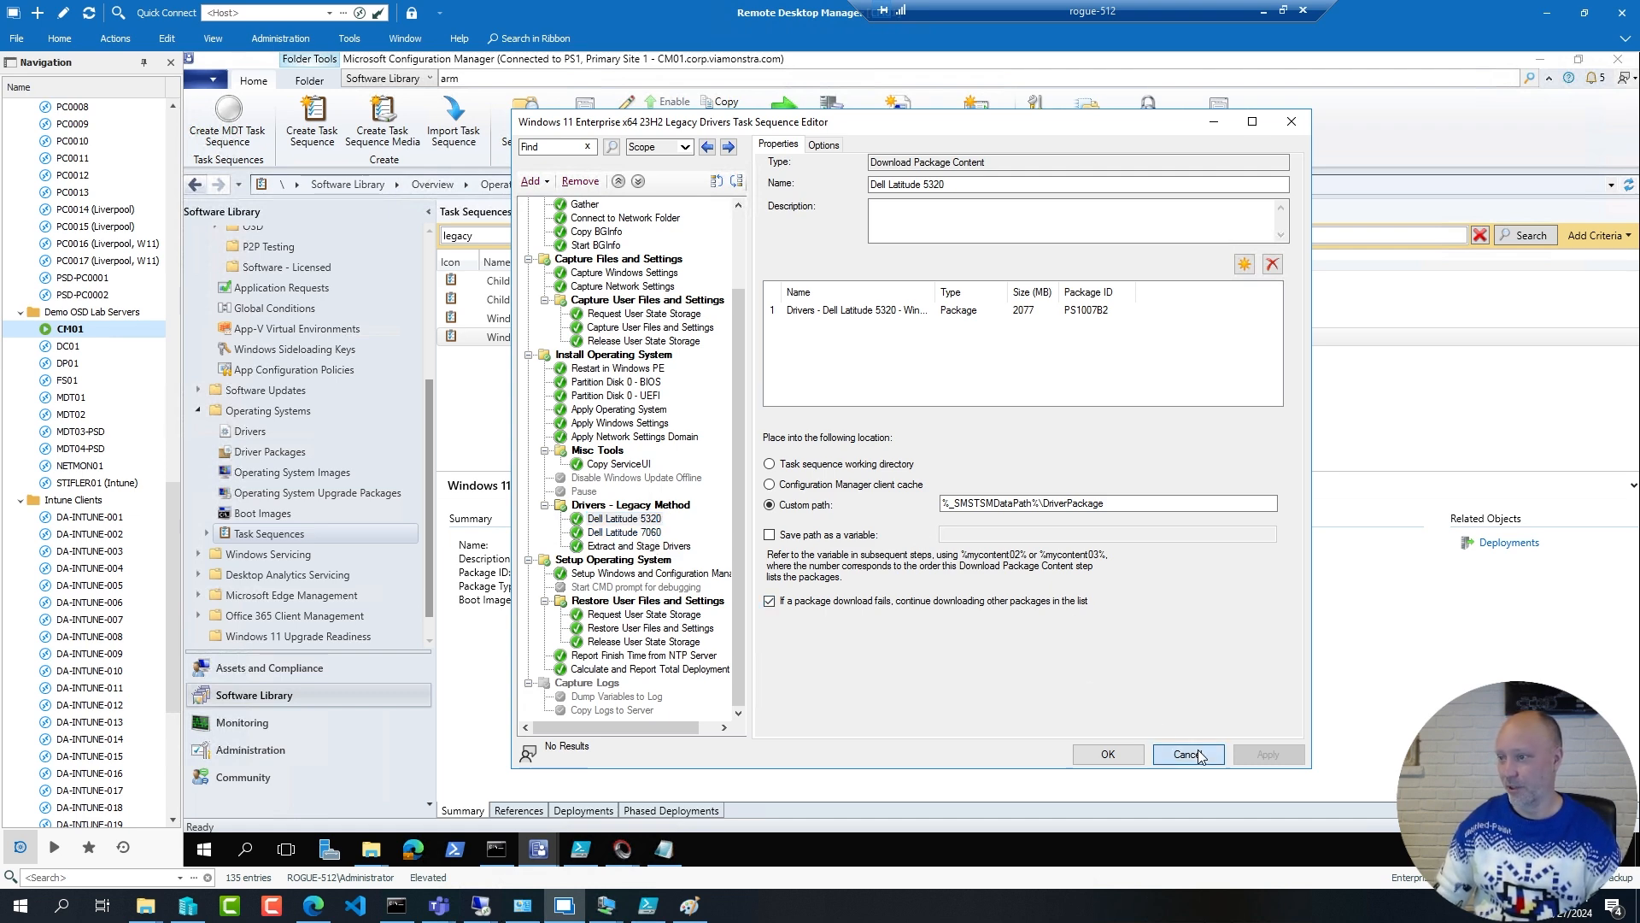
{"action": "left_click", "coordinate": [1189, 753]}
{"action": "type", "text": "mdm"}
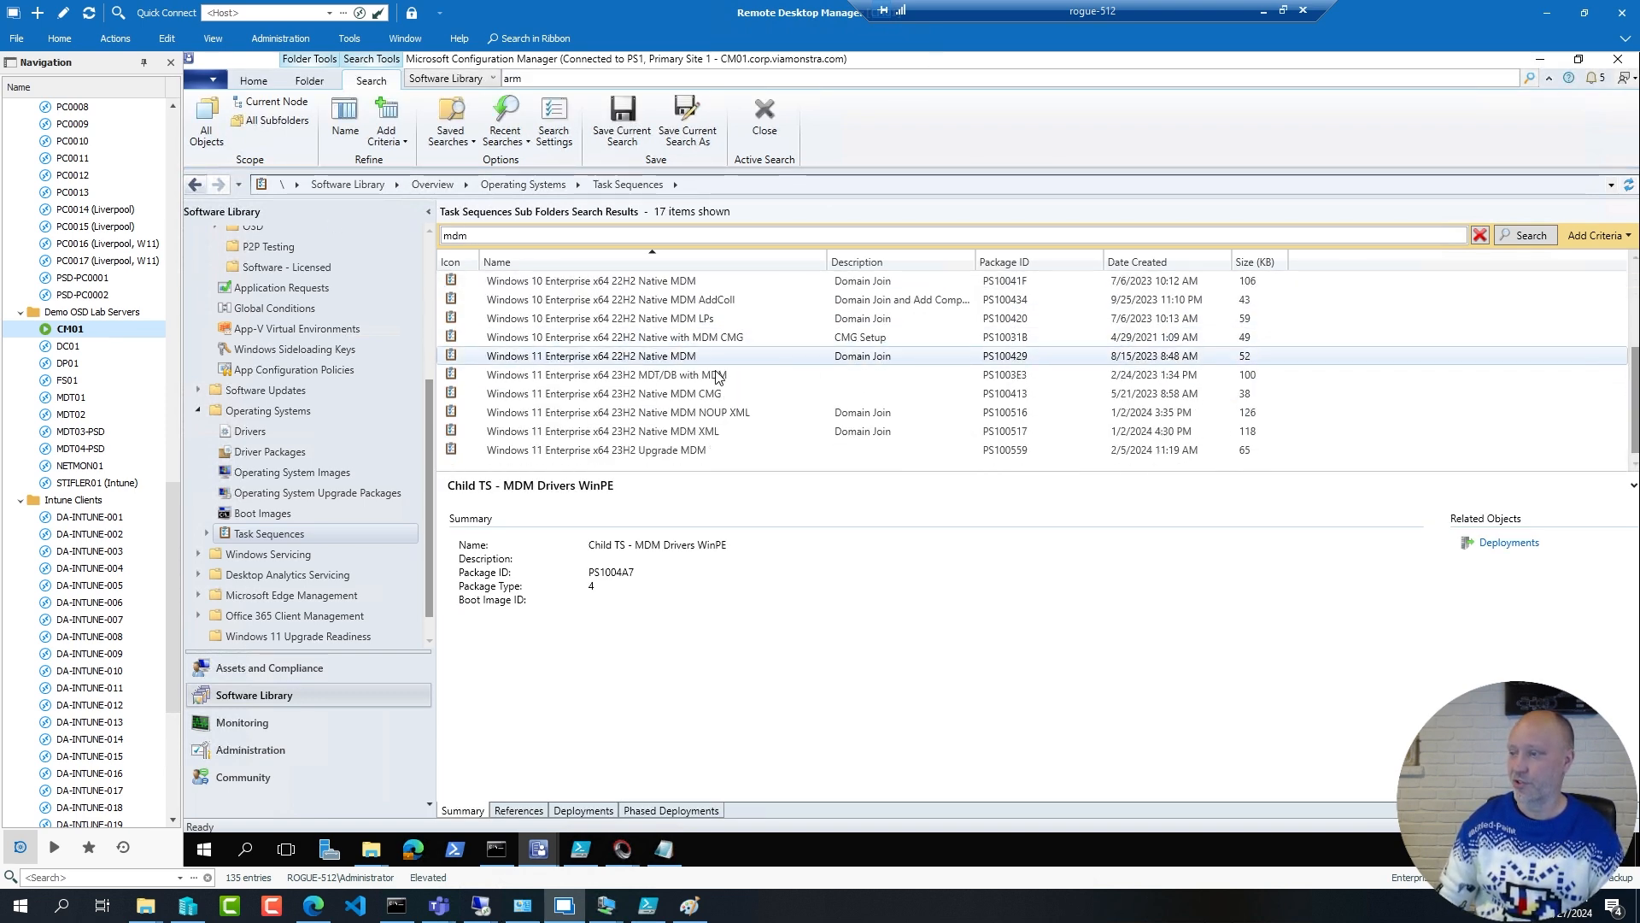
Edit the Windows 11 Enterprise x64 23H2 Native MDM CMG task sequence
{"action": "left_click", "coordinate": [605, 393]}
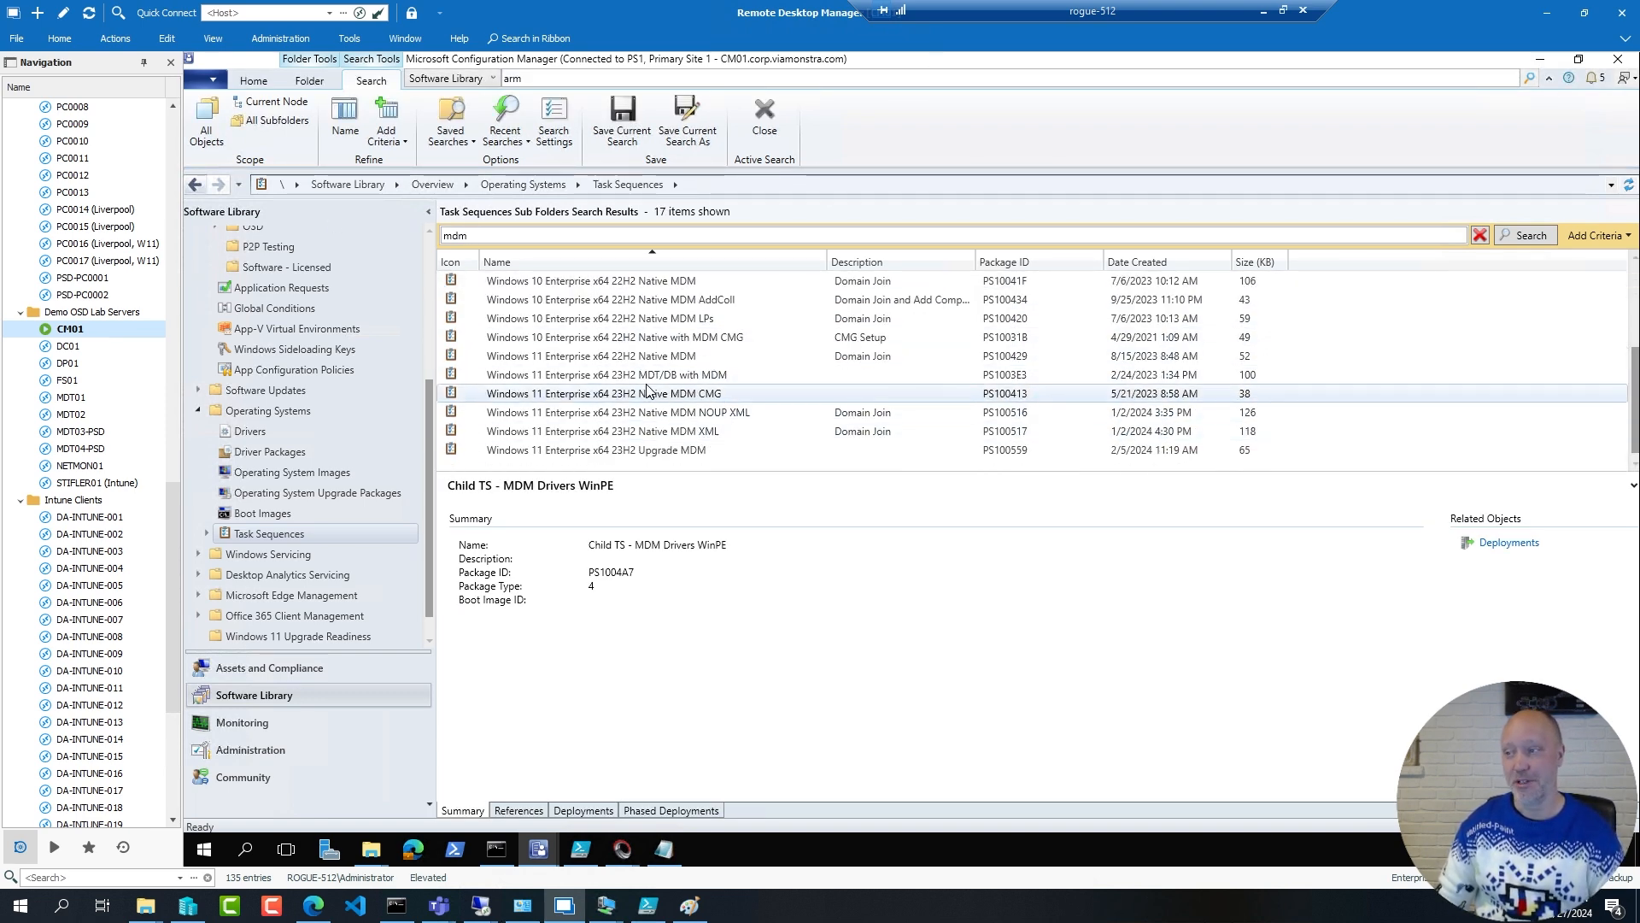
{"action": "right_click", "coordinate": [605, 393]}
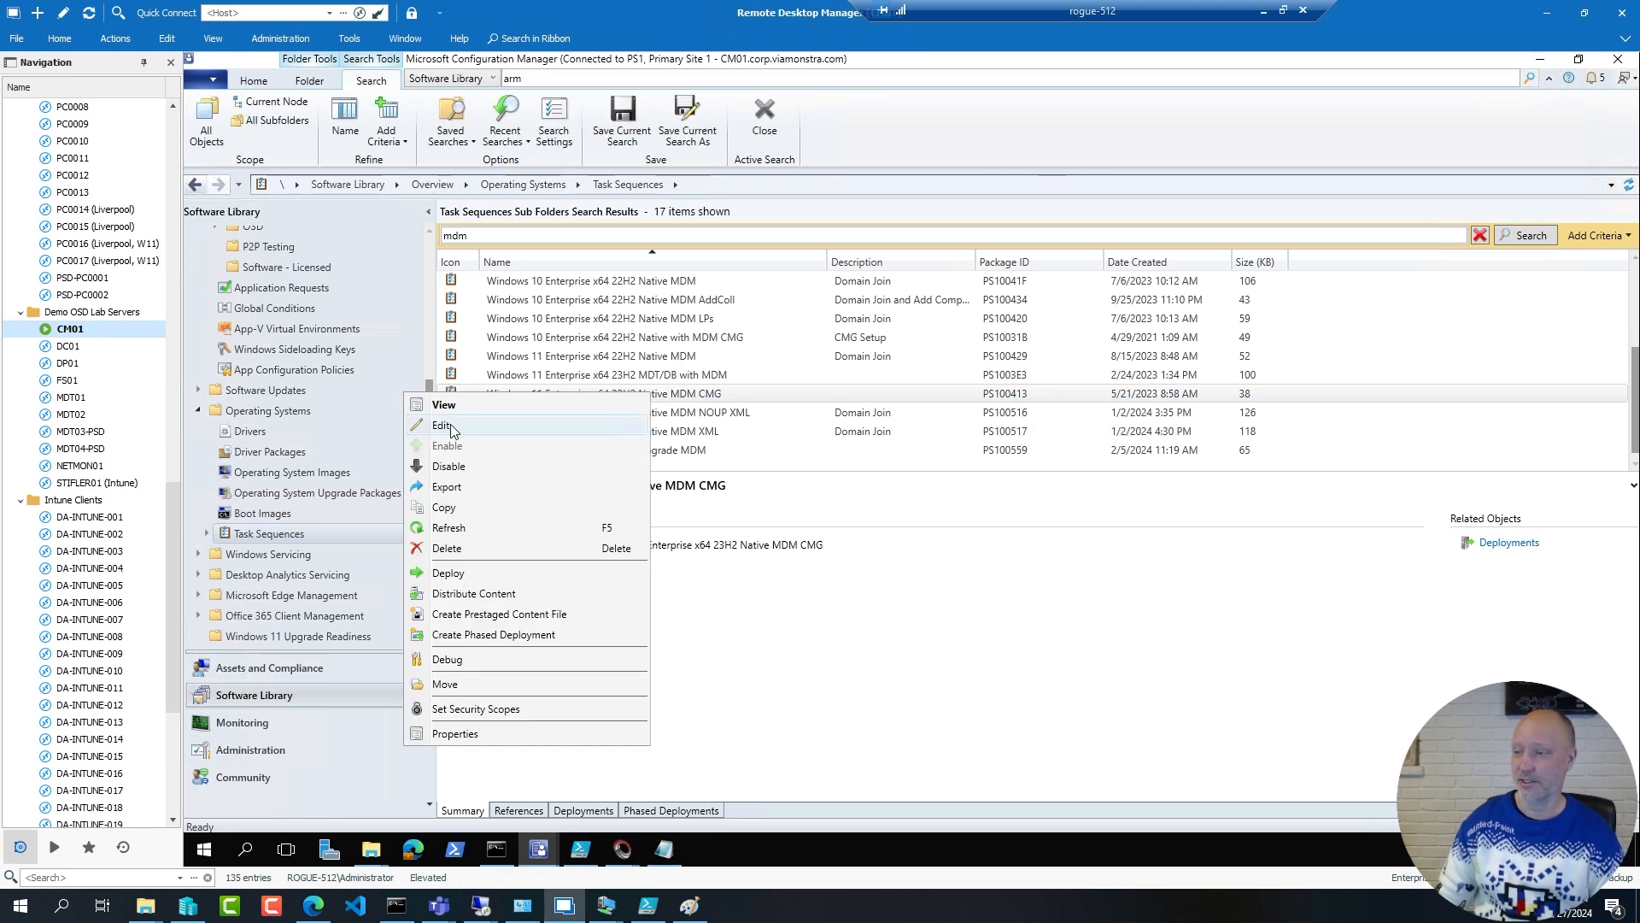
{"action": "left_click", "coordinate": [441, 425]}
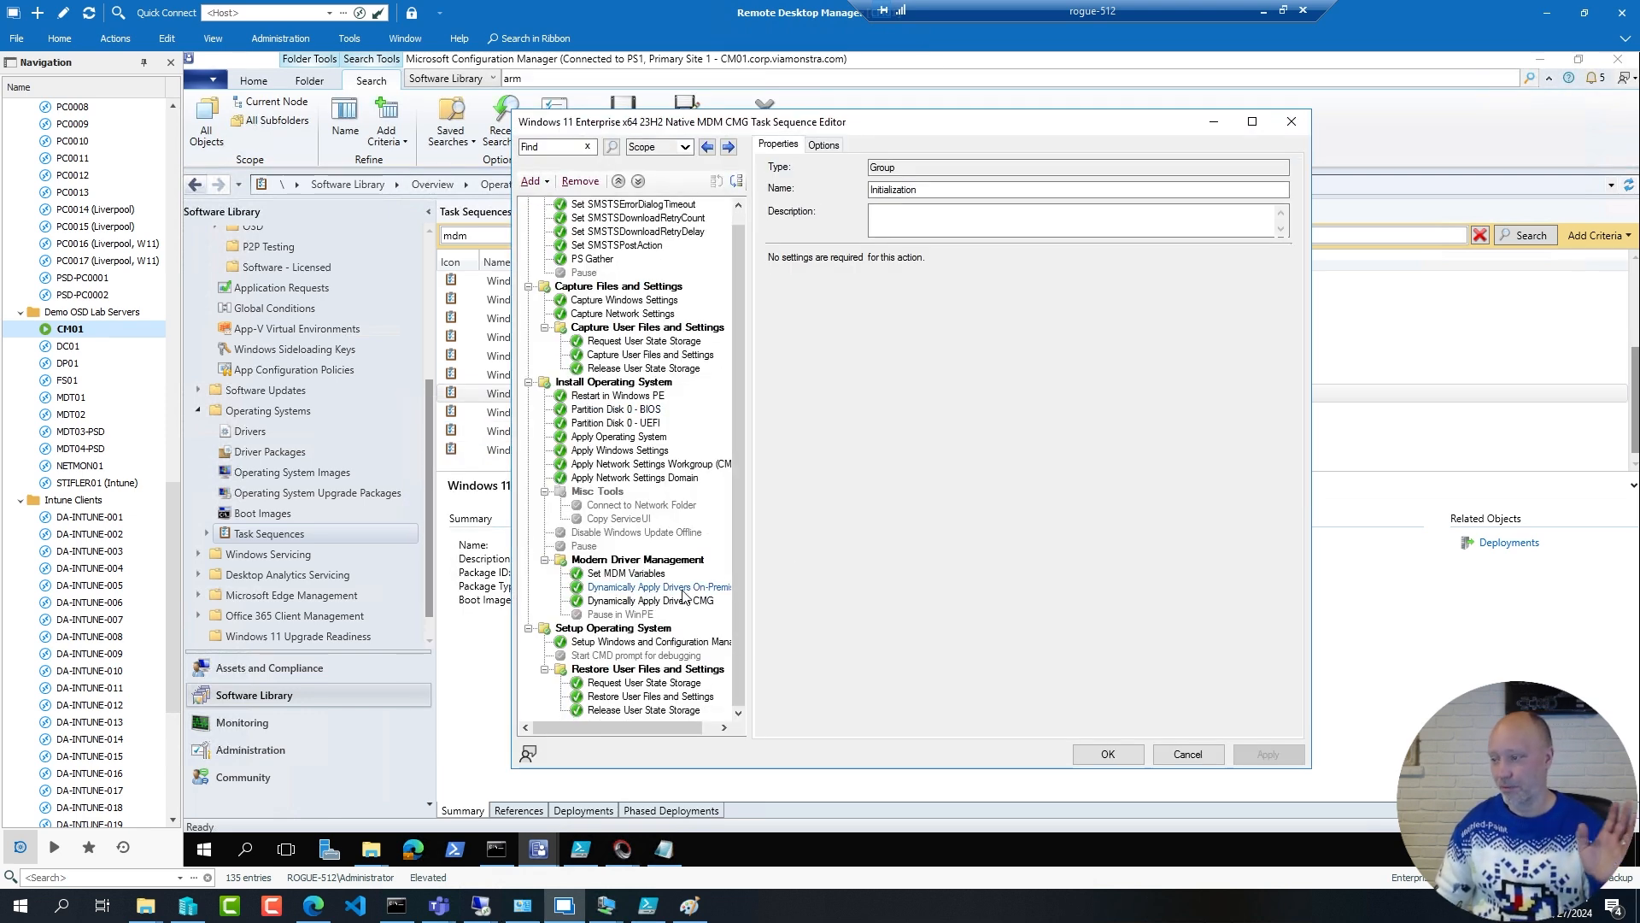
View the Dynamically Apply Drivers On-Premises step's script and parameters, then return to the Edge article
{"action": "left_click", "coordinate": [656, 586]}
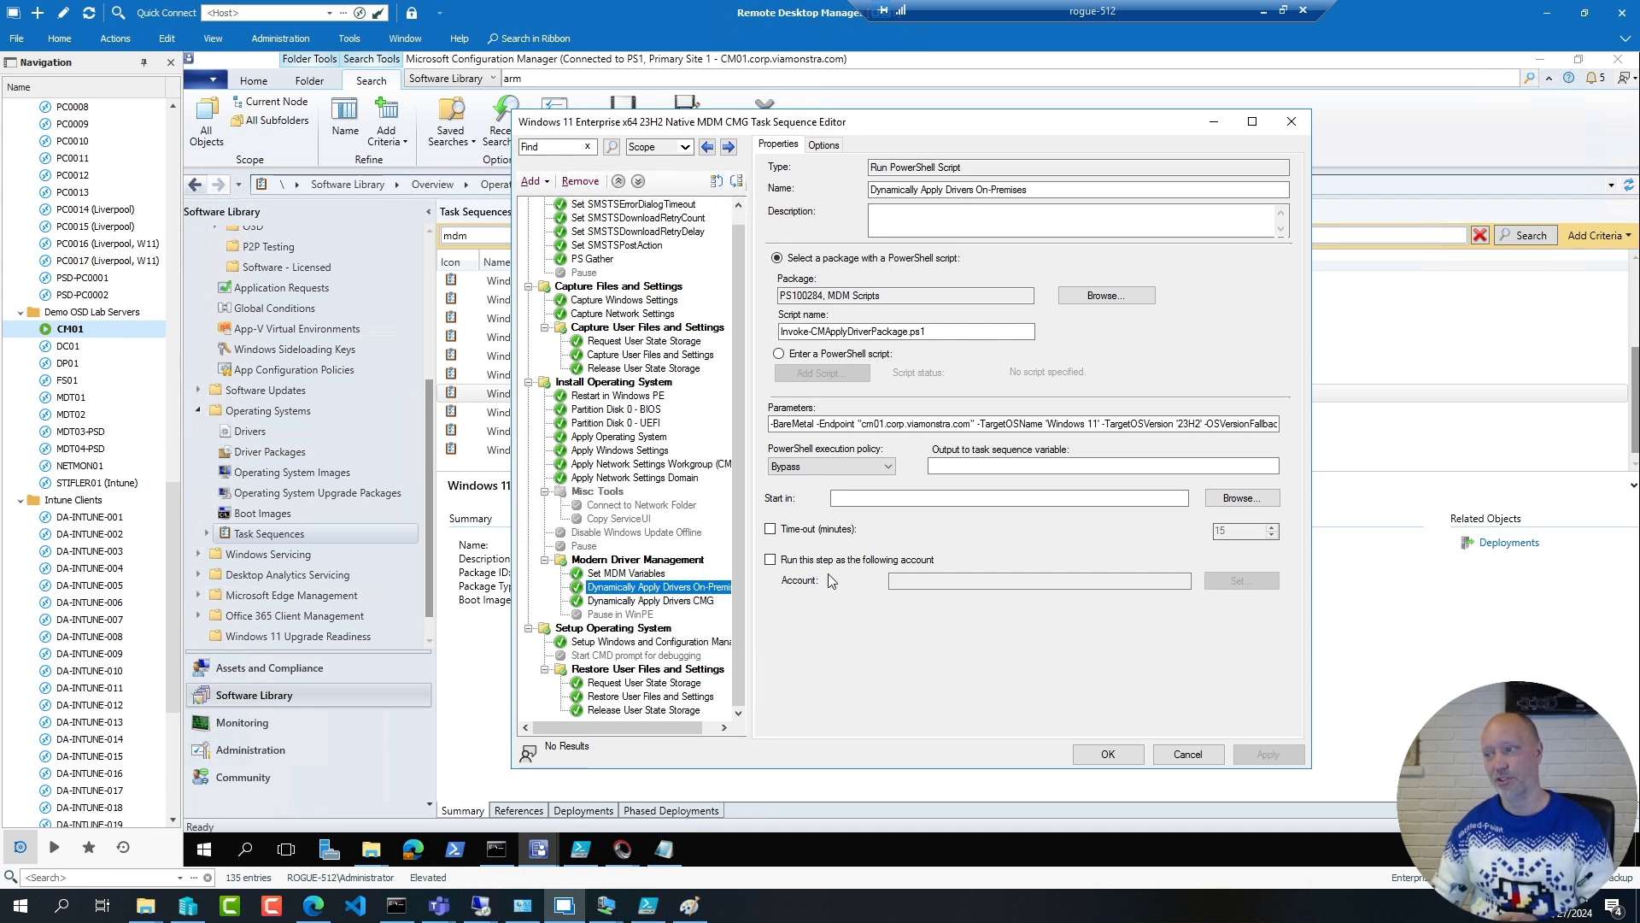
{"action": "mouse_move", "coordinate": [971, 553]}
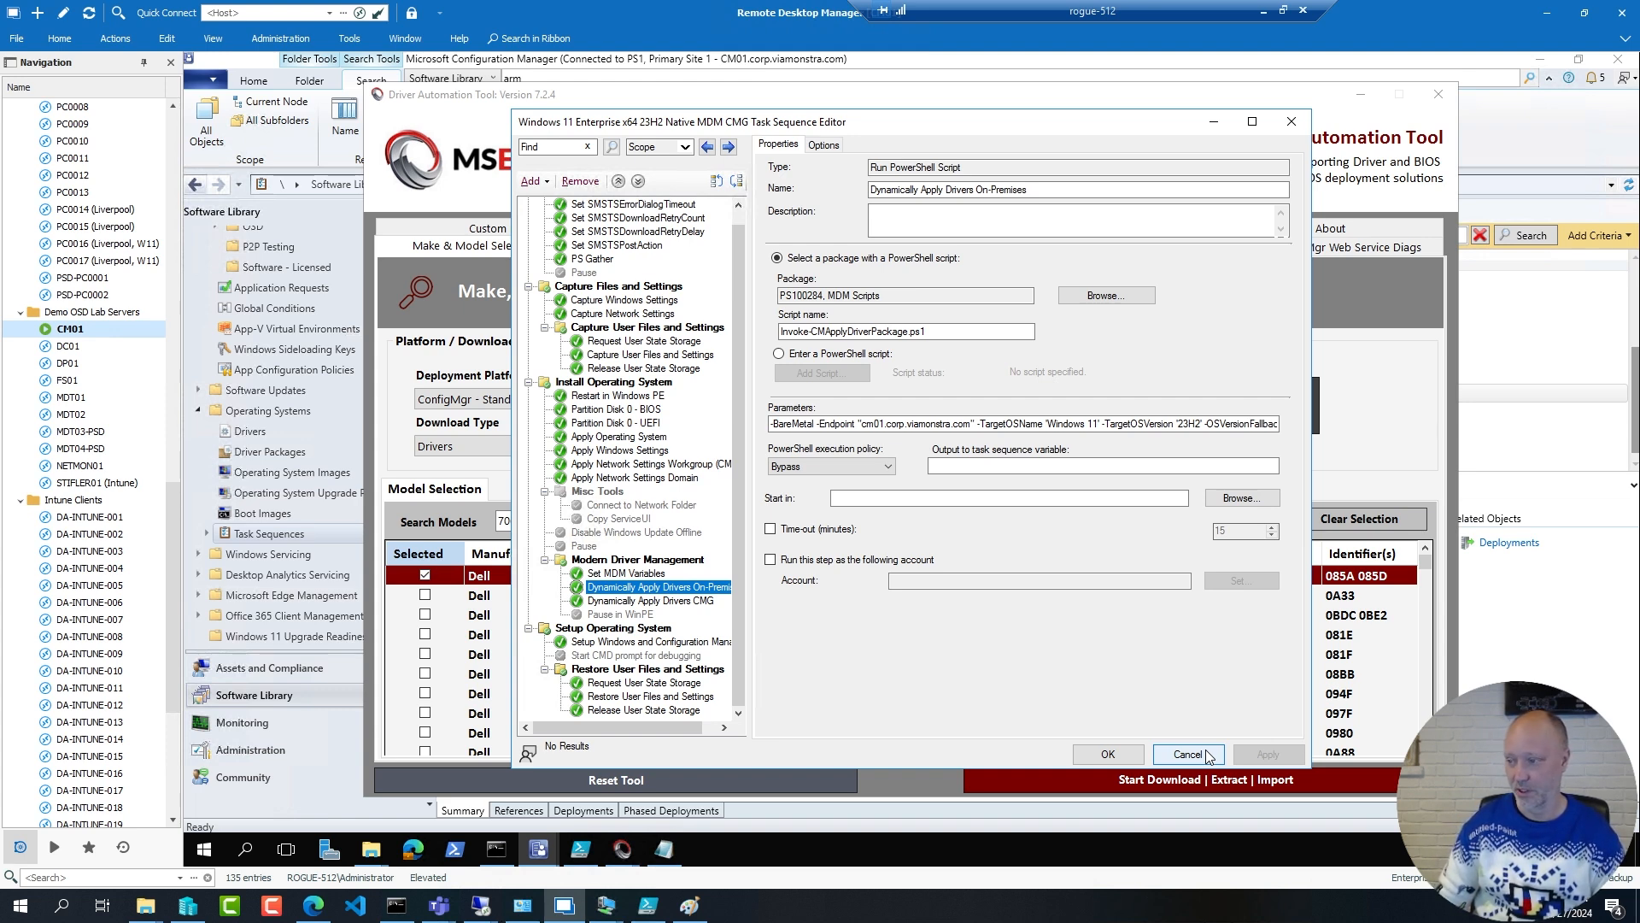
{"action": "mouse_move", "coordinate": [1187, 753]}
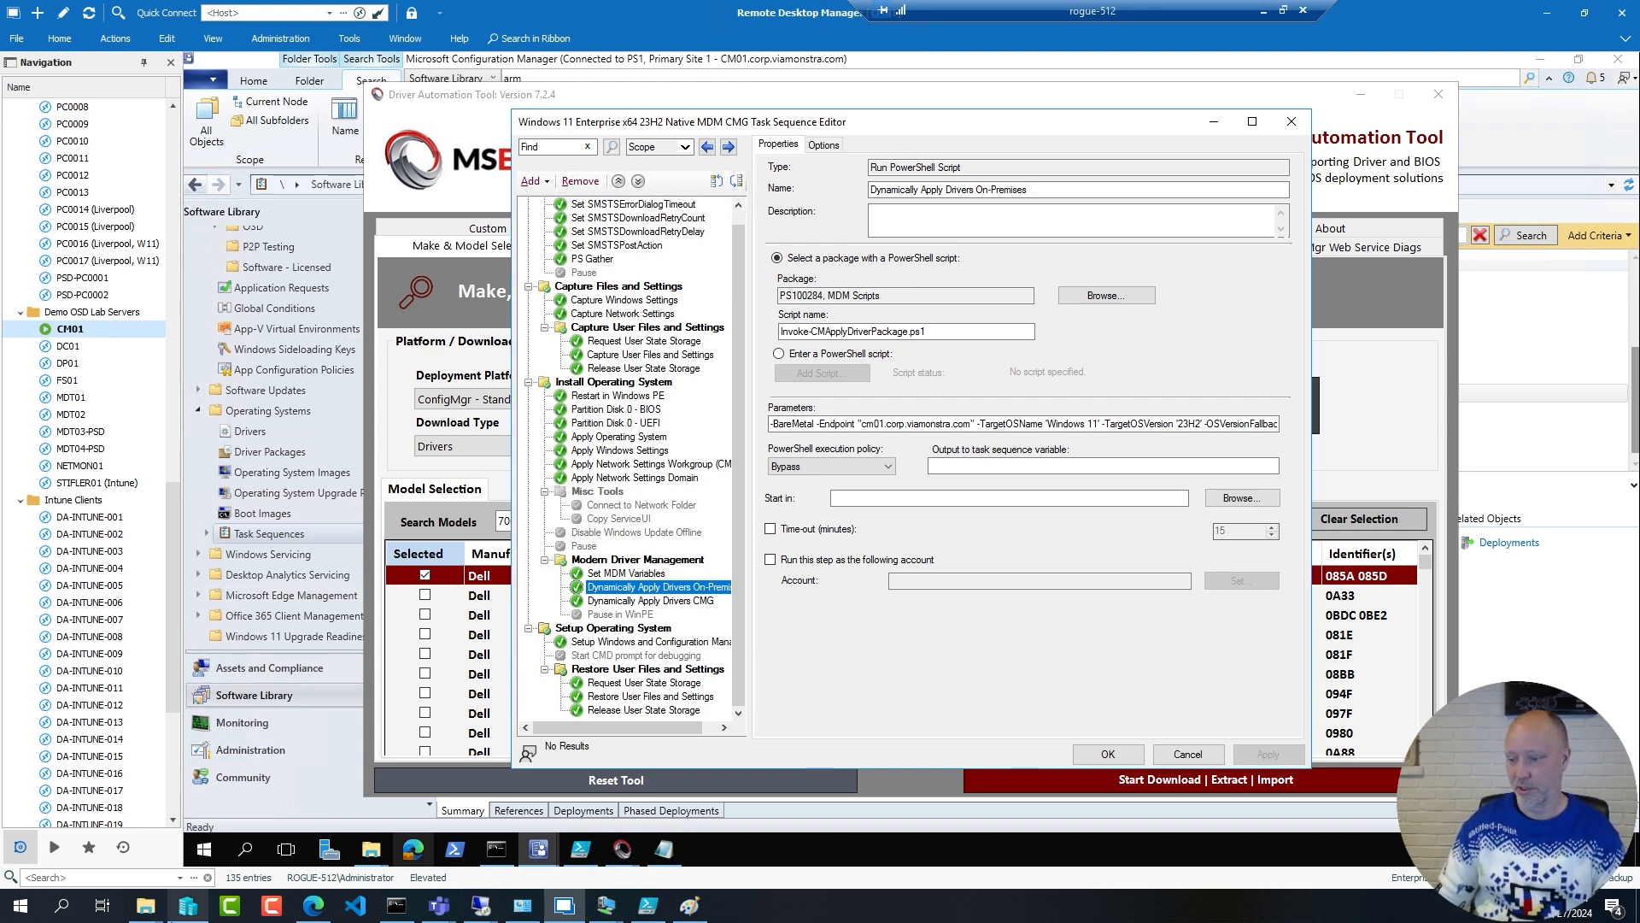
{"action": "left_click", "coordinate": [316, 906]}
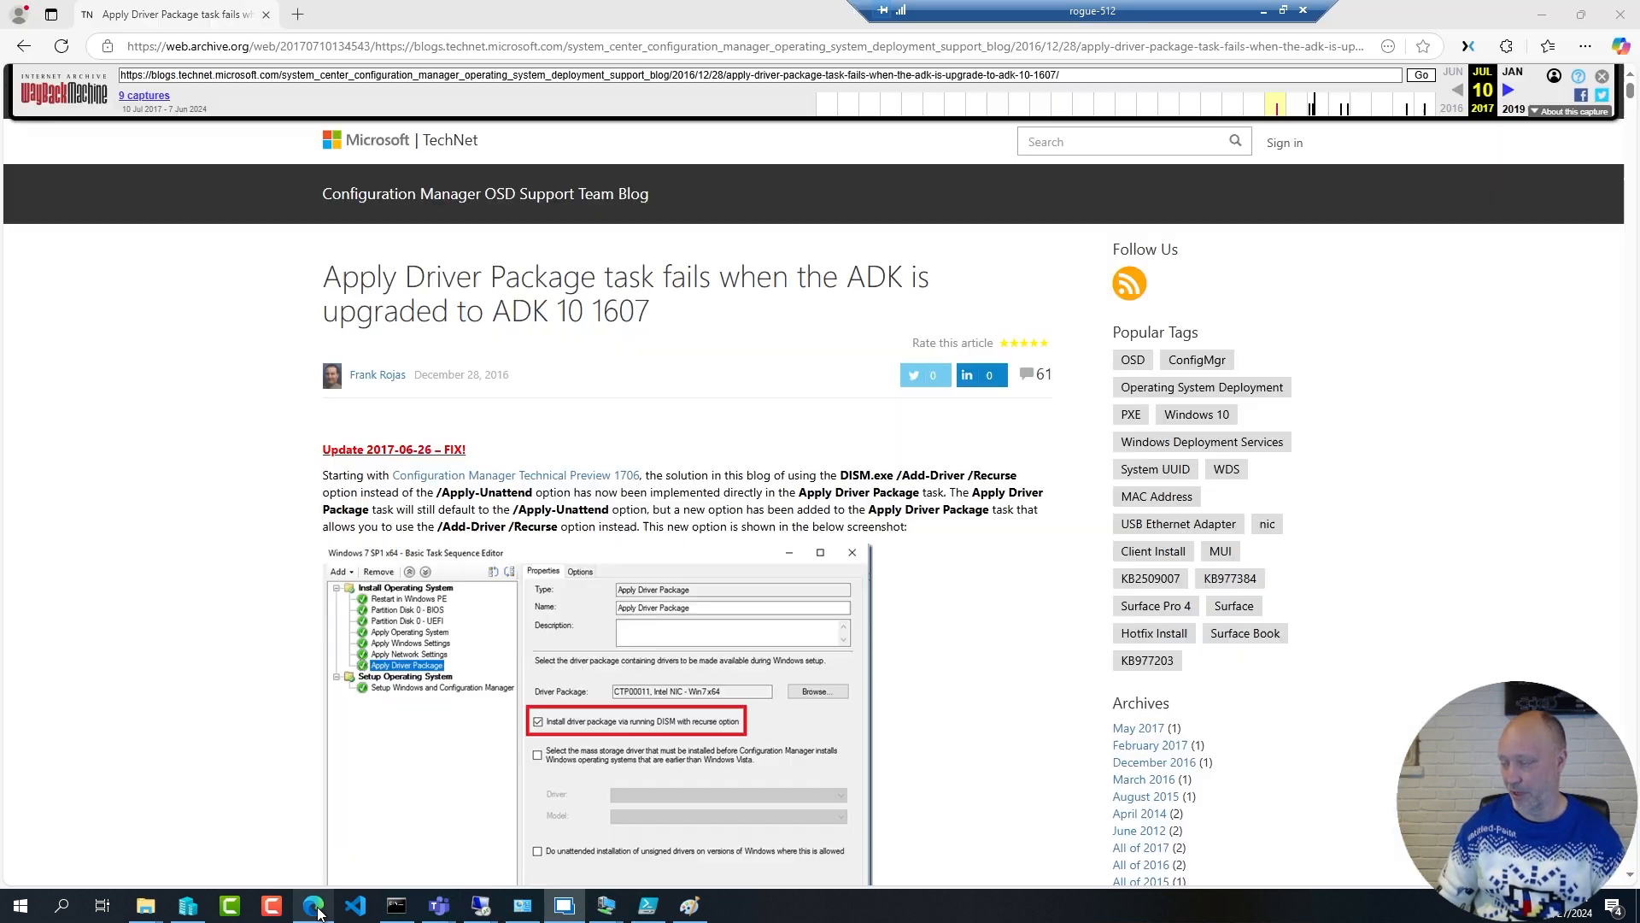
Read msendpointmgr.com's Modern Driver Management page, then list the Dell driver packages in Software Library
{"action": "left_click", "coordinate": [297, 13]}
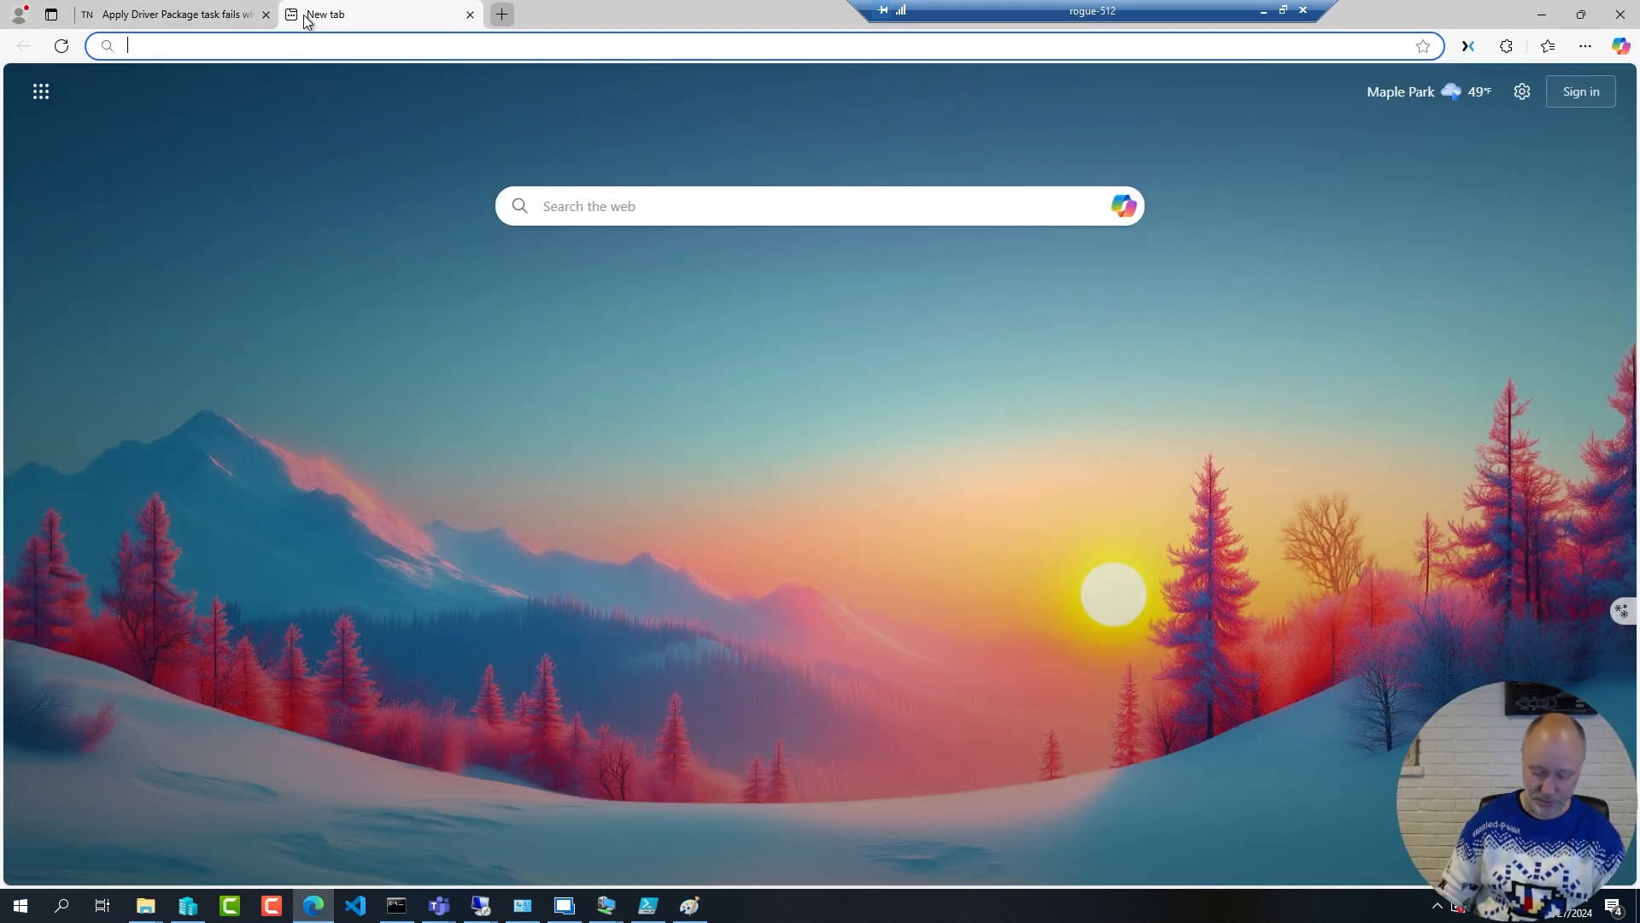
{"action": "type", "text": "ms"}
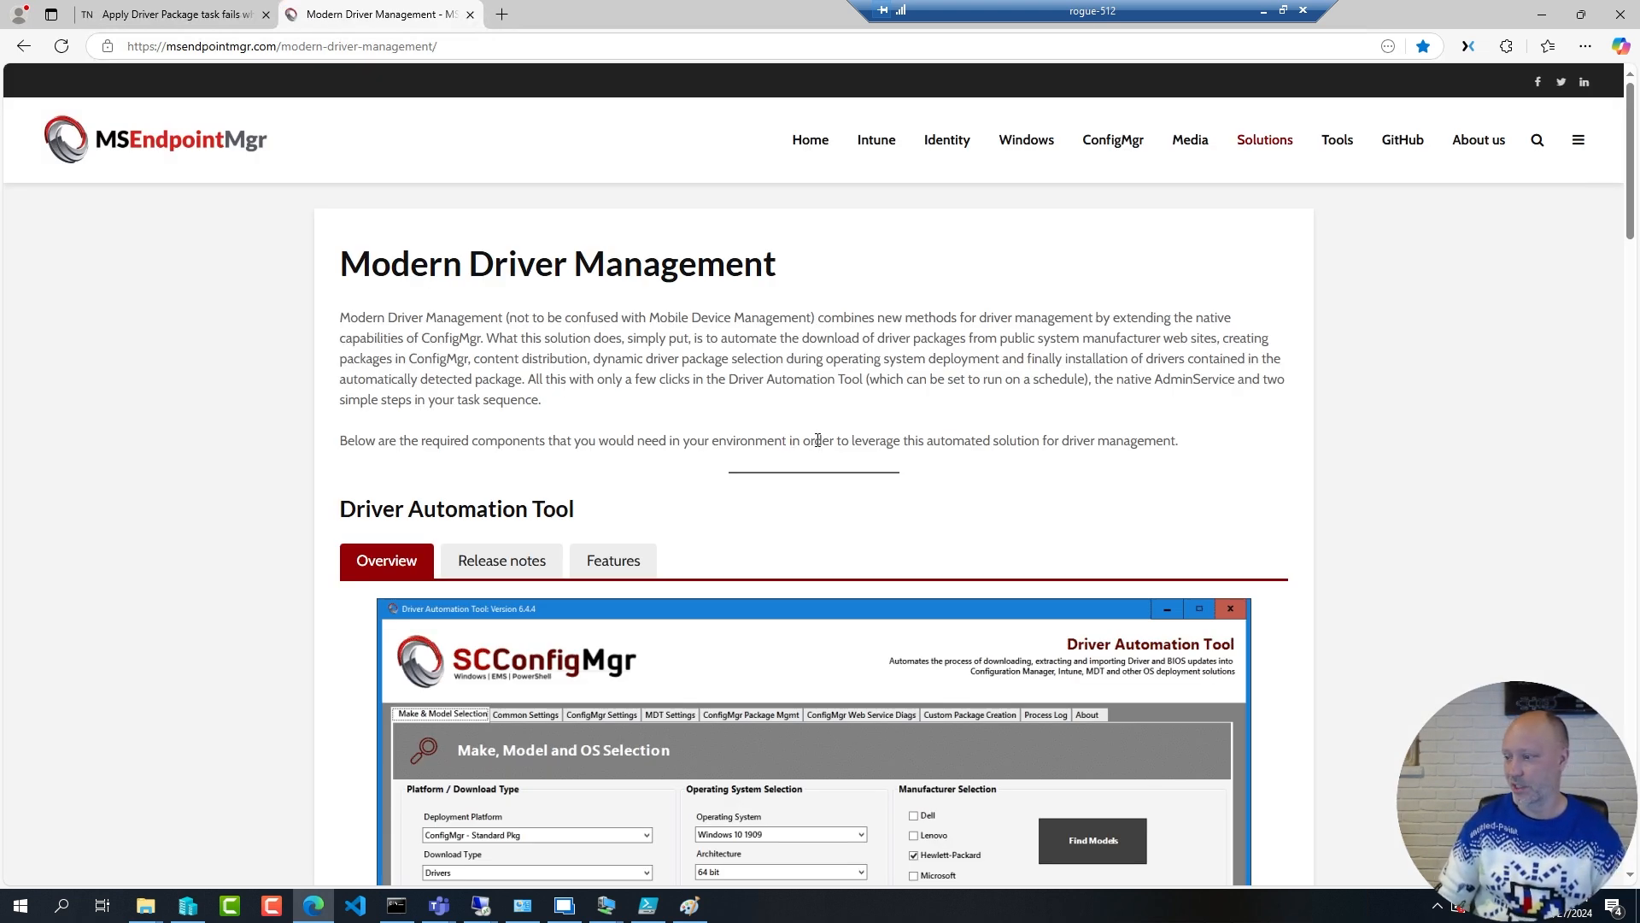
{"action": "mouse_move", "coordinate": [860, 468]}
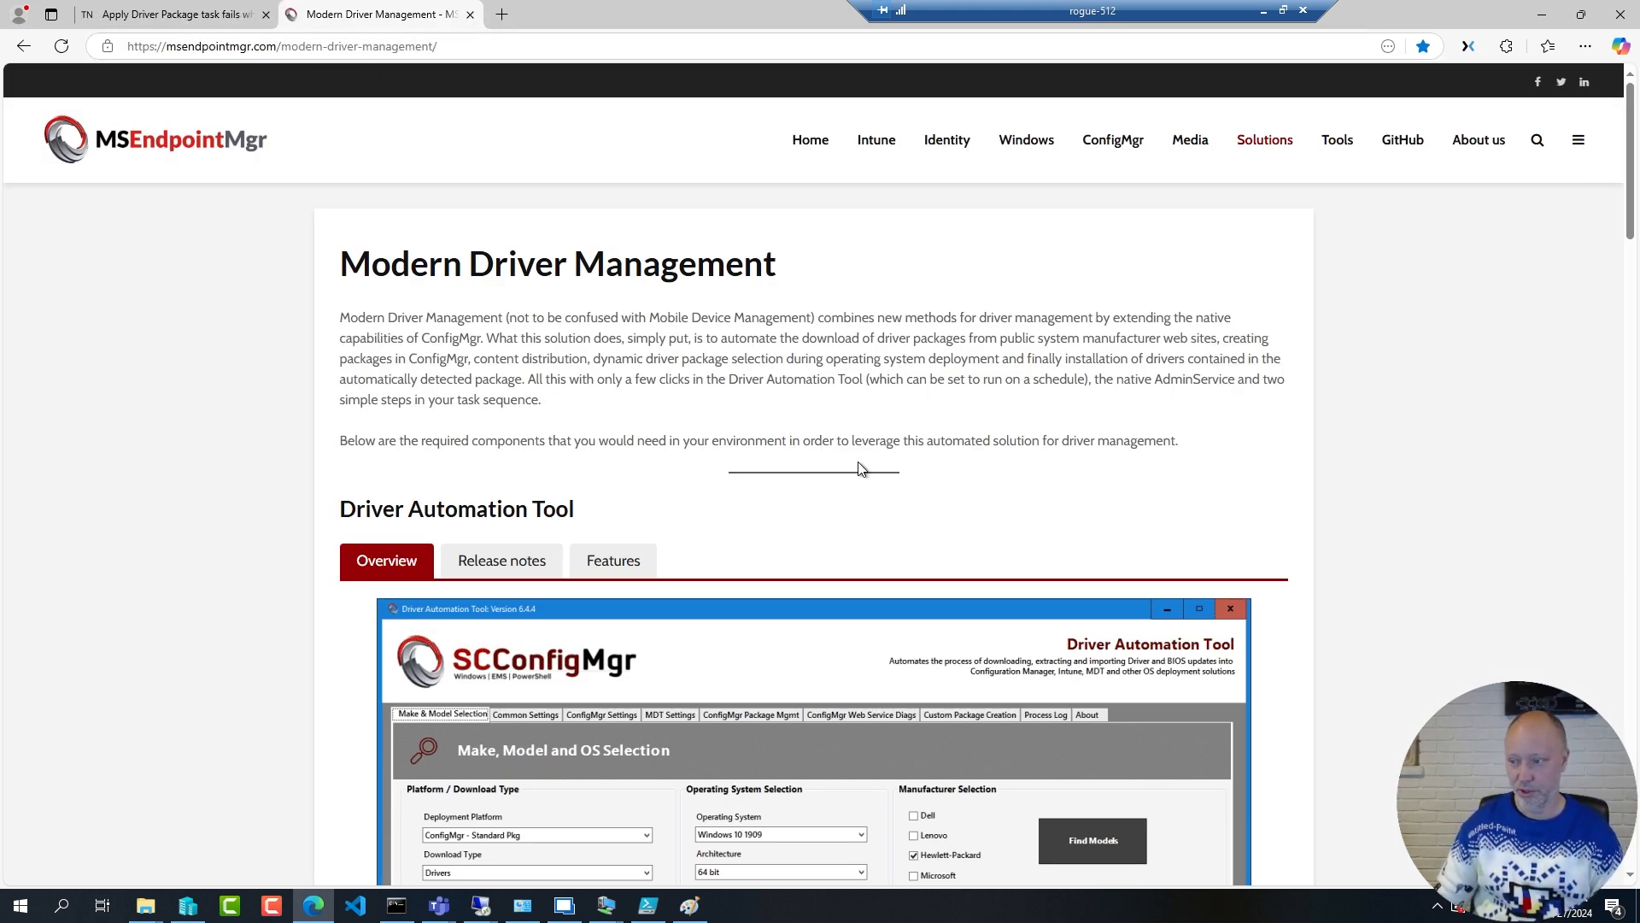
{"action": "scroll", "scroll_direction": "down", "scroll_amount": 3}
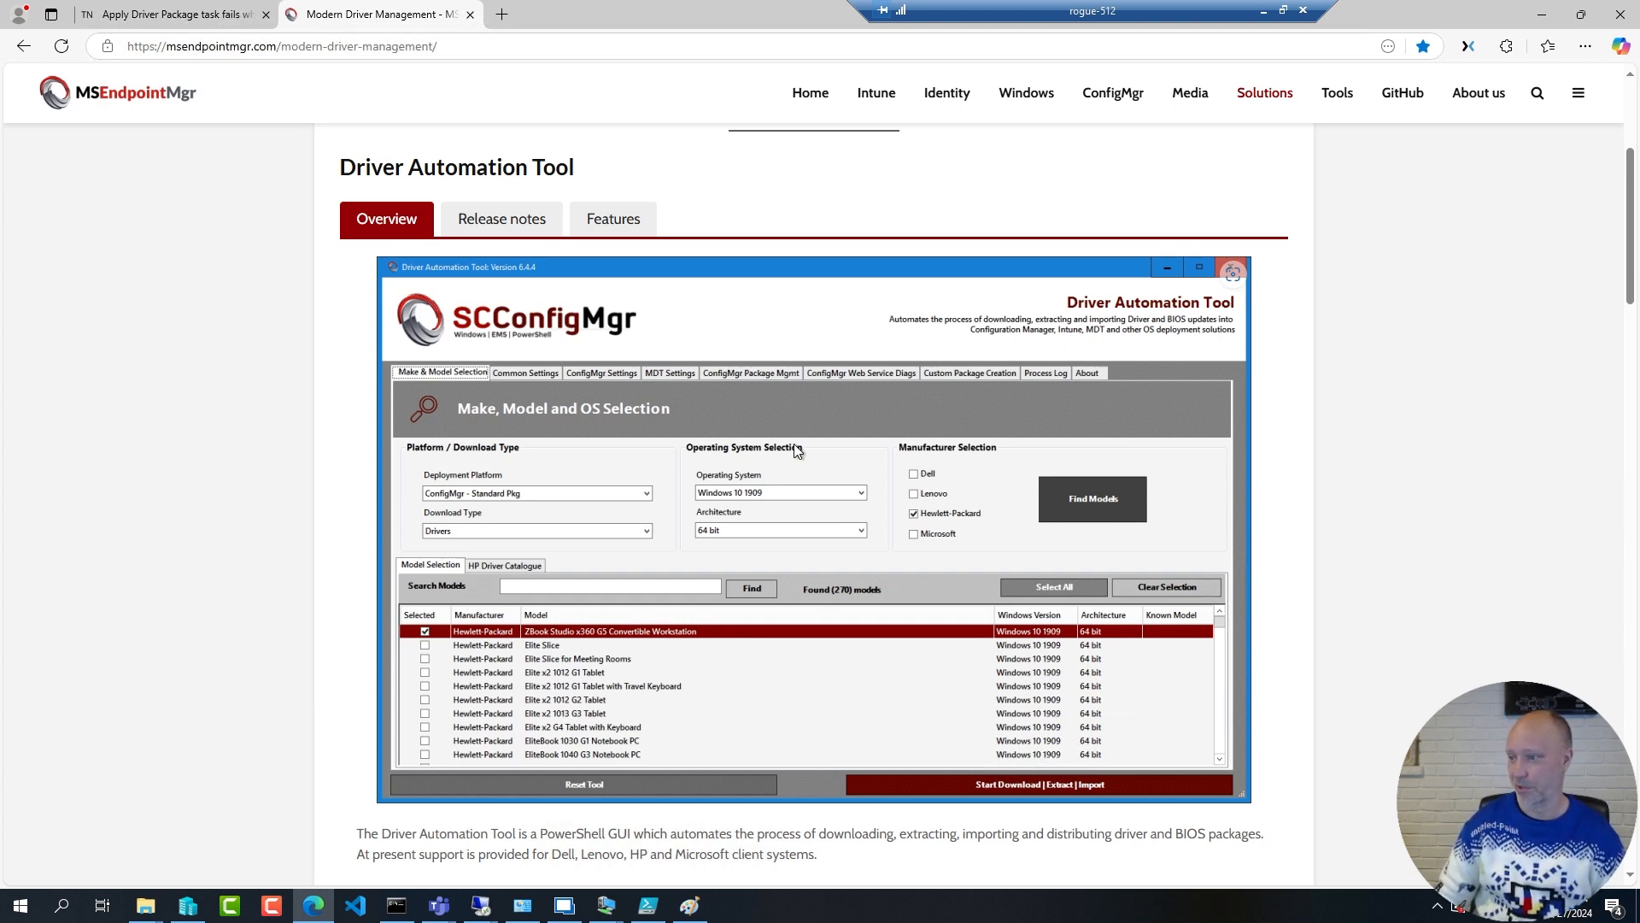
{"action": "mouse_move", "coordinate": [1228, 426]}
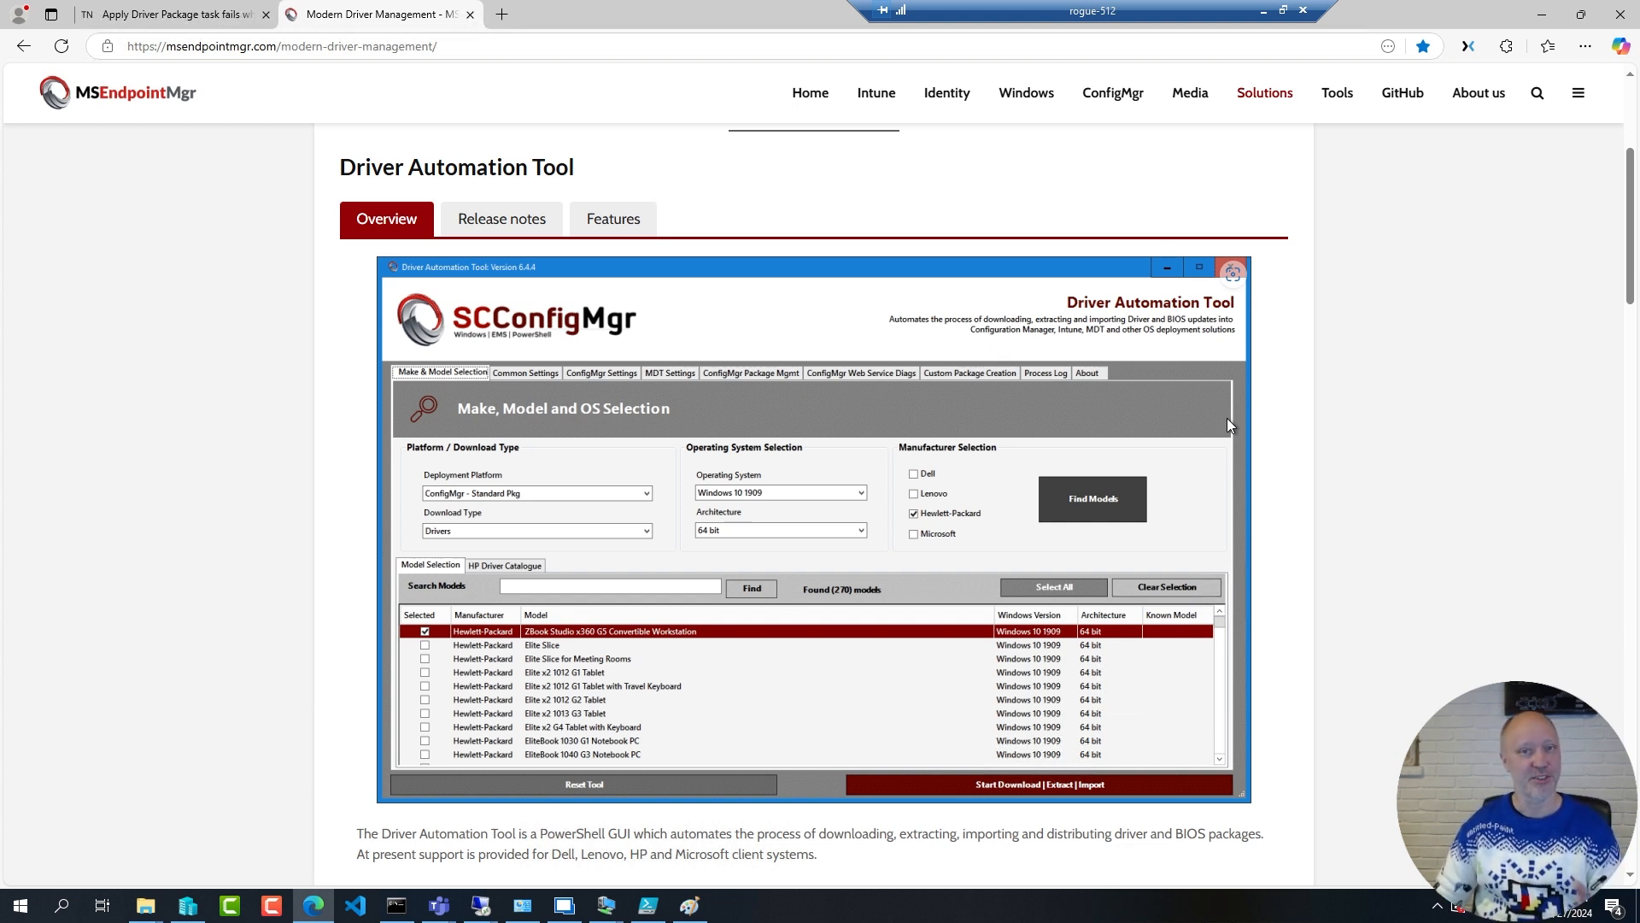
{"action": "mouse_move", "coordinate": [1087, 388]}
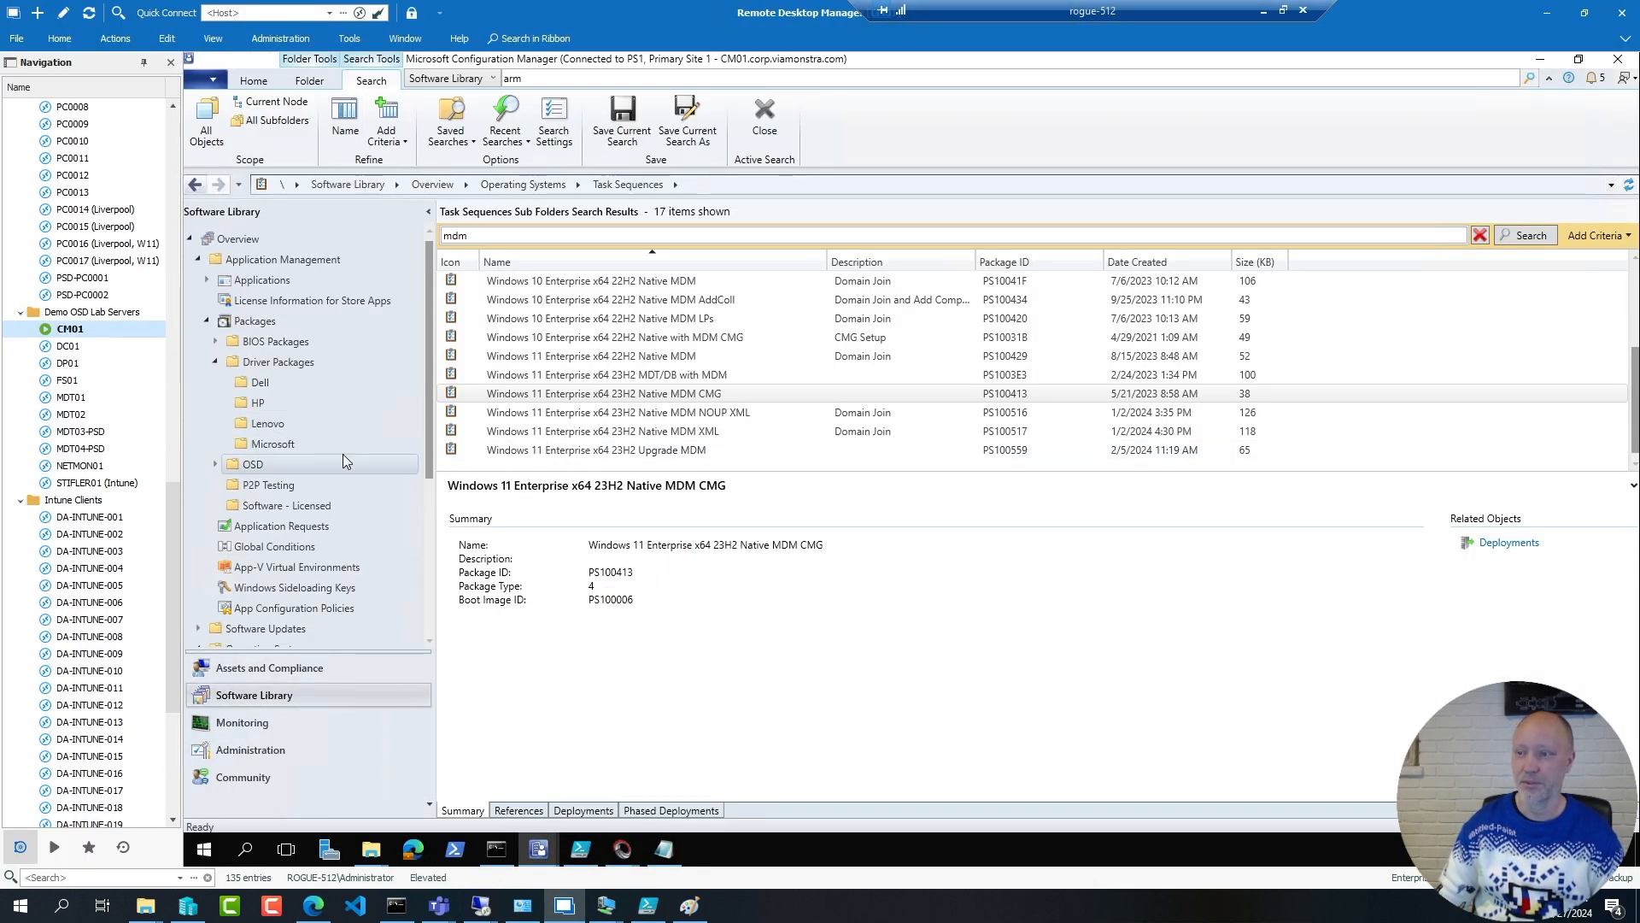
{"action": "left_click", "coordinate": [260, 381]}
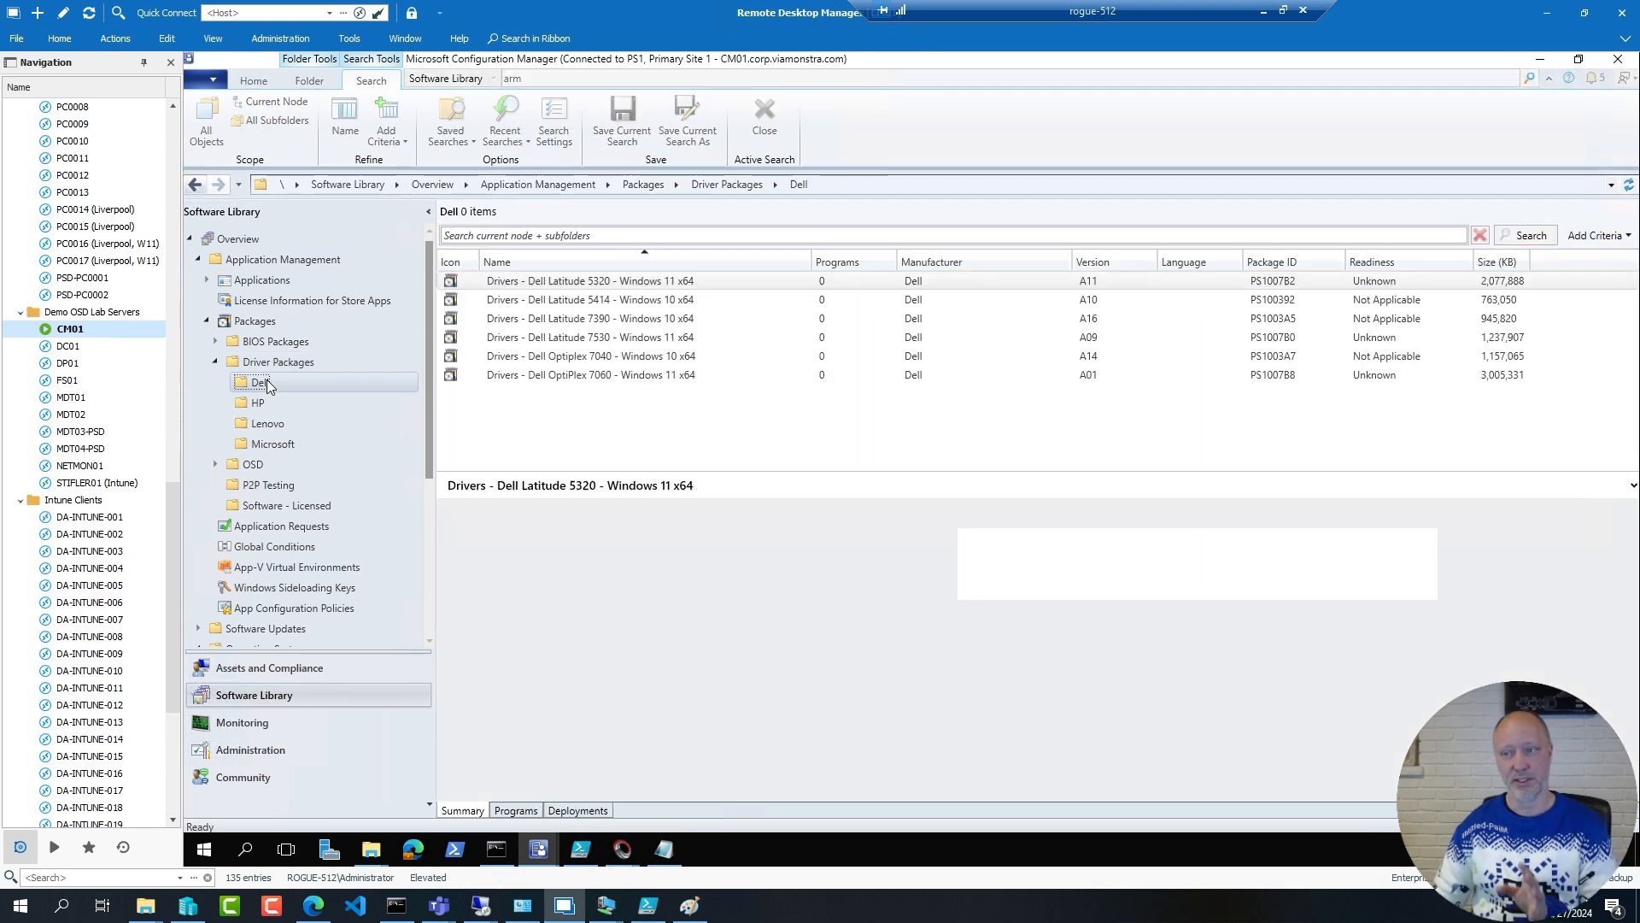
{"action": "left_click", "coordinate": [256, 381]}
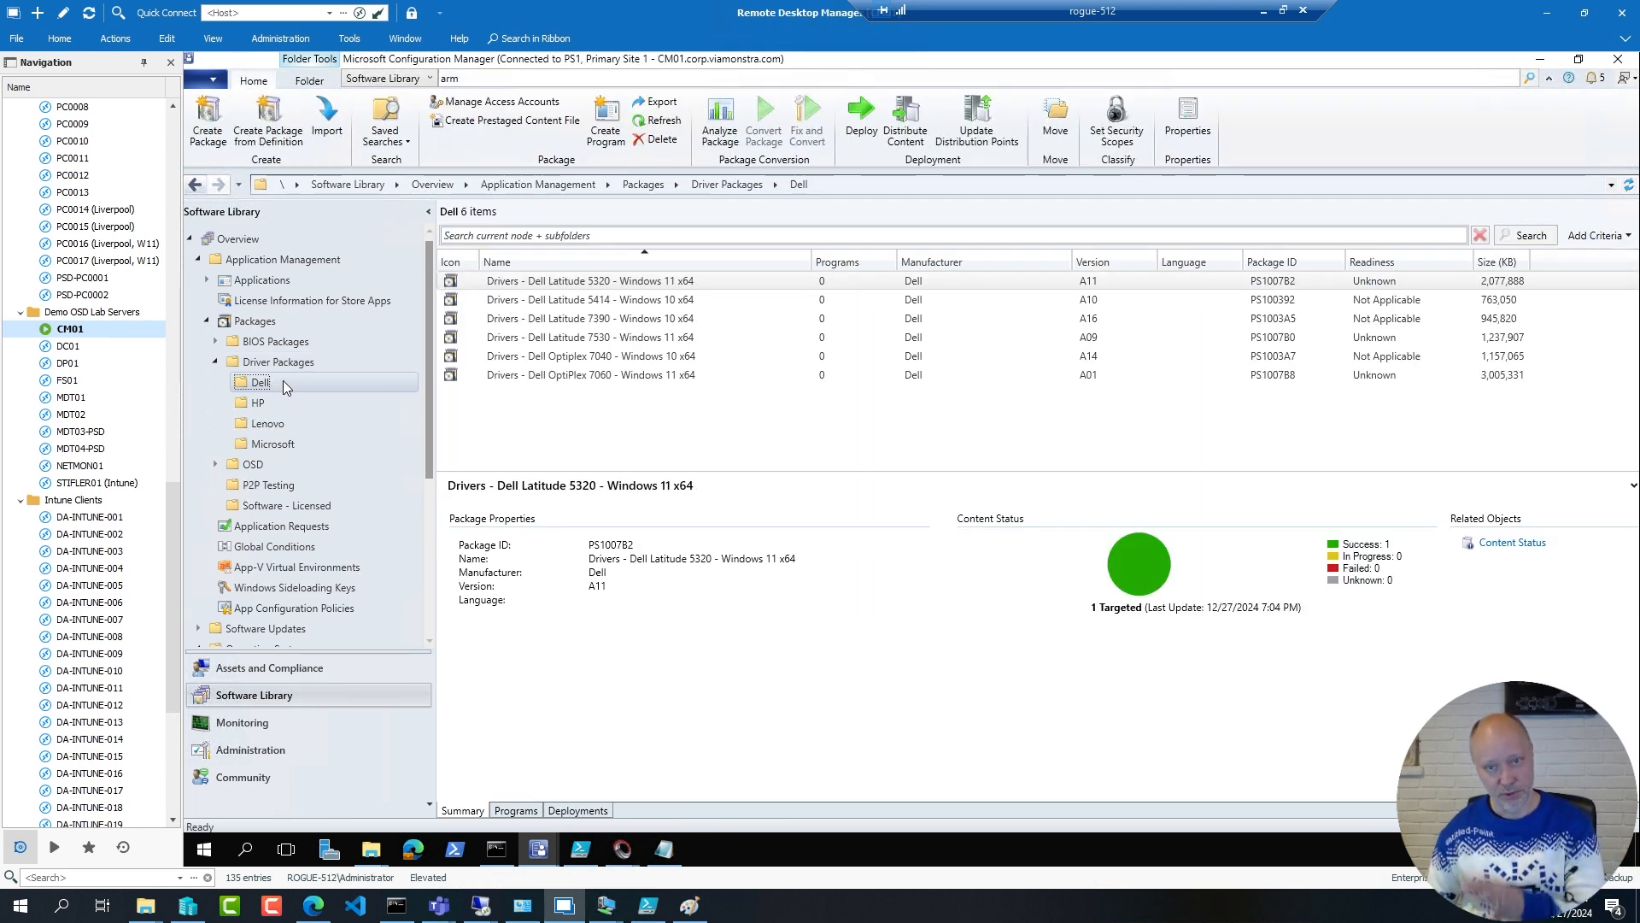